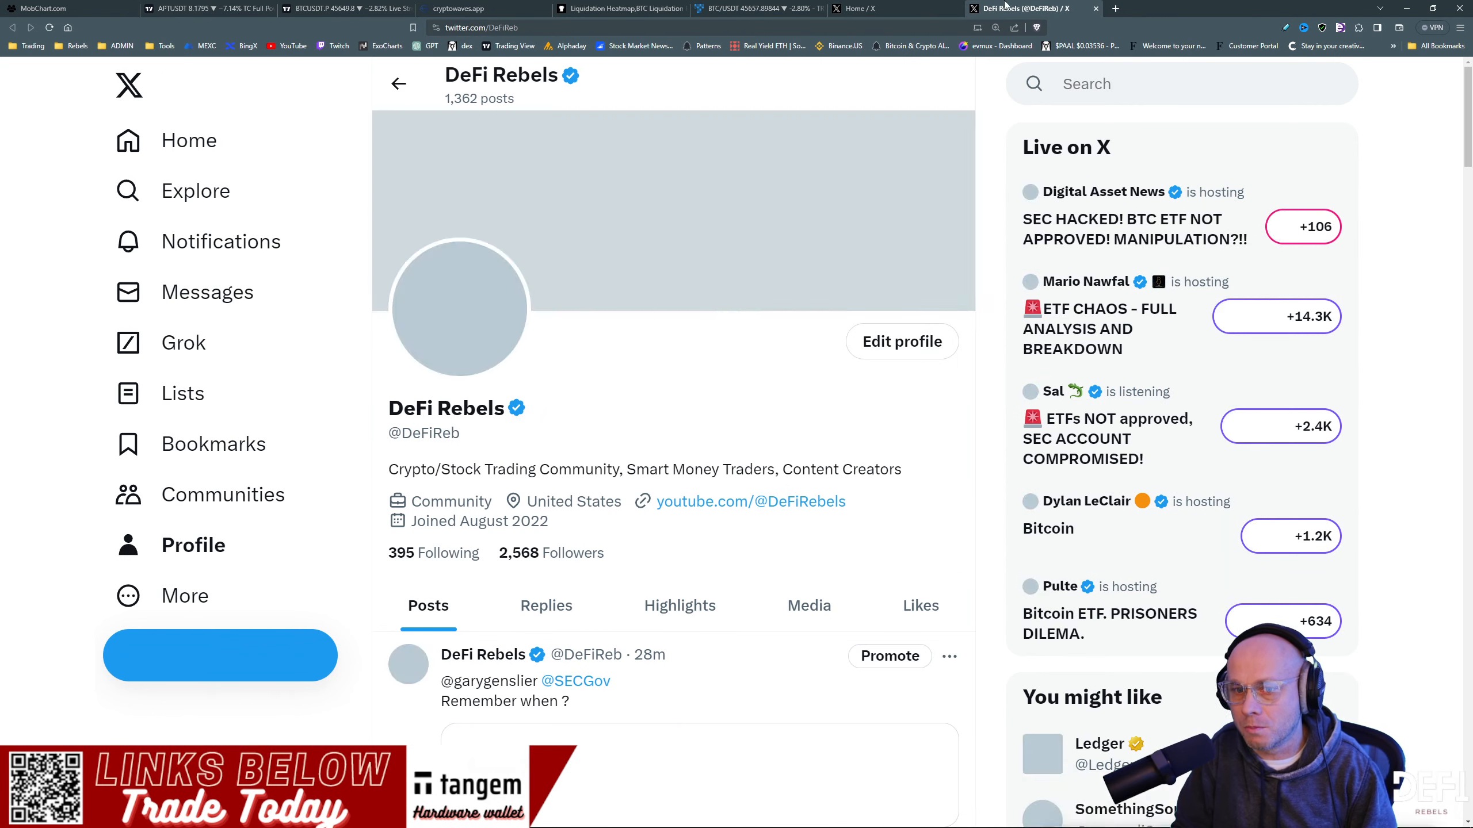
Scroll through the DeFi Rebels profile posts about the SEC account hack
scroll("down", 3)
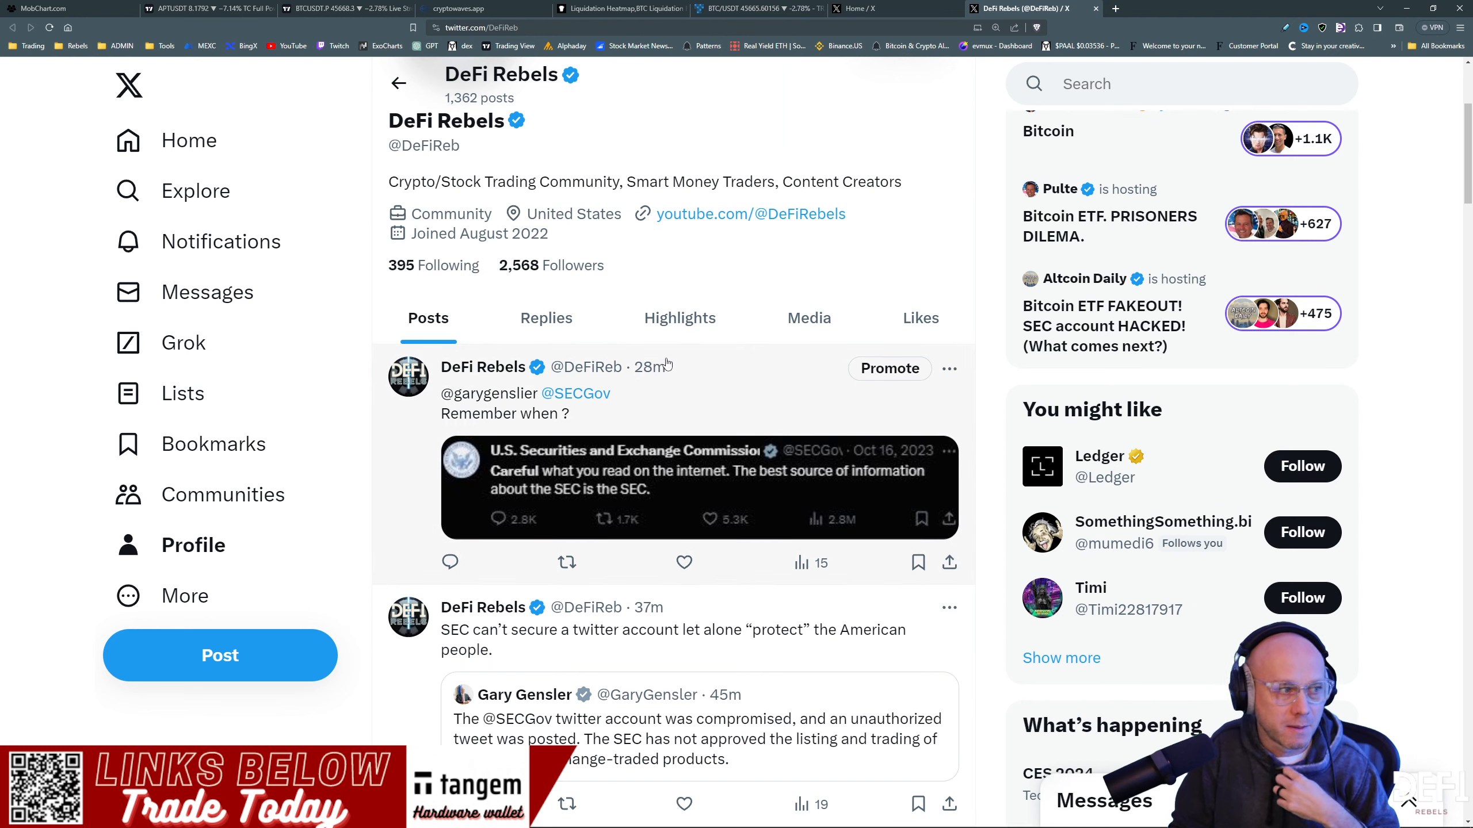
mouse_move(660, 362)
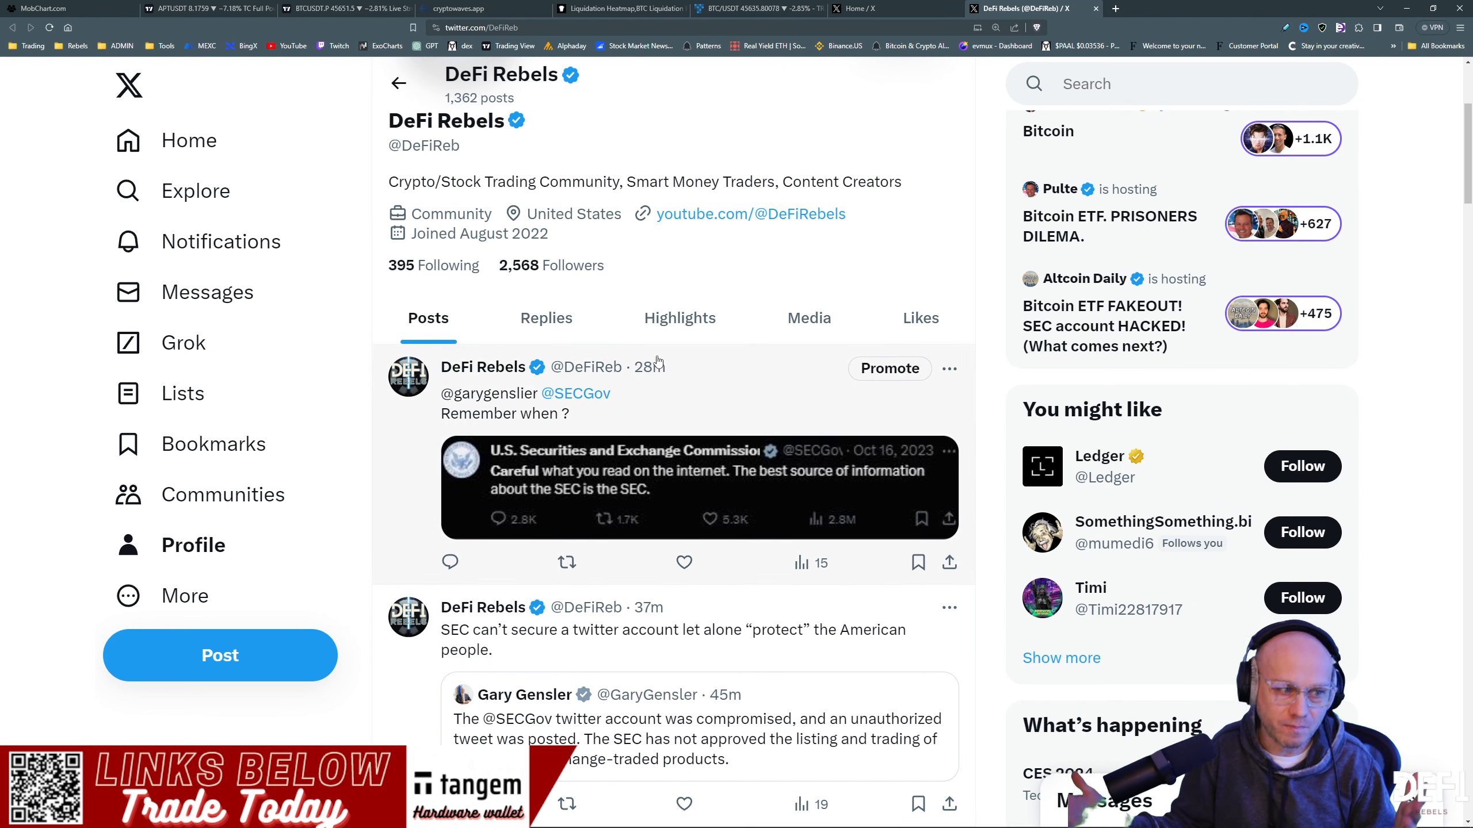
mouse_move(642, 402)
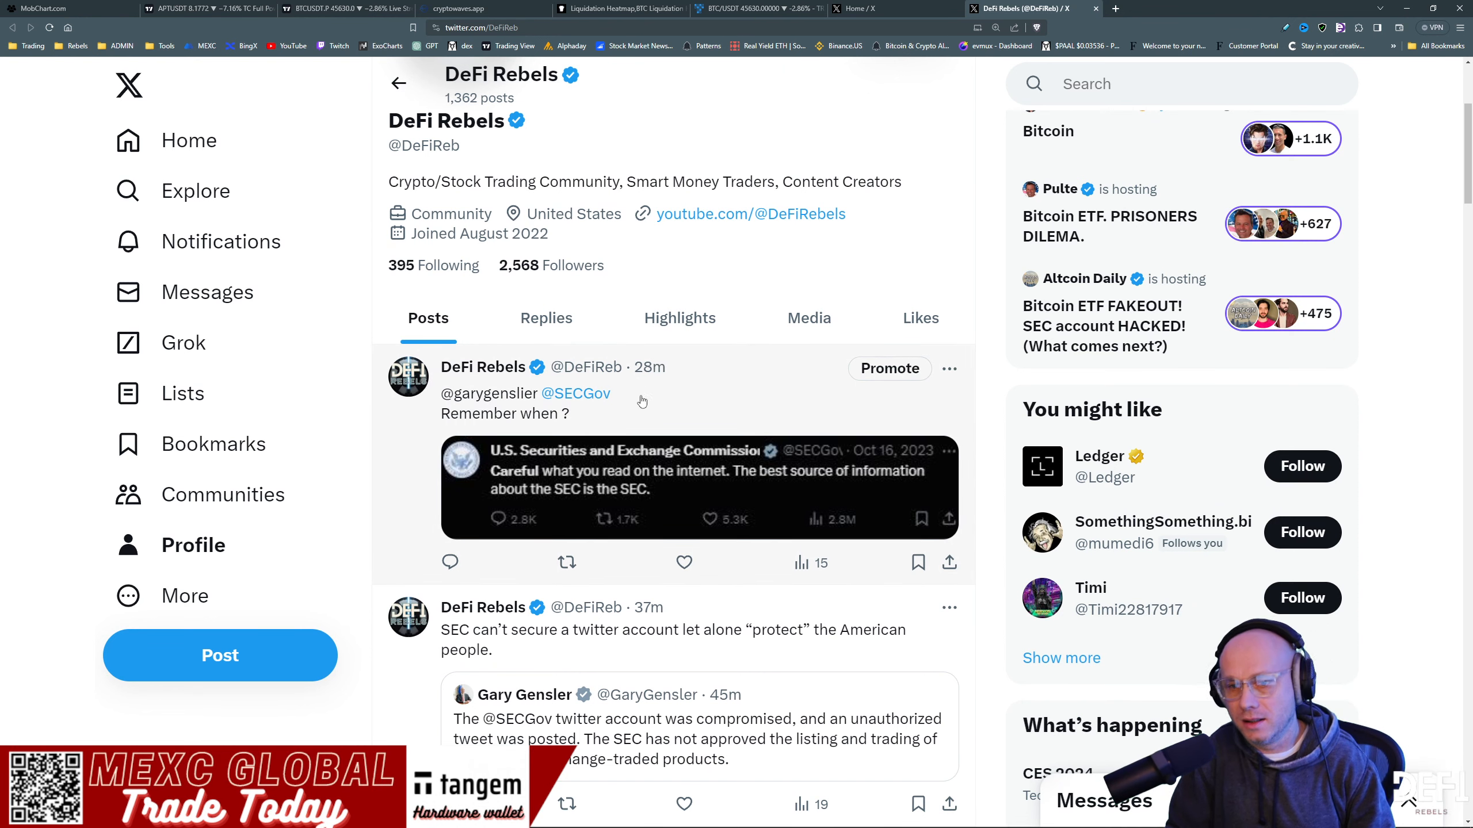
scroll("down", 3)
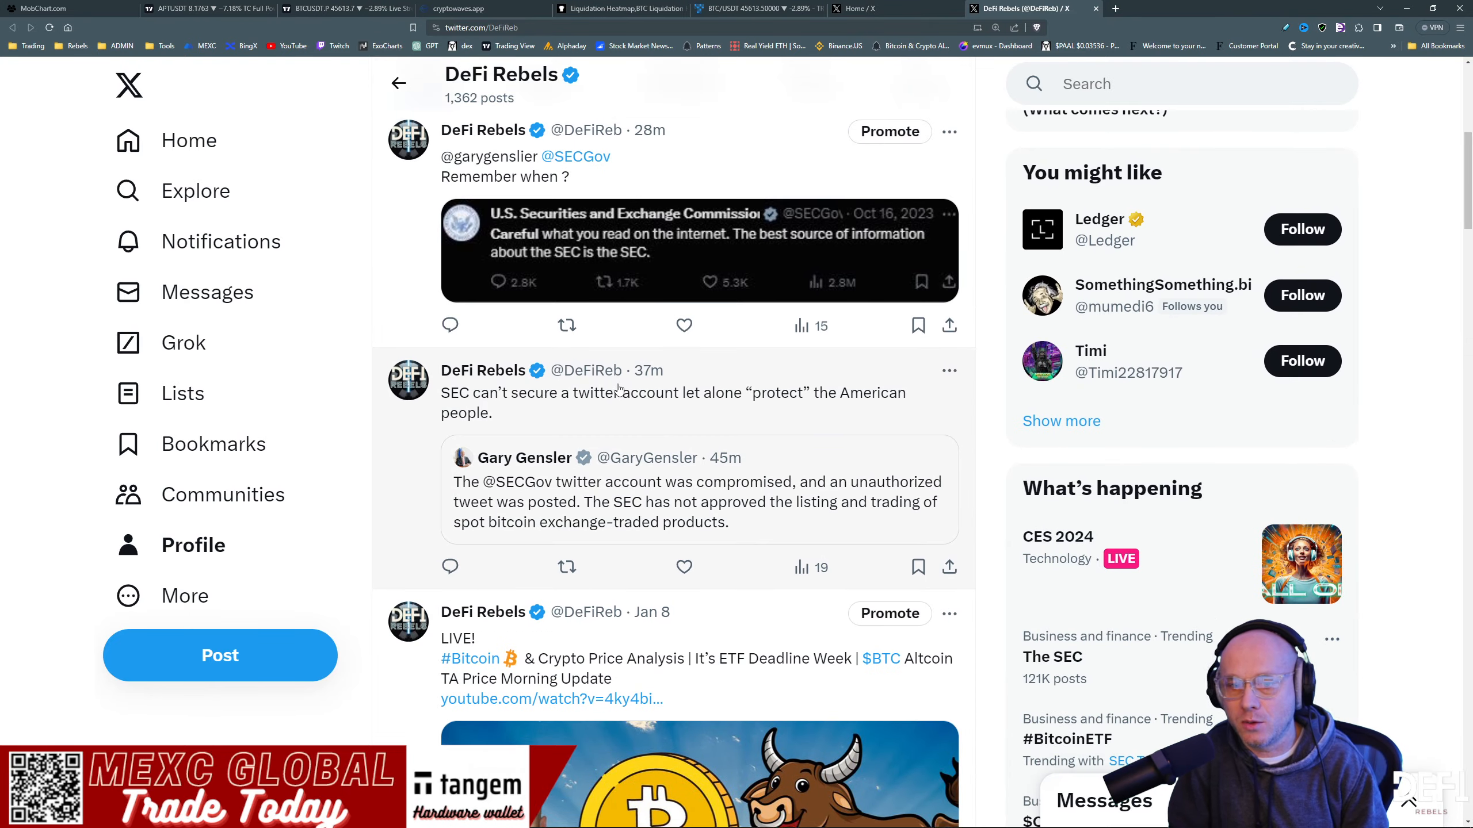
scroll("down", 3)
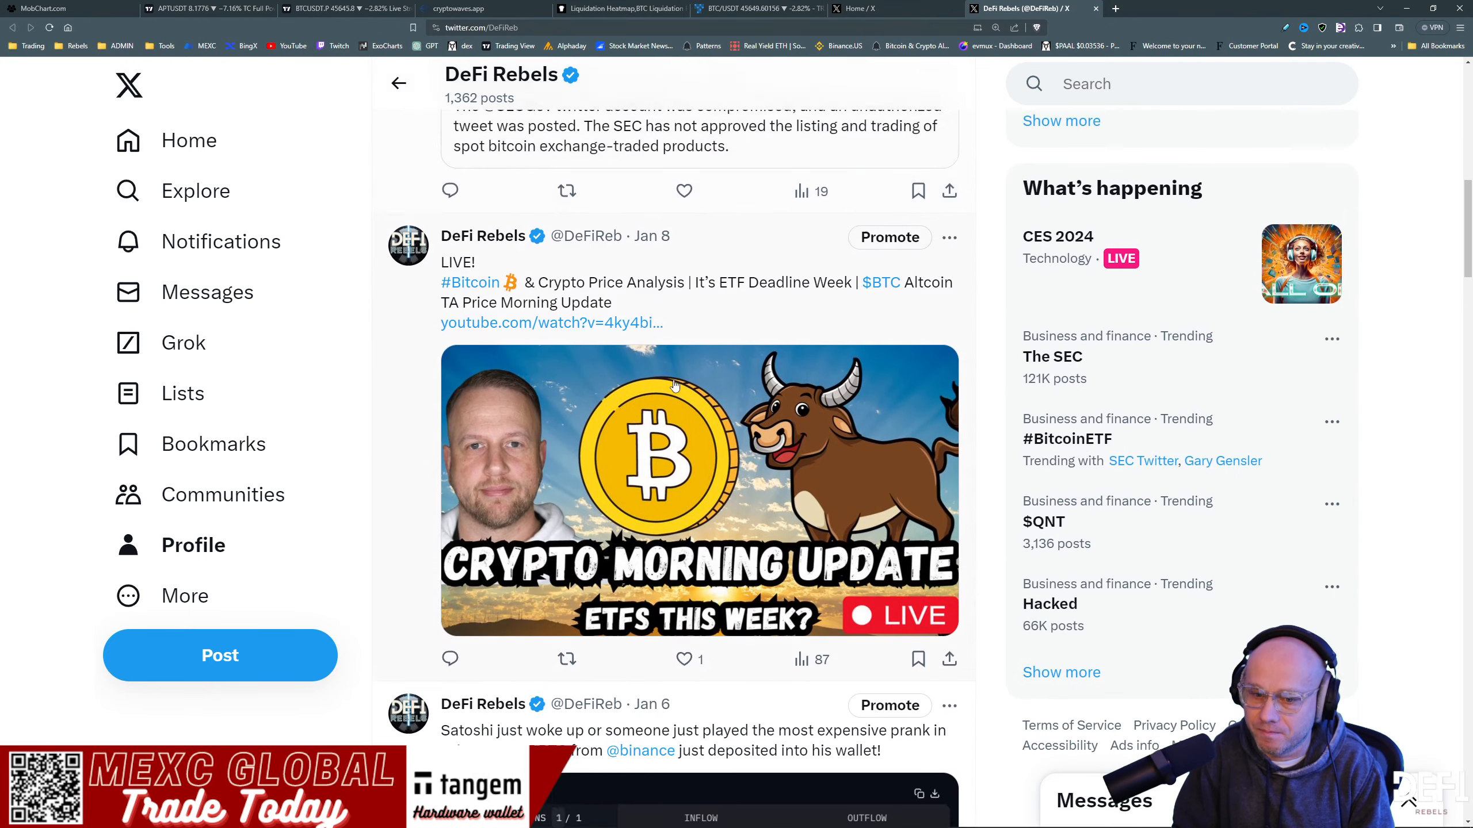
scroll("up", 3)
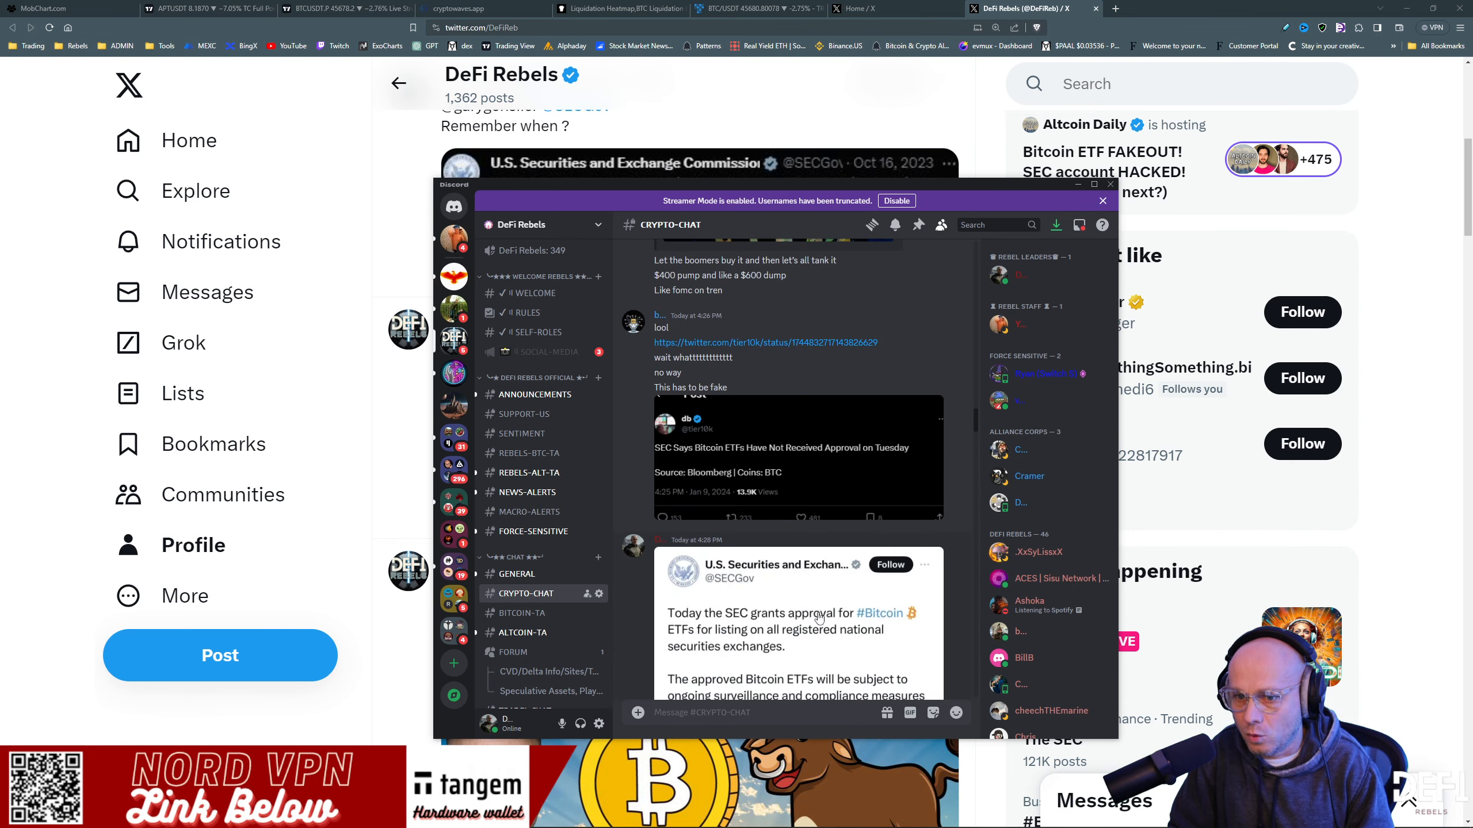
Open Gary Gensler's X post saying the SEC account was compromised
left_click(796, 625)
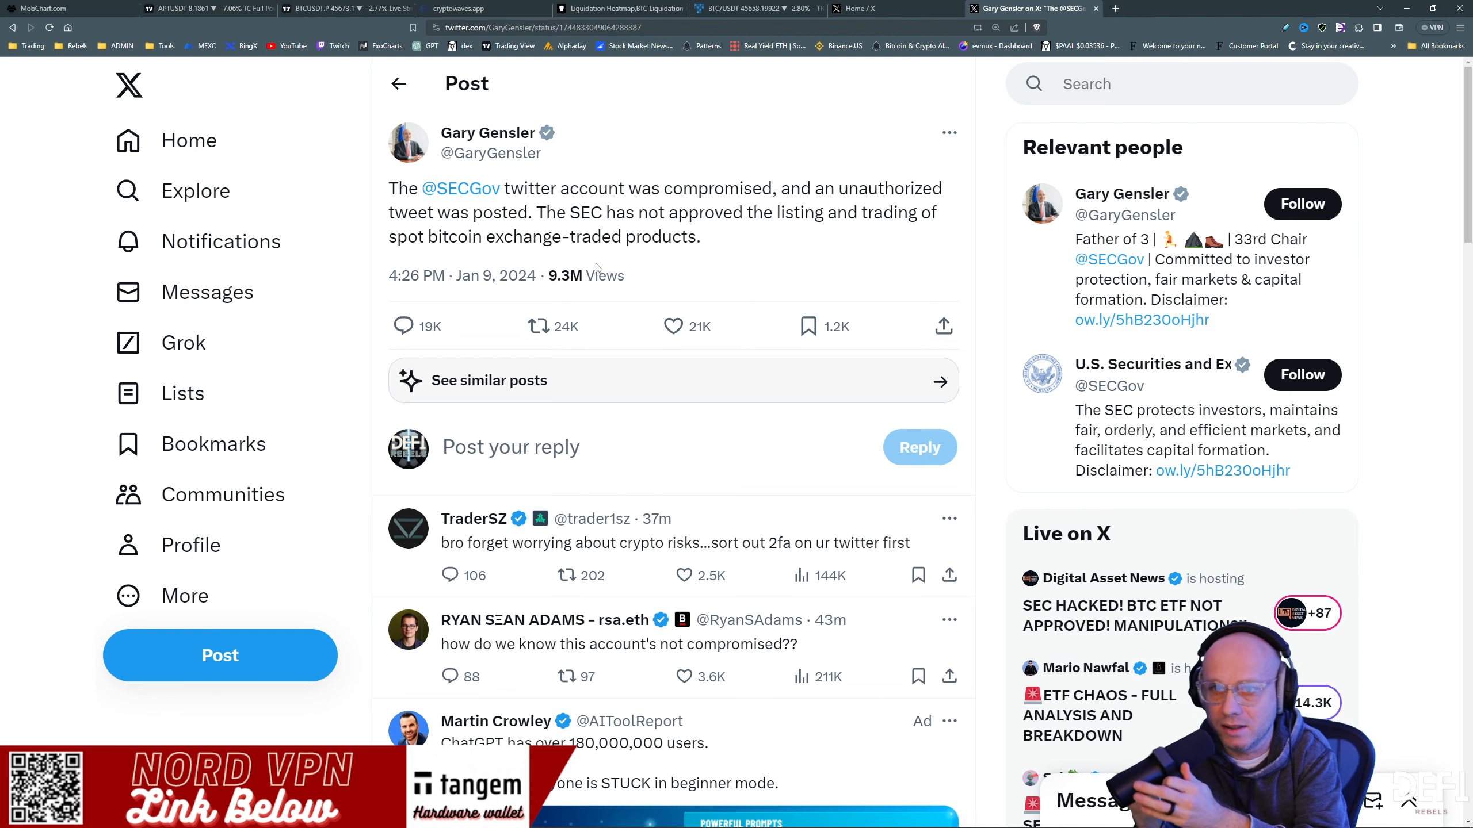
left_click(1217, 9)
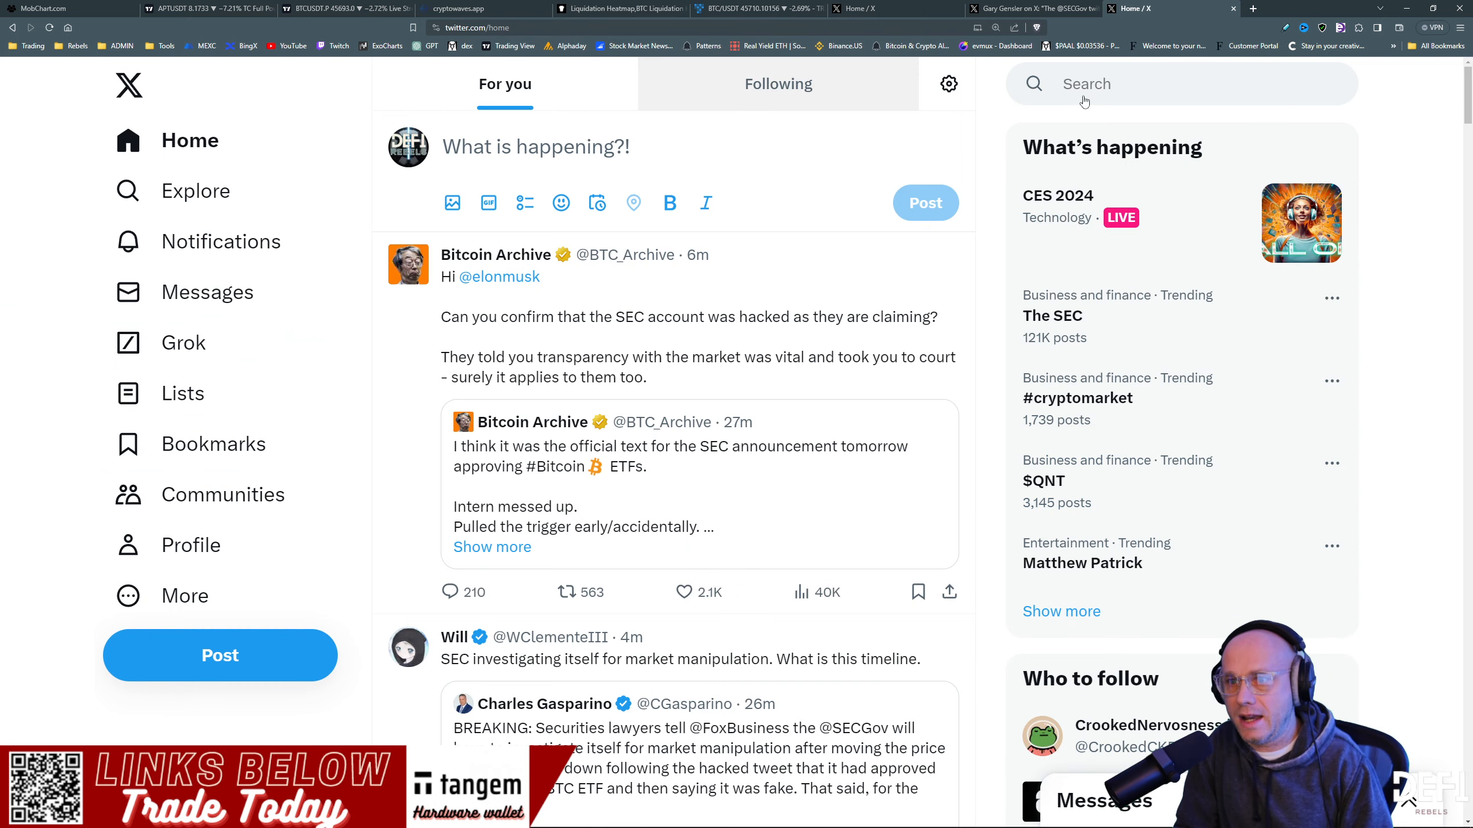
type("@sec")
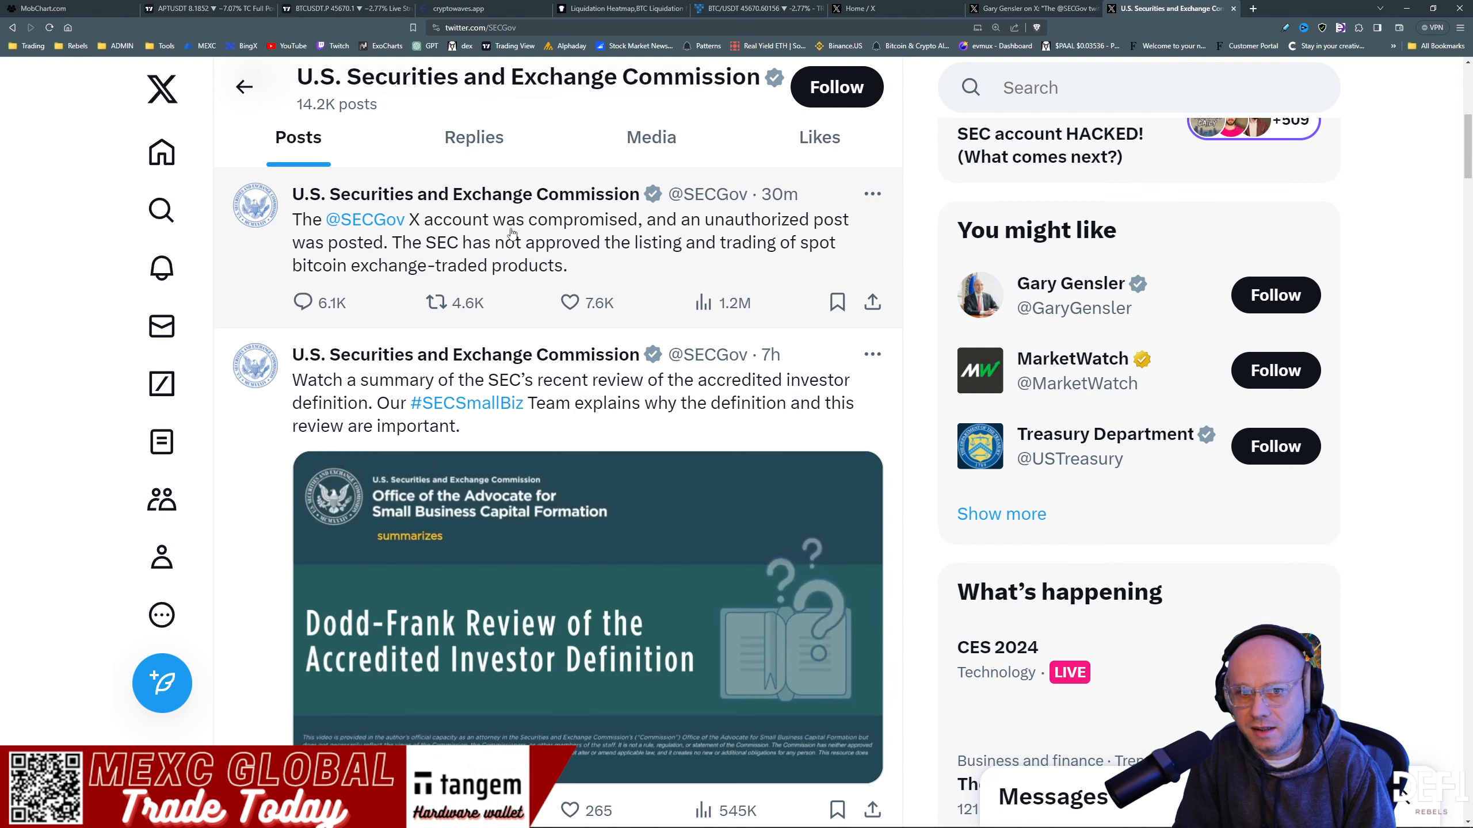
Scroll the SEC profile's older posts, then return to the For you feed
scroll("down", 3)
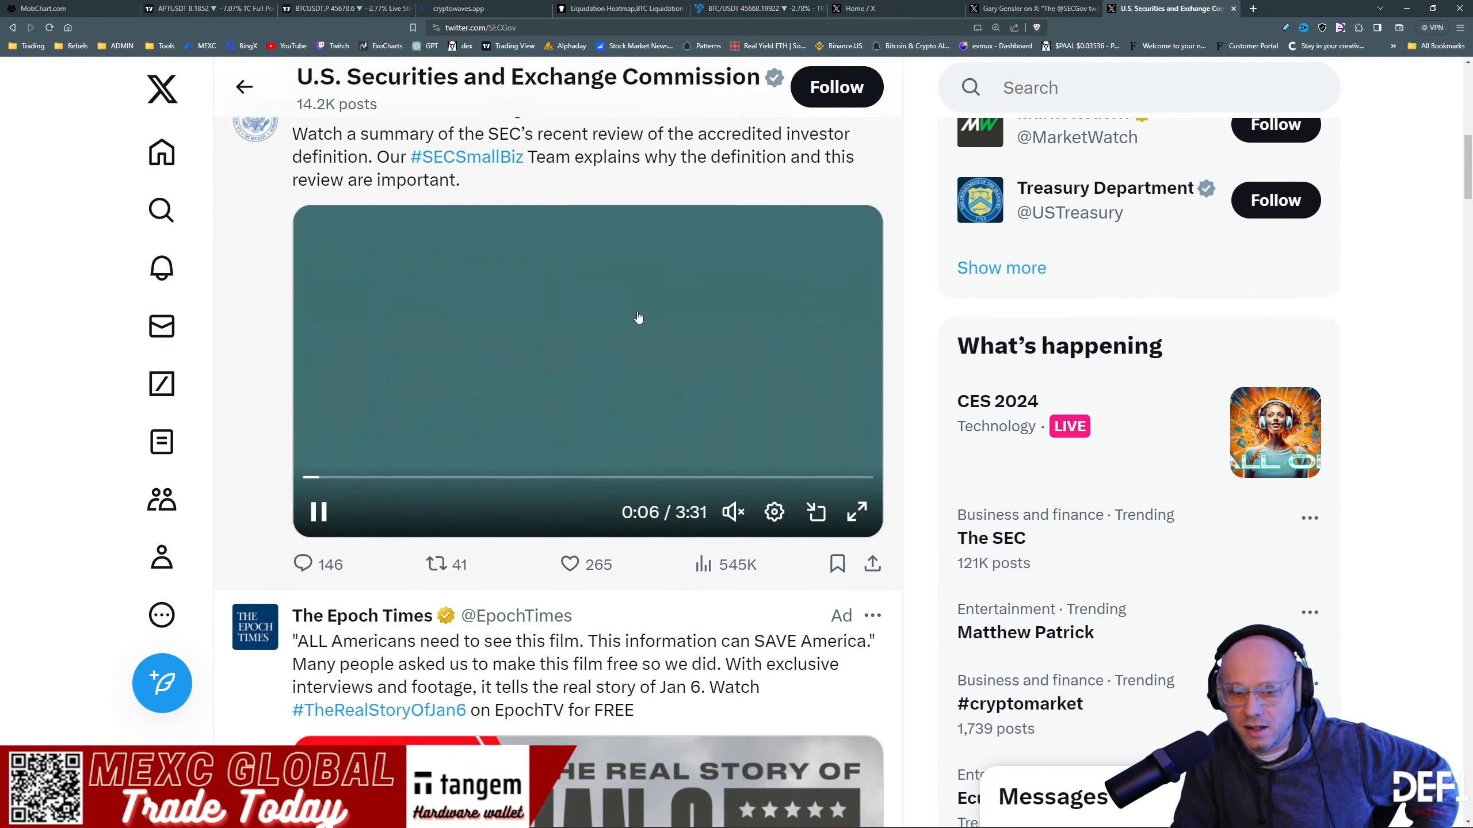
scroll("down", 3)
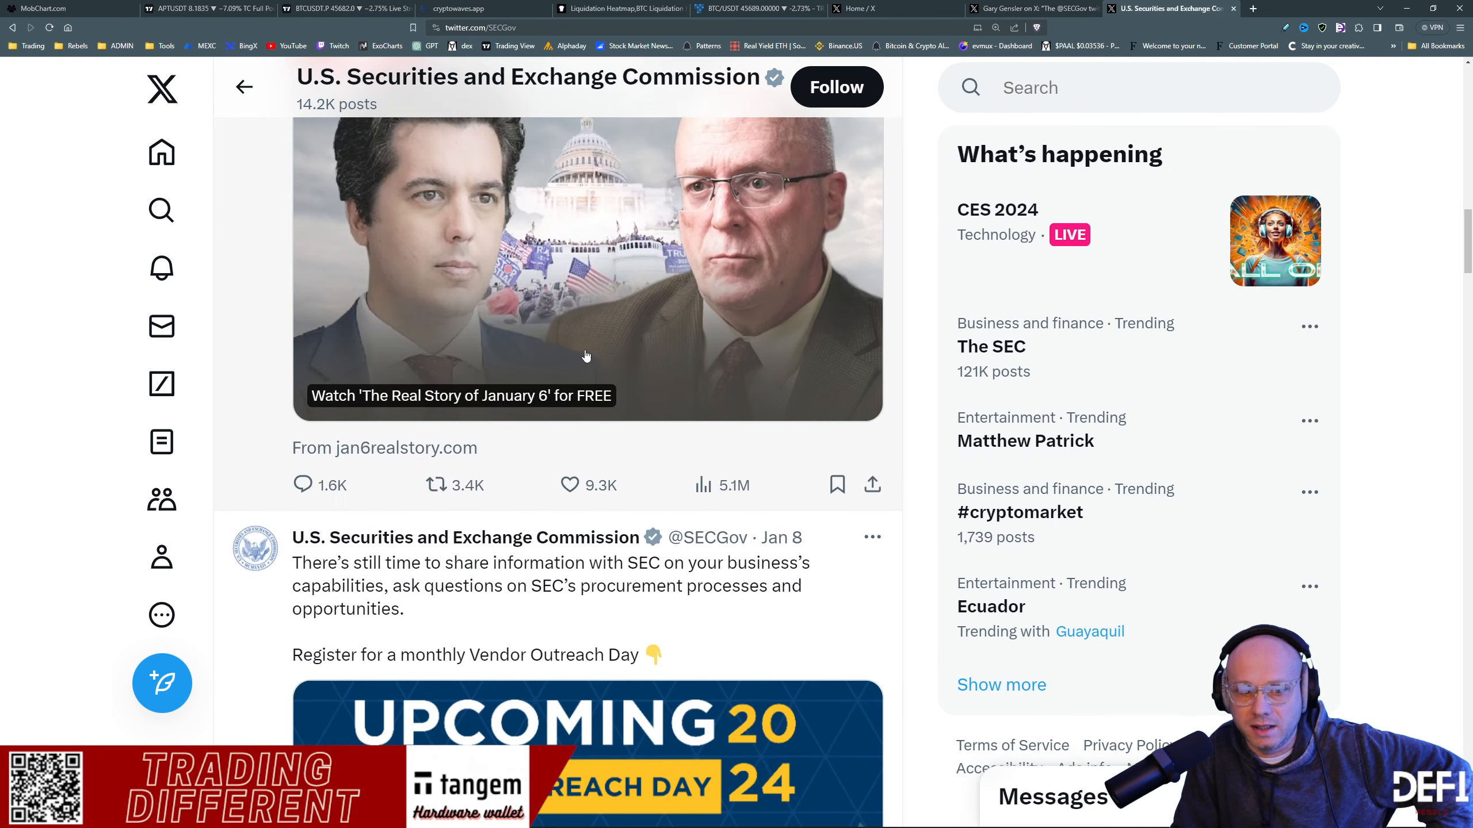
left_click(160, 152)
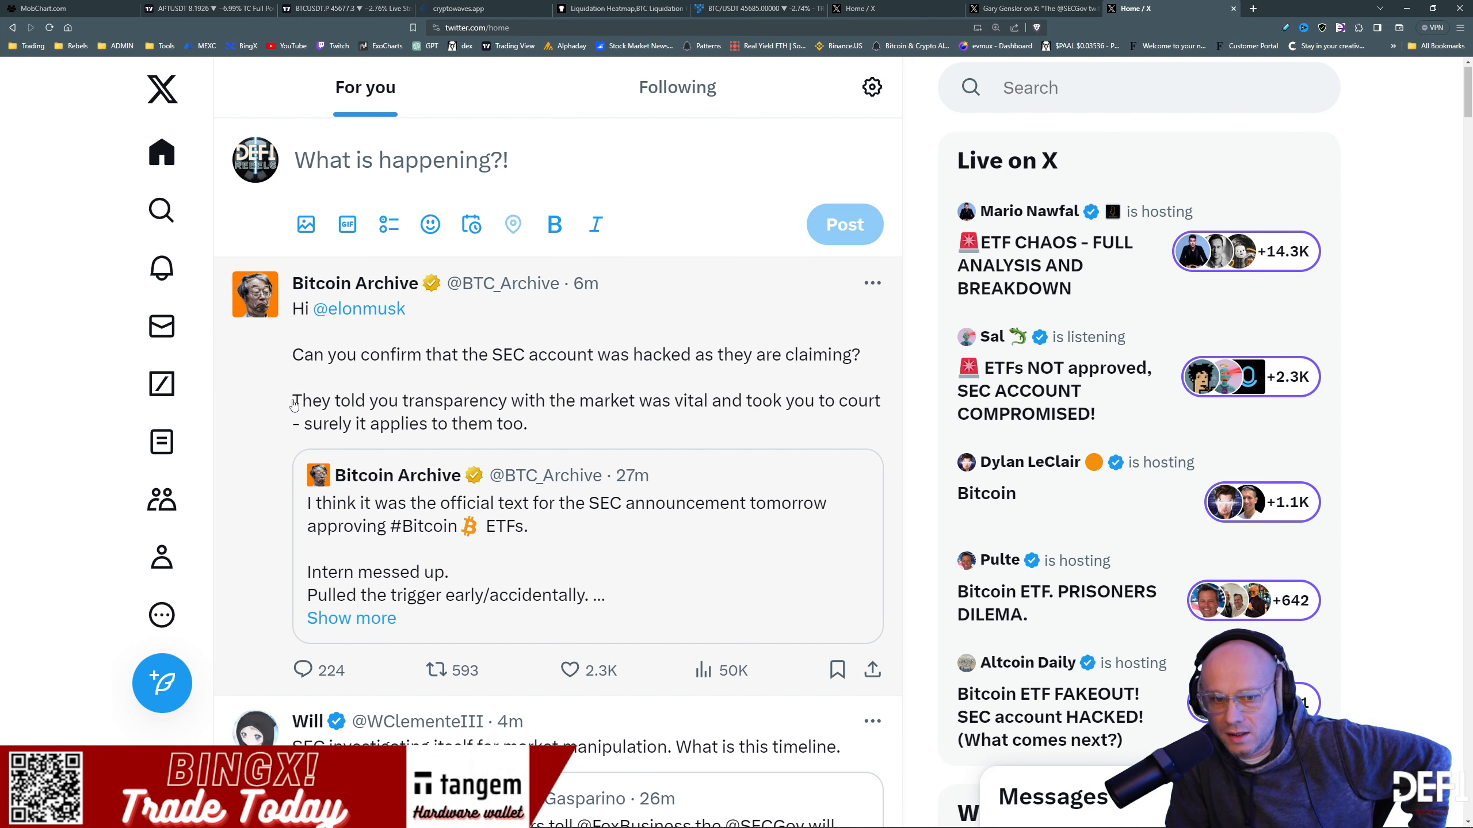
Scroll further down the For you feed through more reactions to the SEC hack
scroll("down", 3)
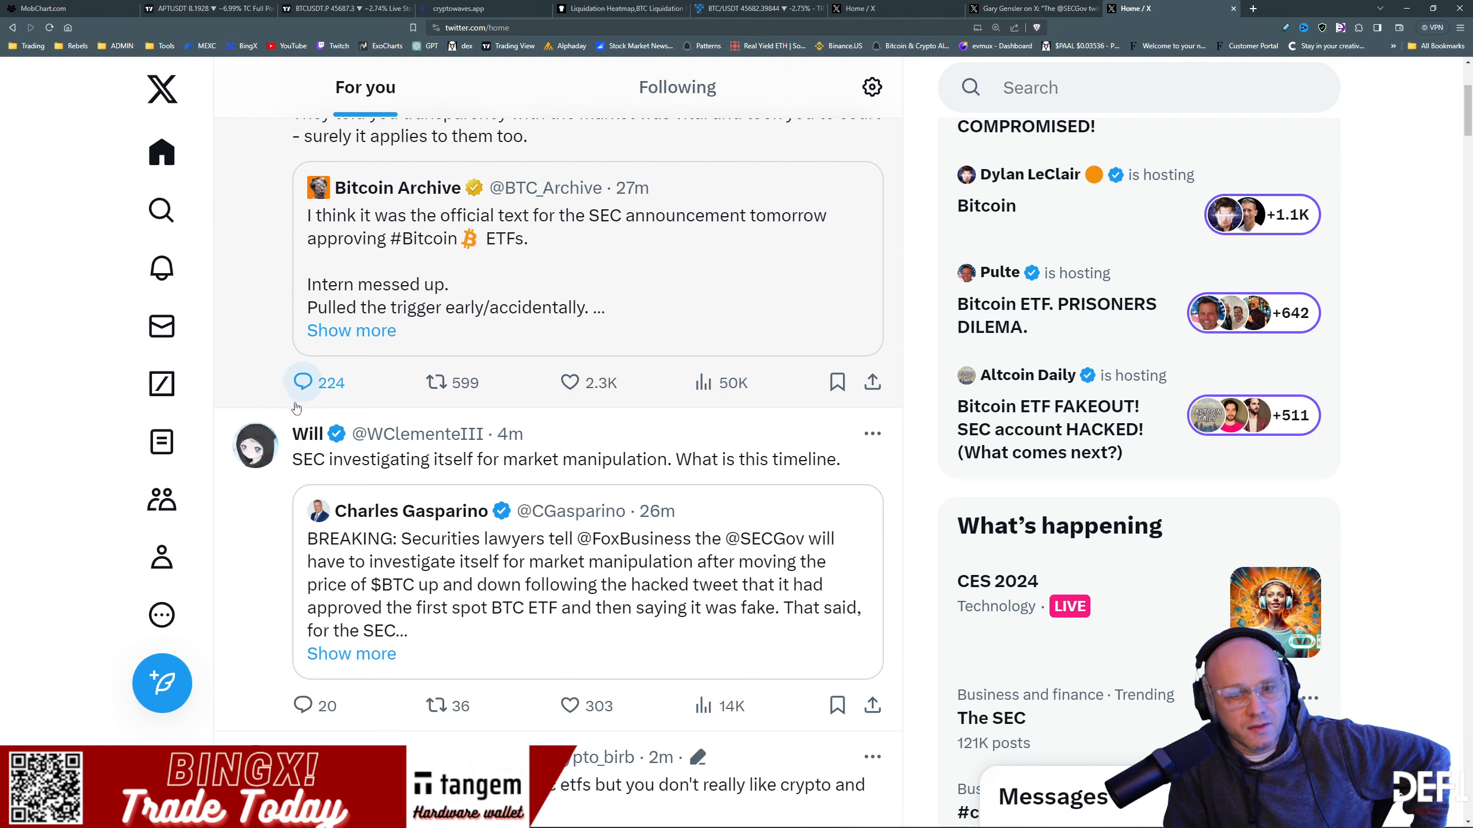
scroll("down", 3)
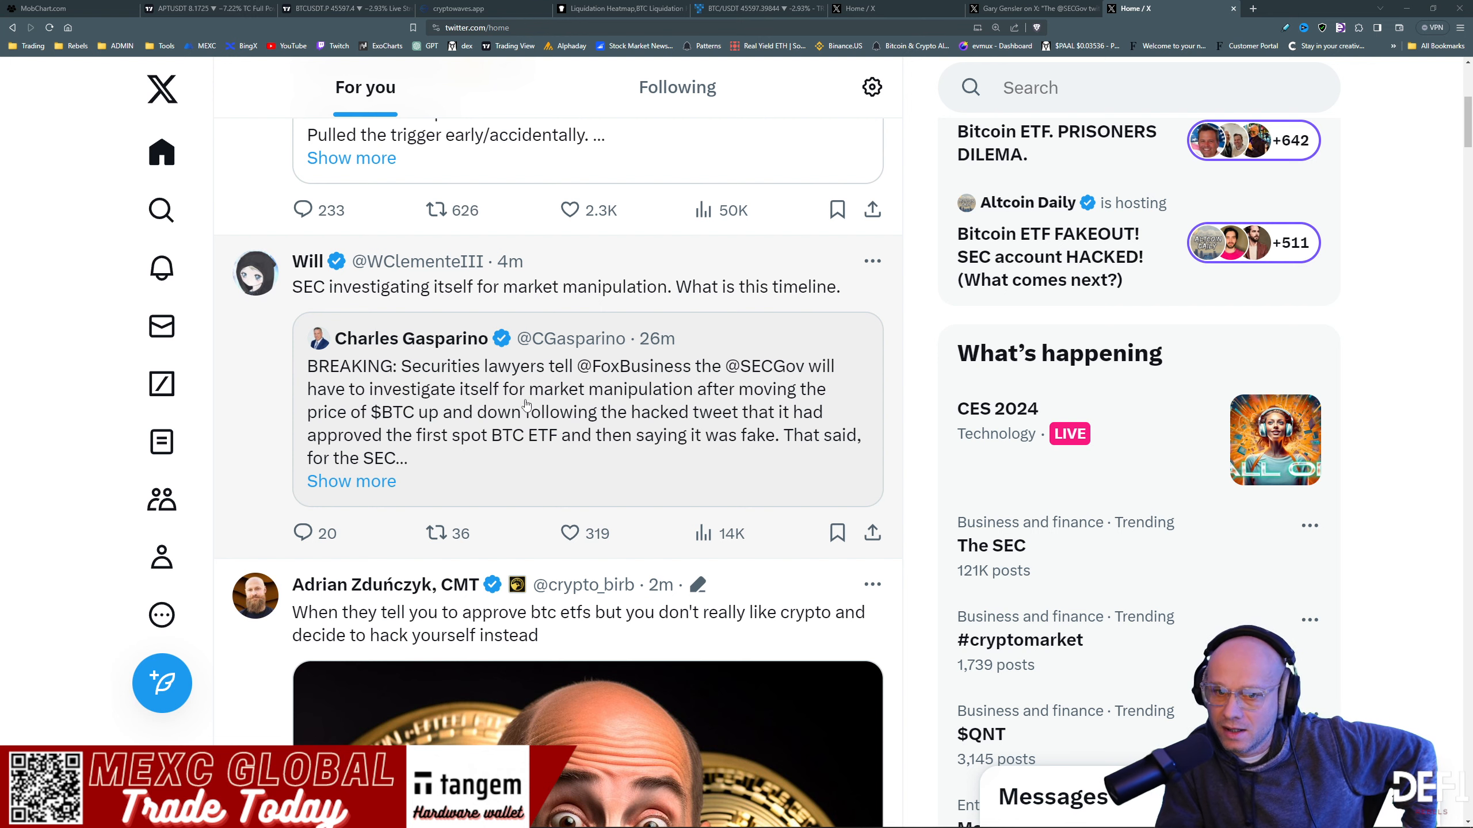
scroll("down", 3)
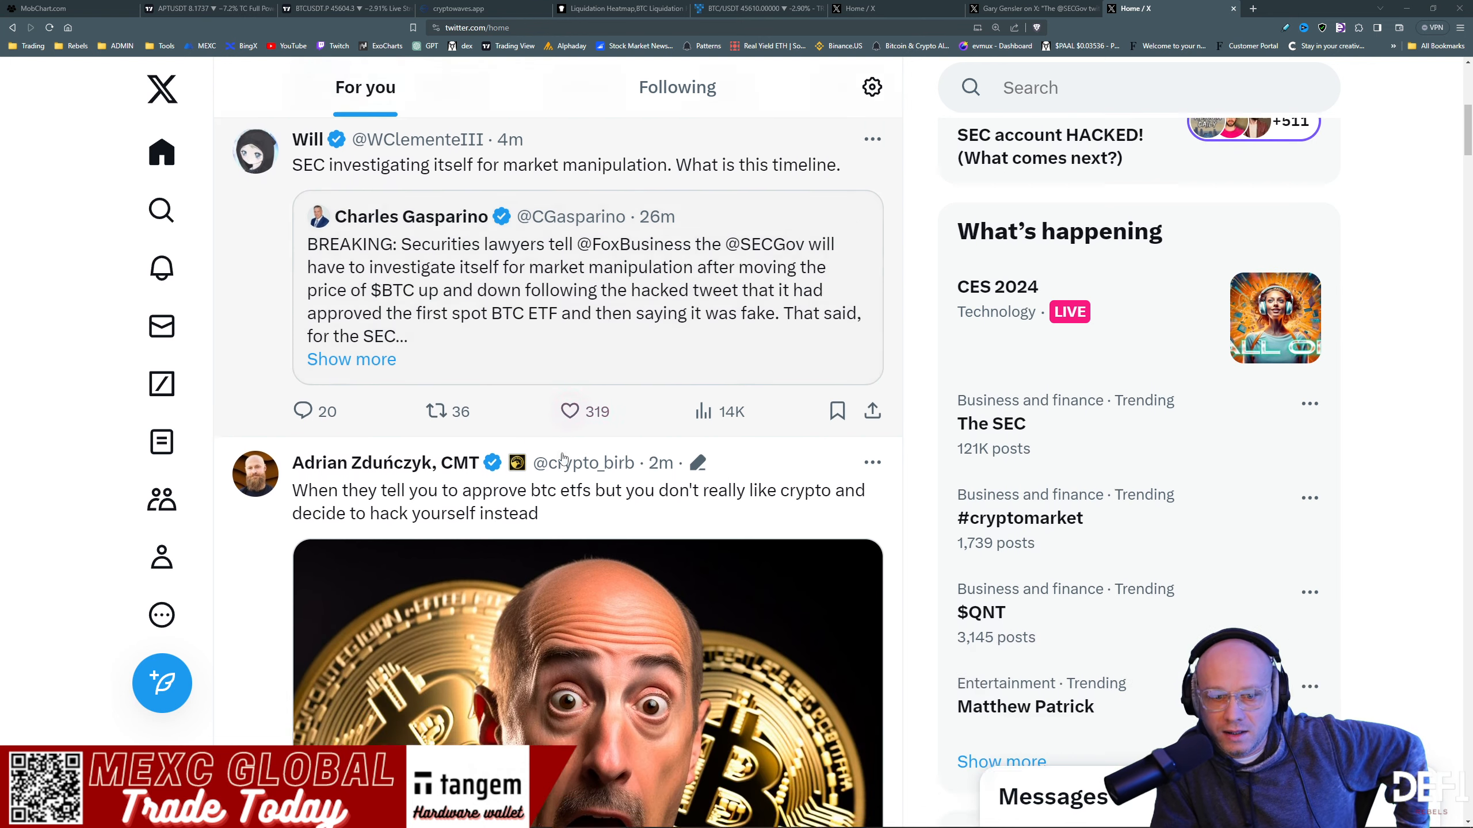
scroll("down", 3)
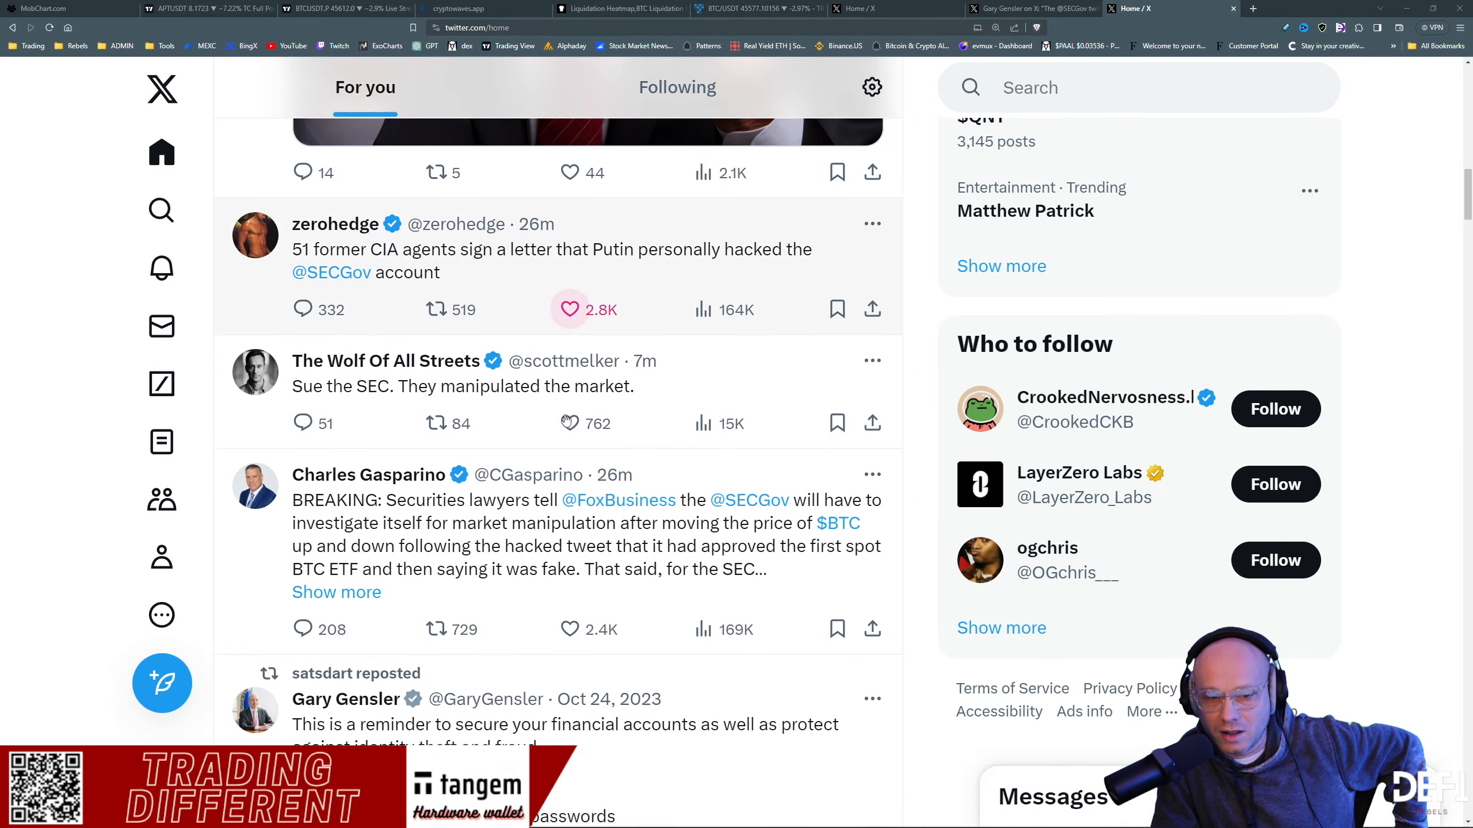
scroll("up", 3)
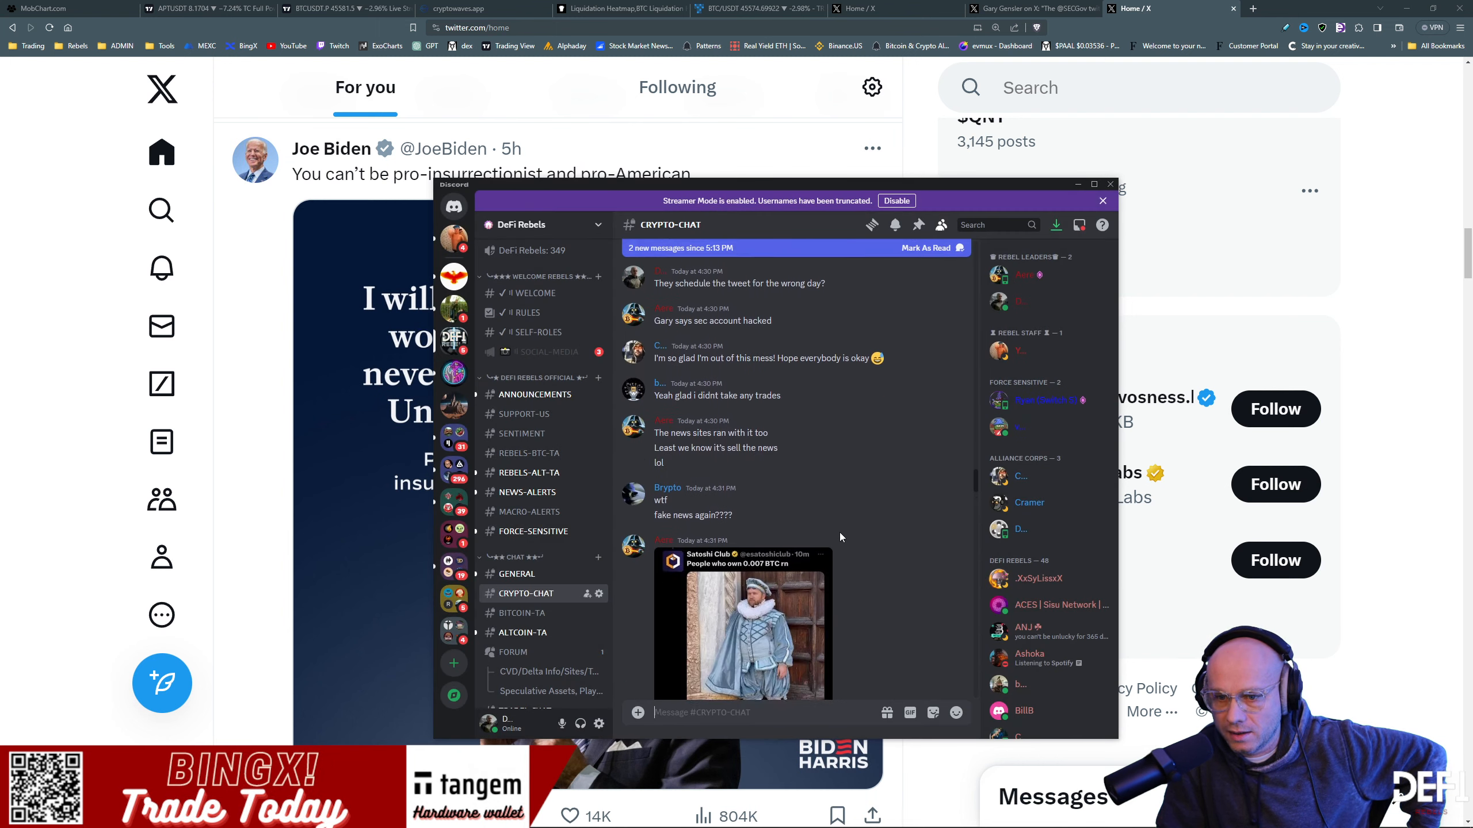
Open the shared SEC 'Careful what you read on the internet' screenshot in the browser
scroll("down", 3)
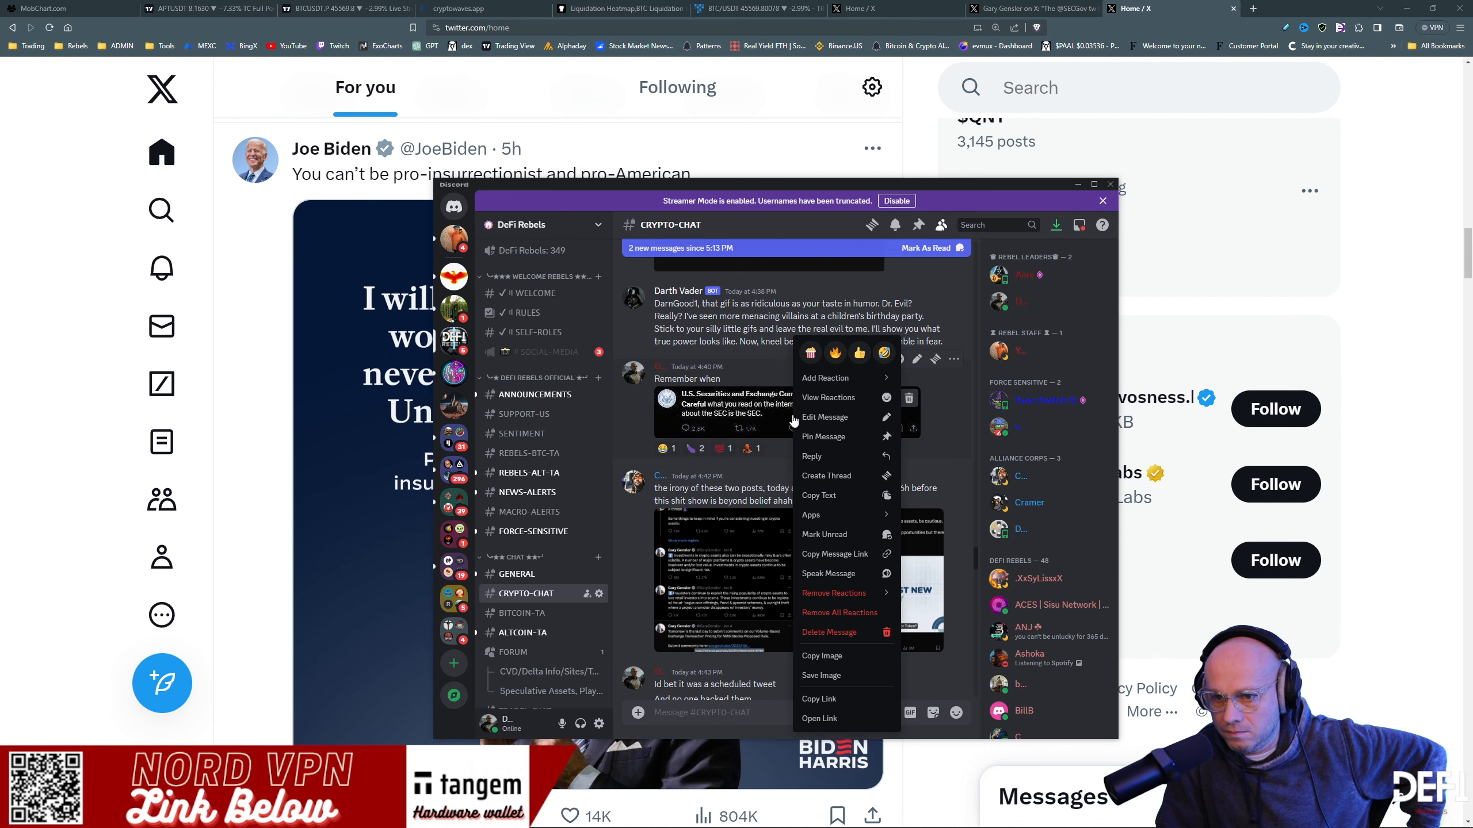
left_click(818, 718)
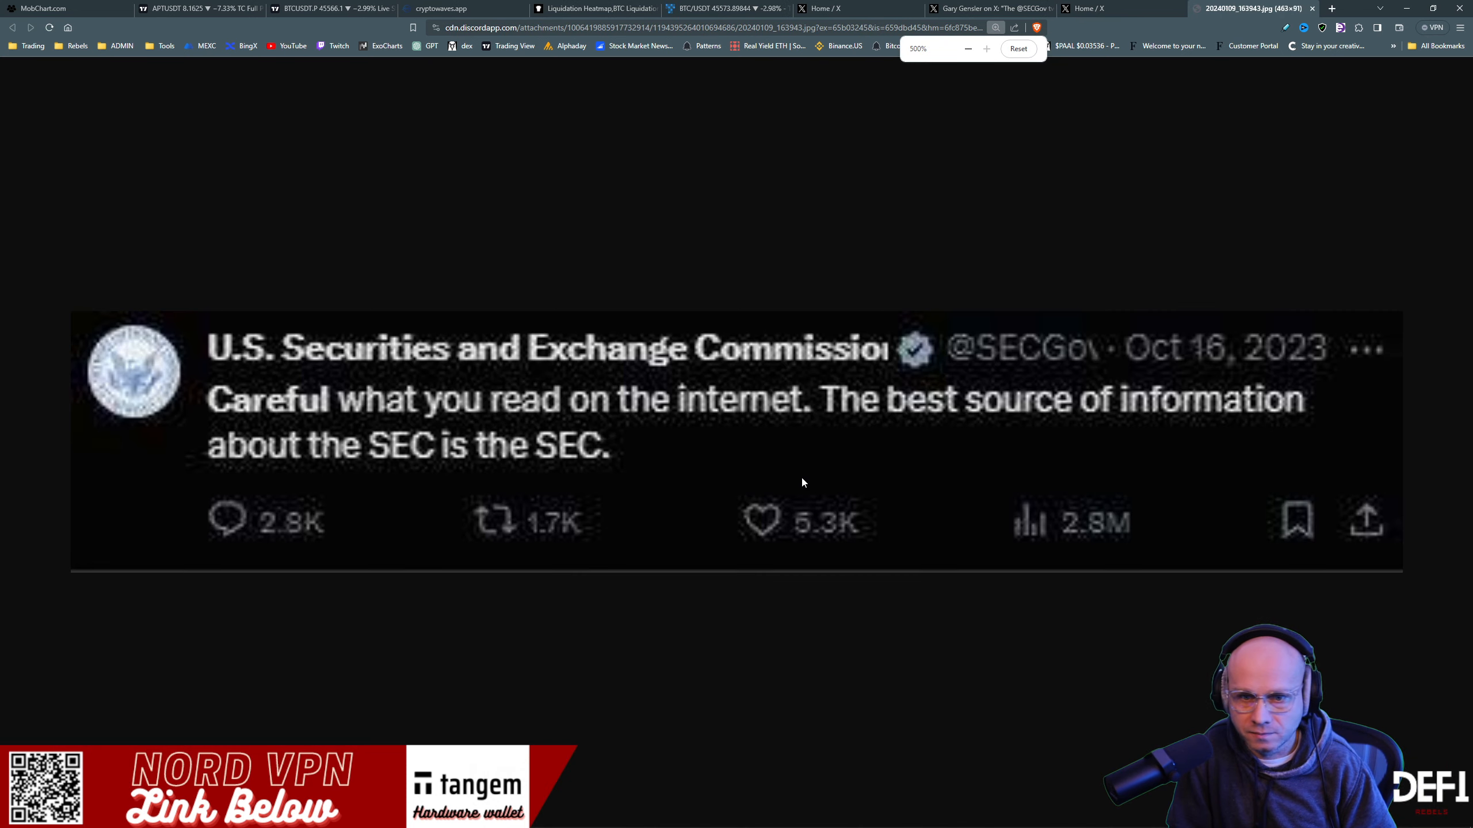
Reset the screenshot's zoom, then return to the DeFi Rebels X profile
left_click(968, 48)
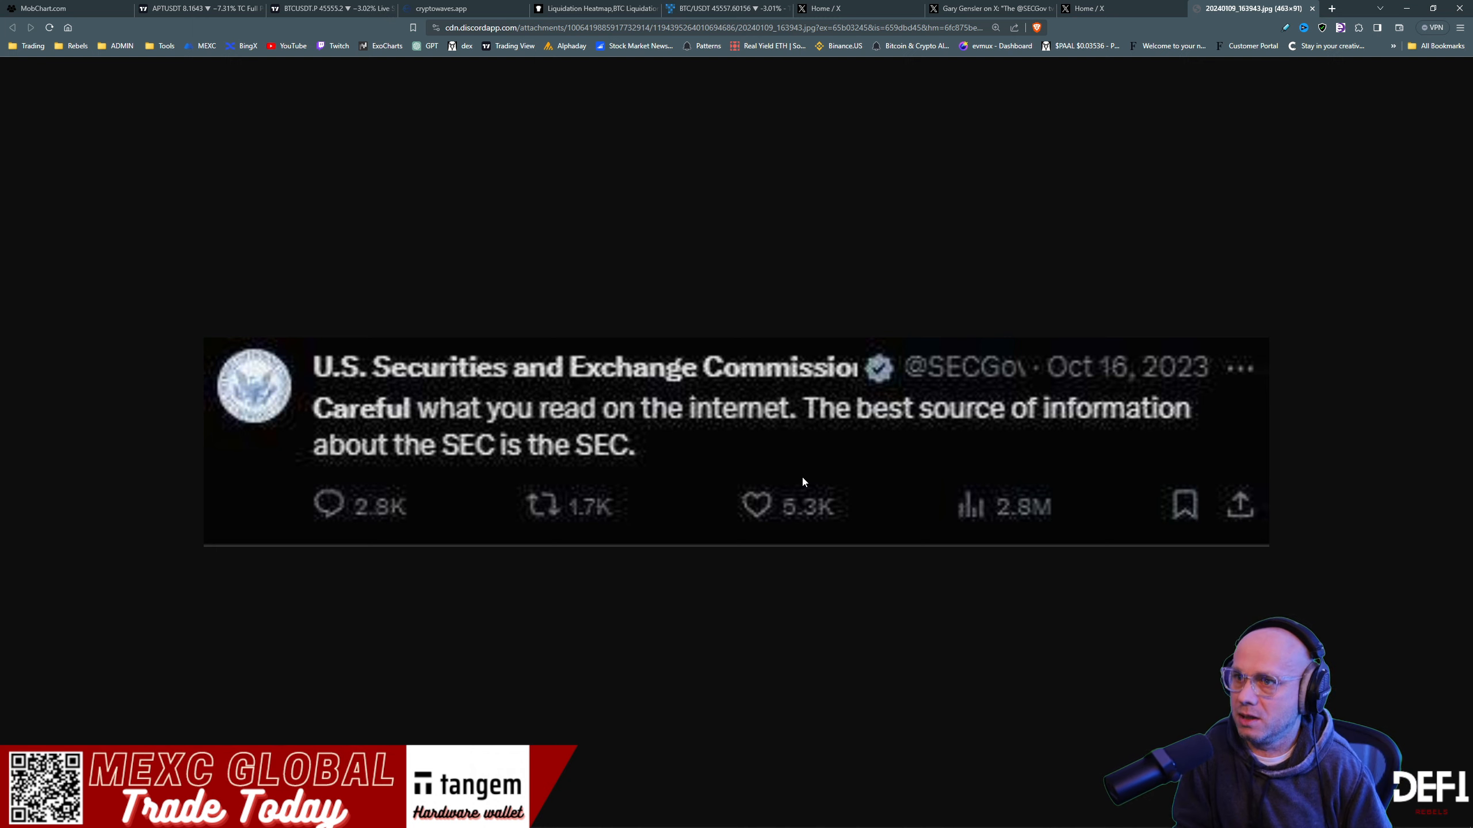
mouse_move(837, 458)
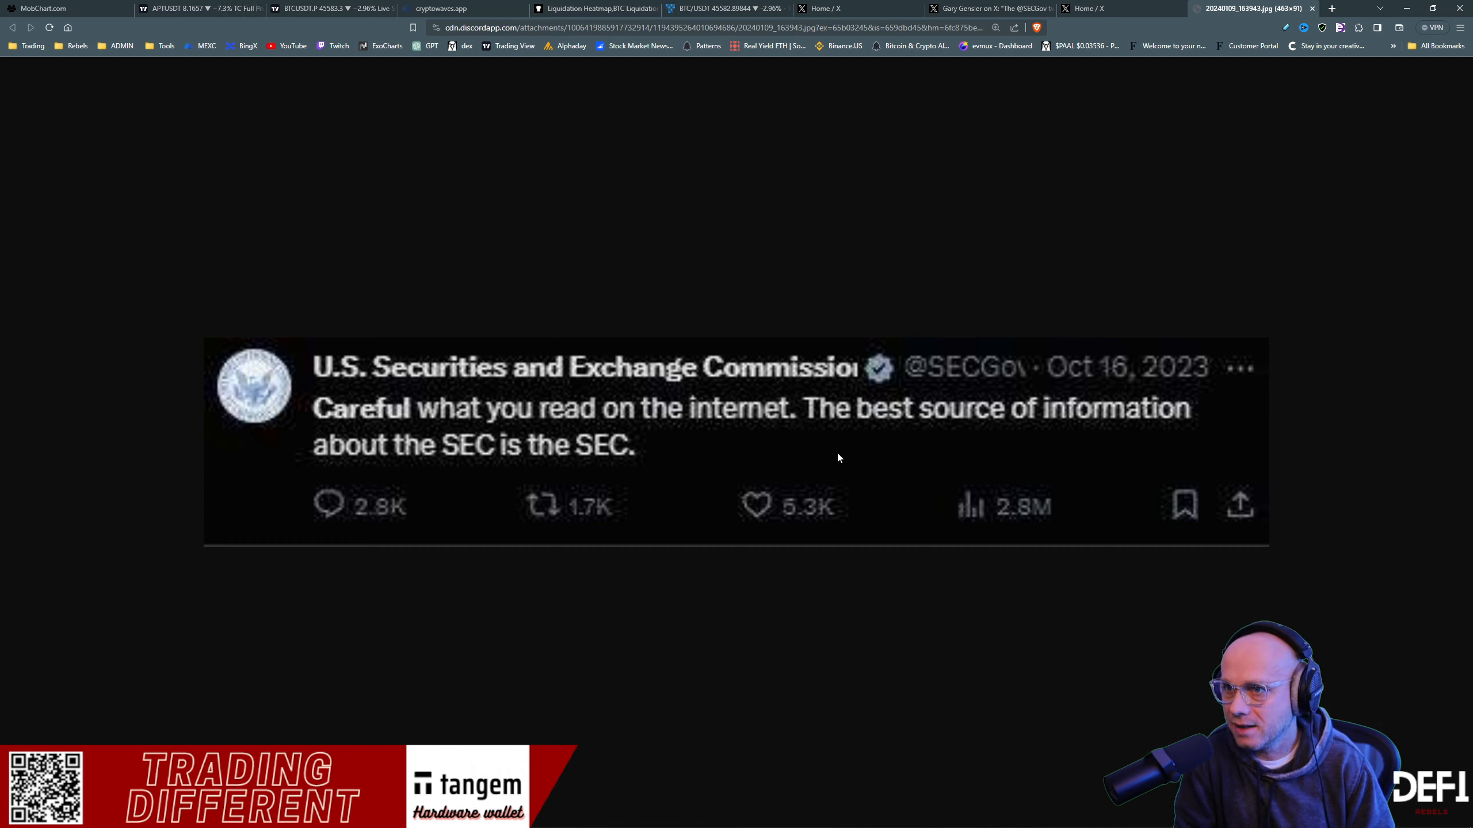
mouse_move(756, 362)
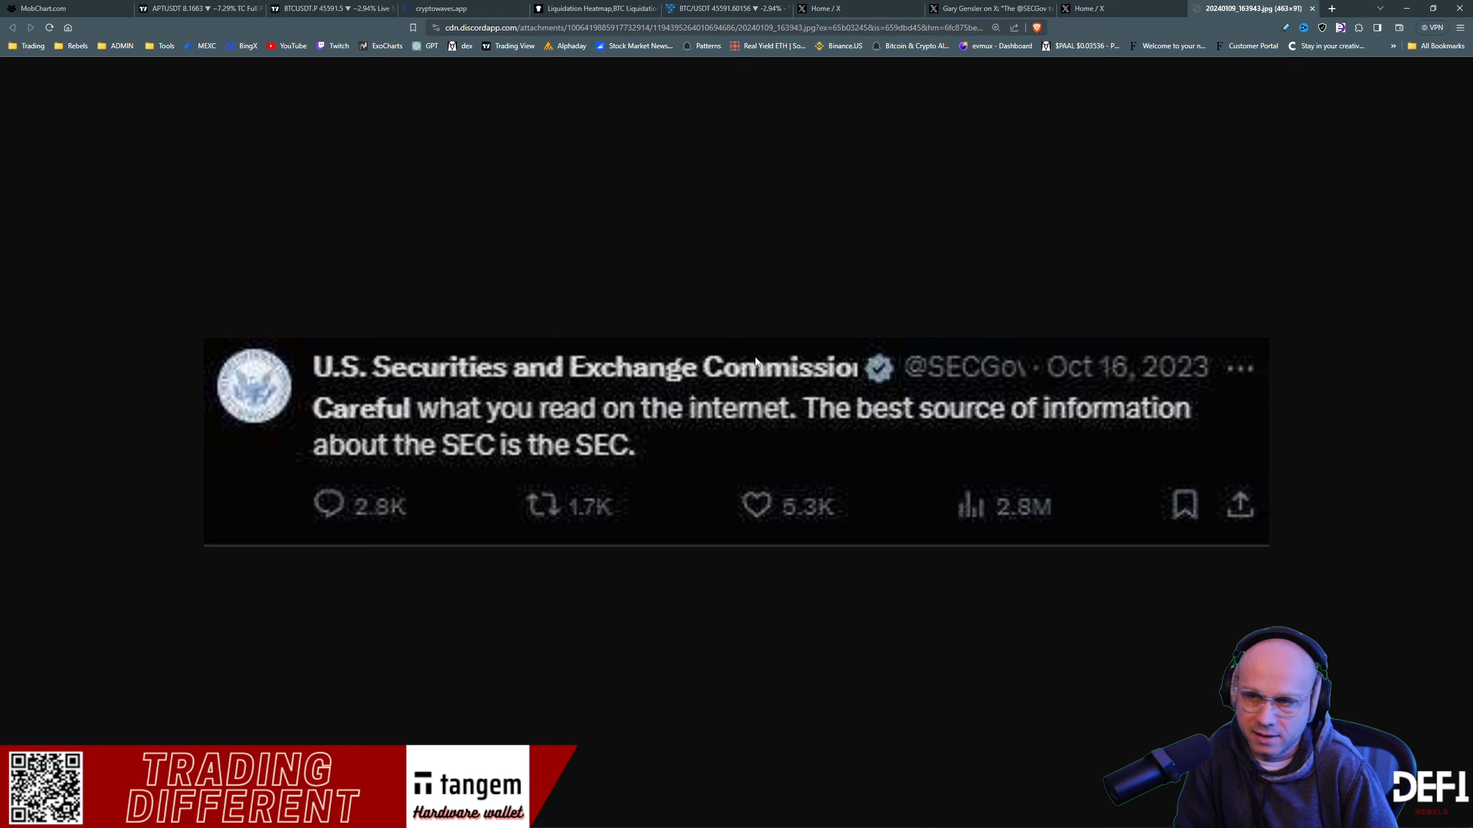
left_click(1111, 9)
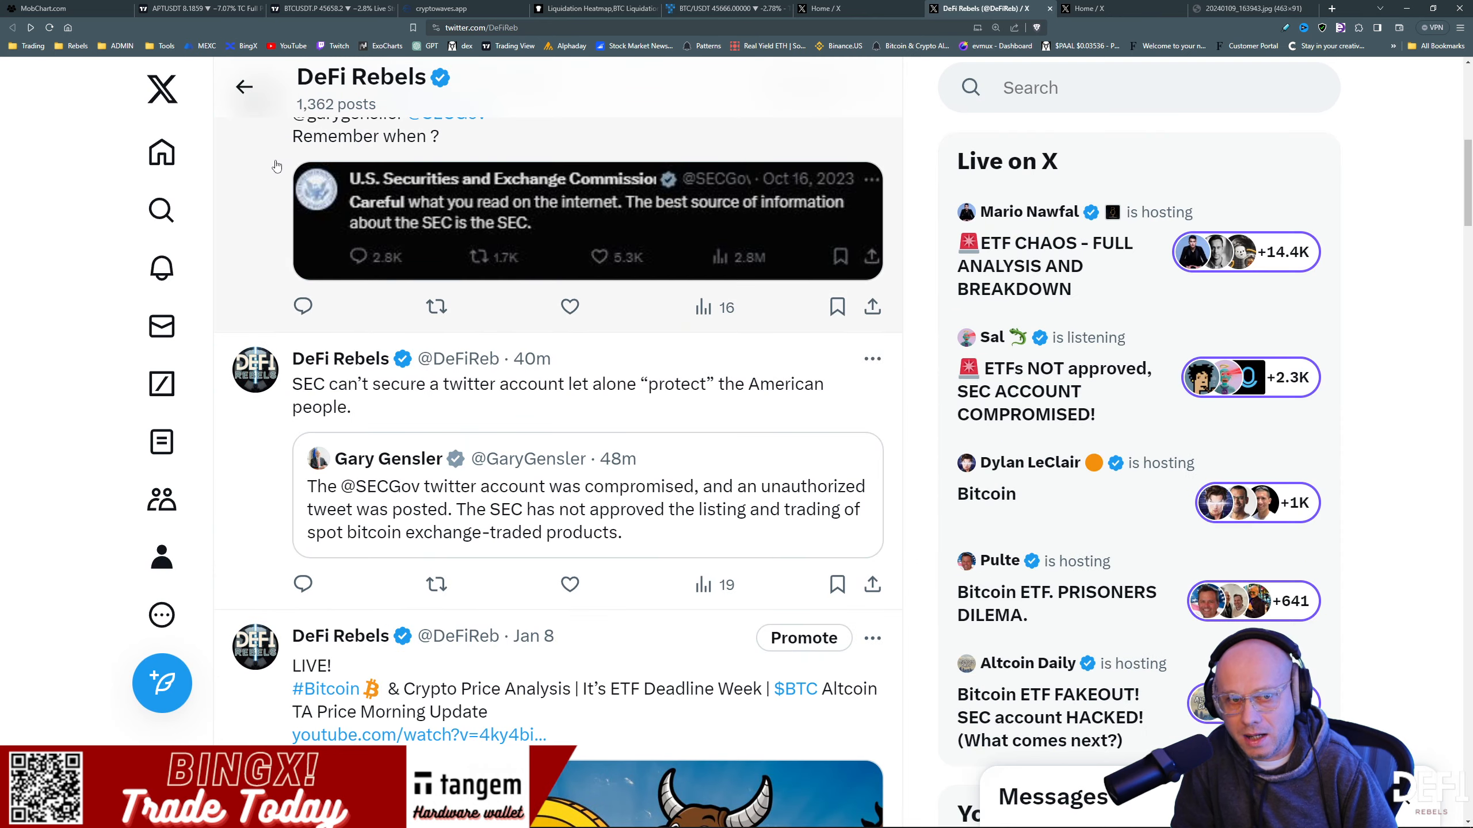
Scroll the home feed past the SEC investigation posts and bring up the BTCUSDT chart
left_click(161, 152)
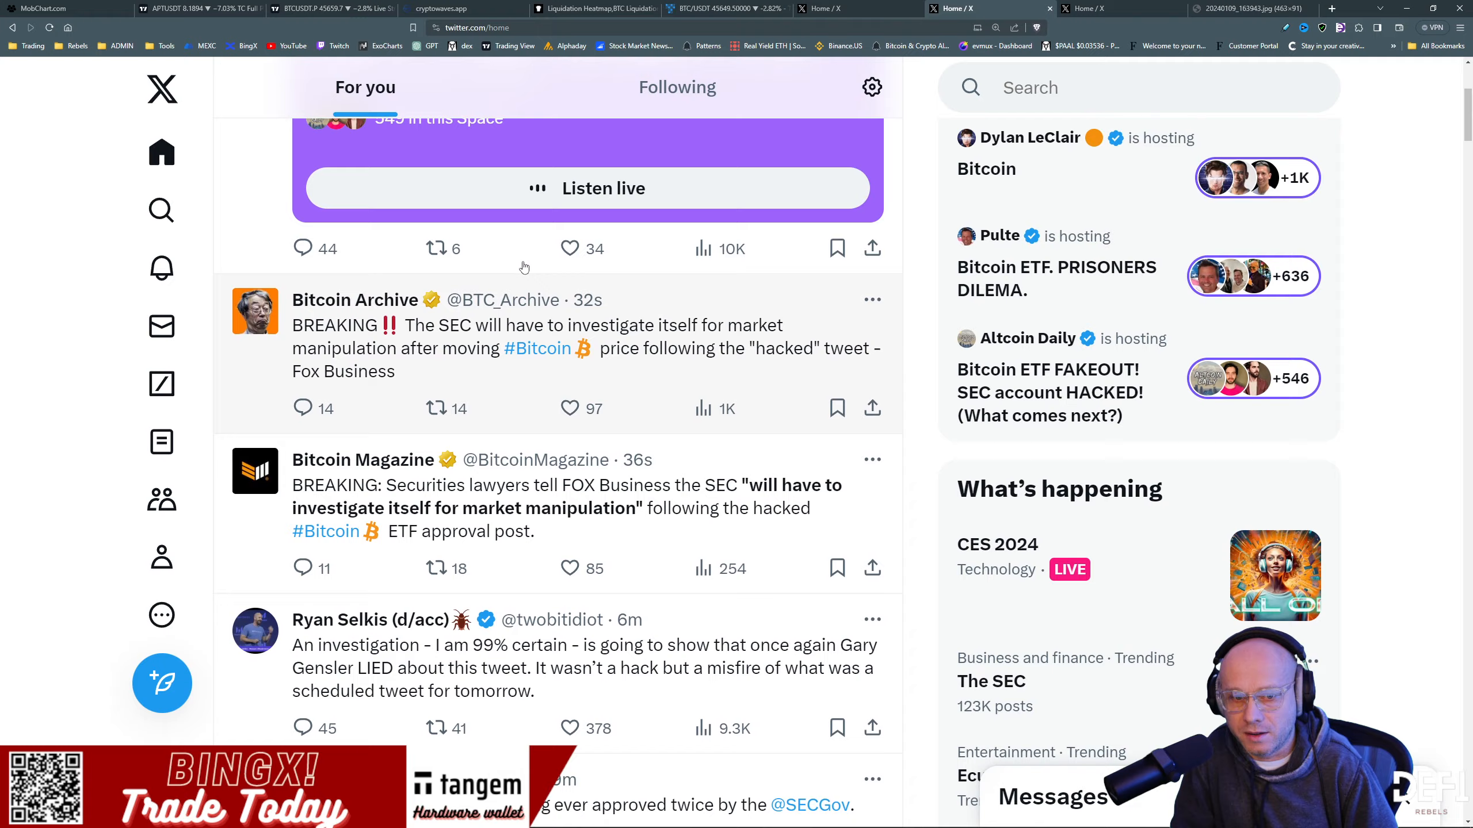
scroll("up", 3)
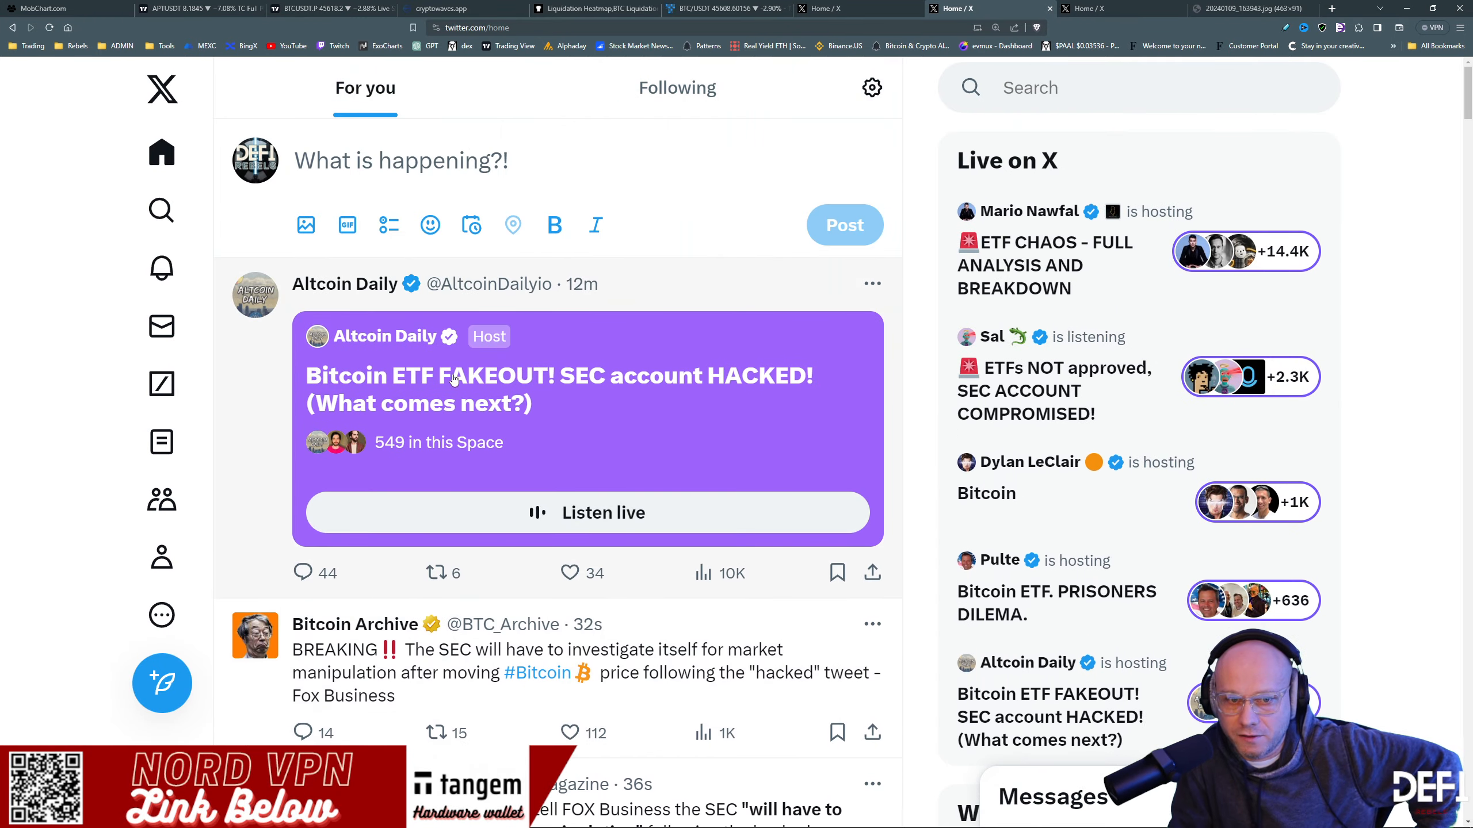
scroll("down", 3)
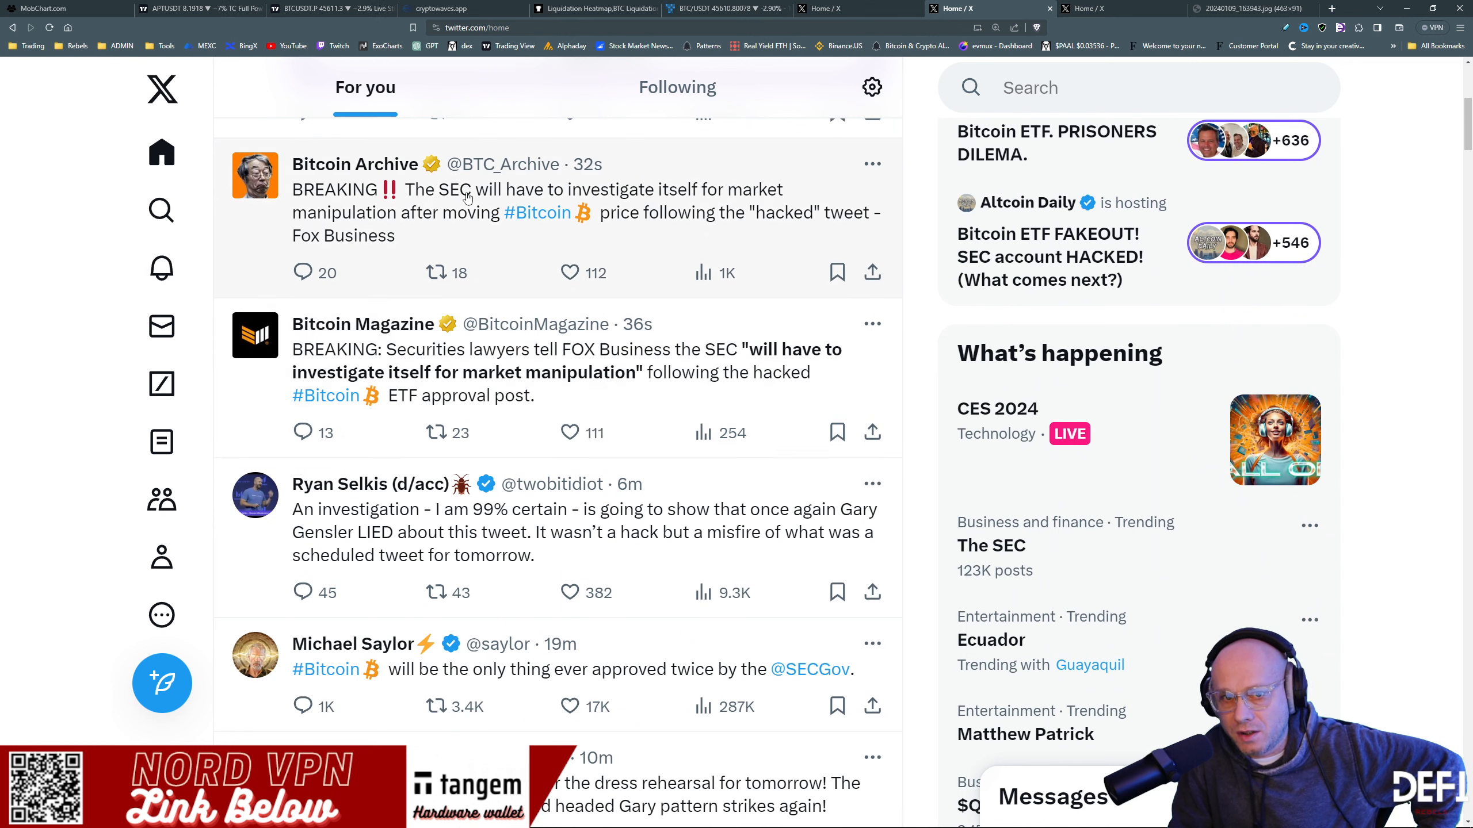
mouse_move(435, 272)
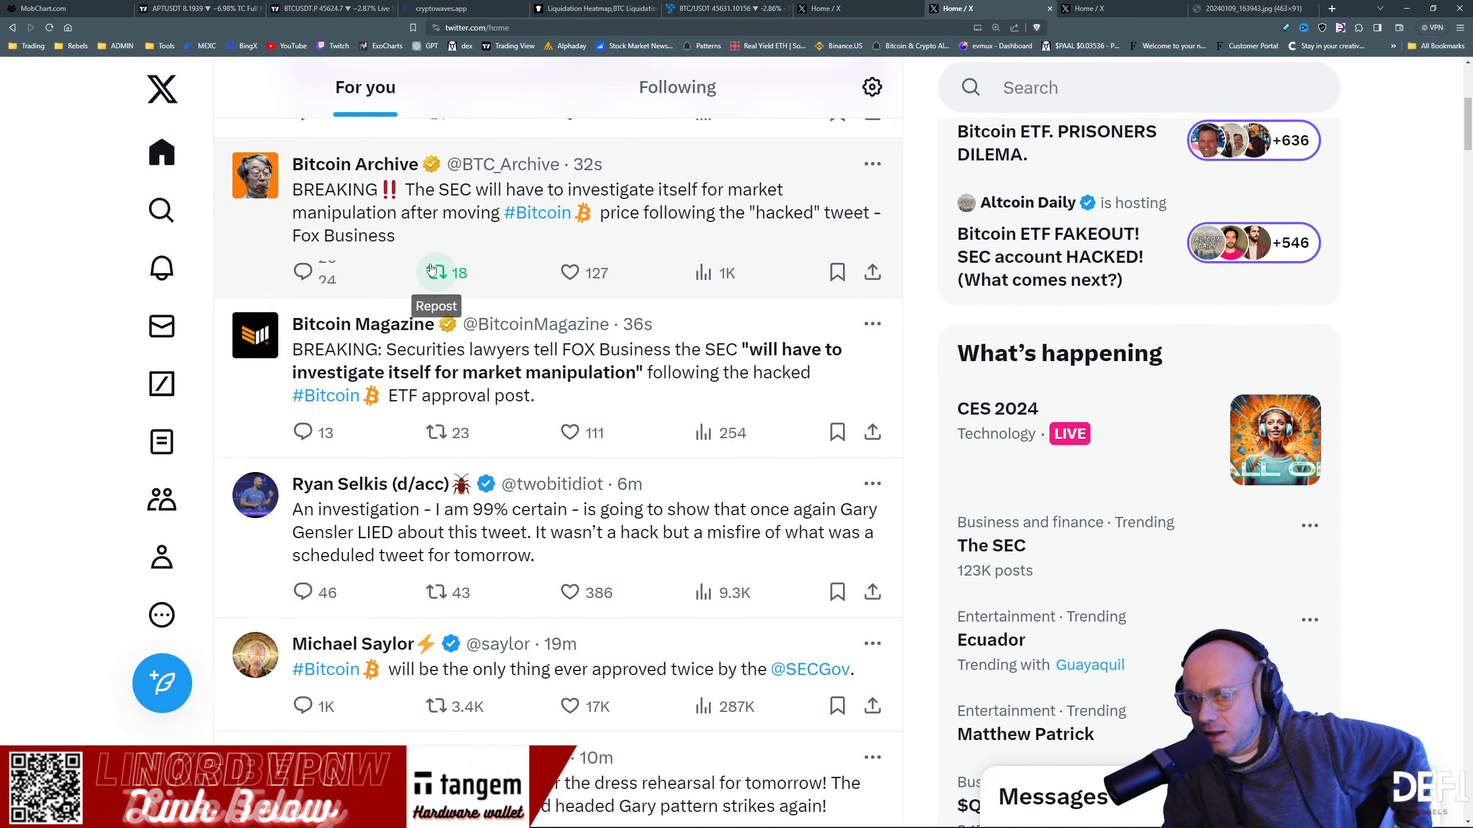
scroll("down", 3)
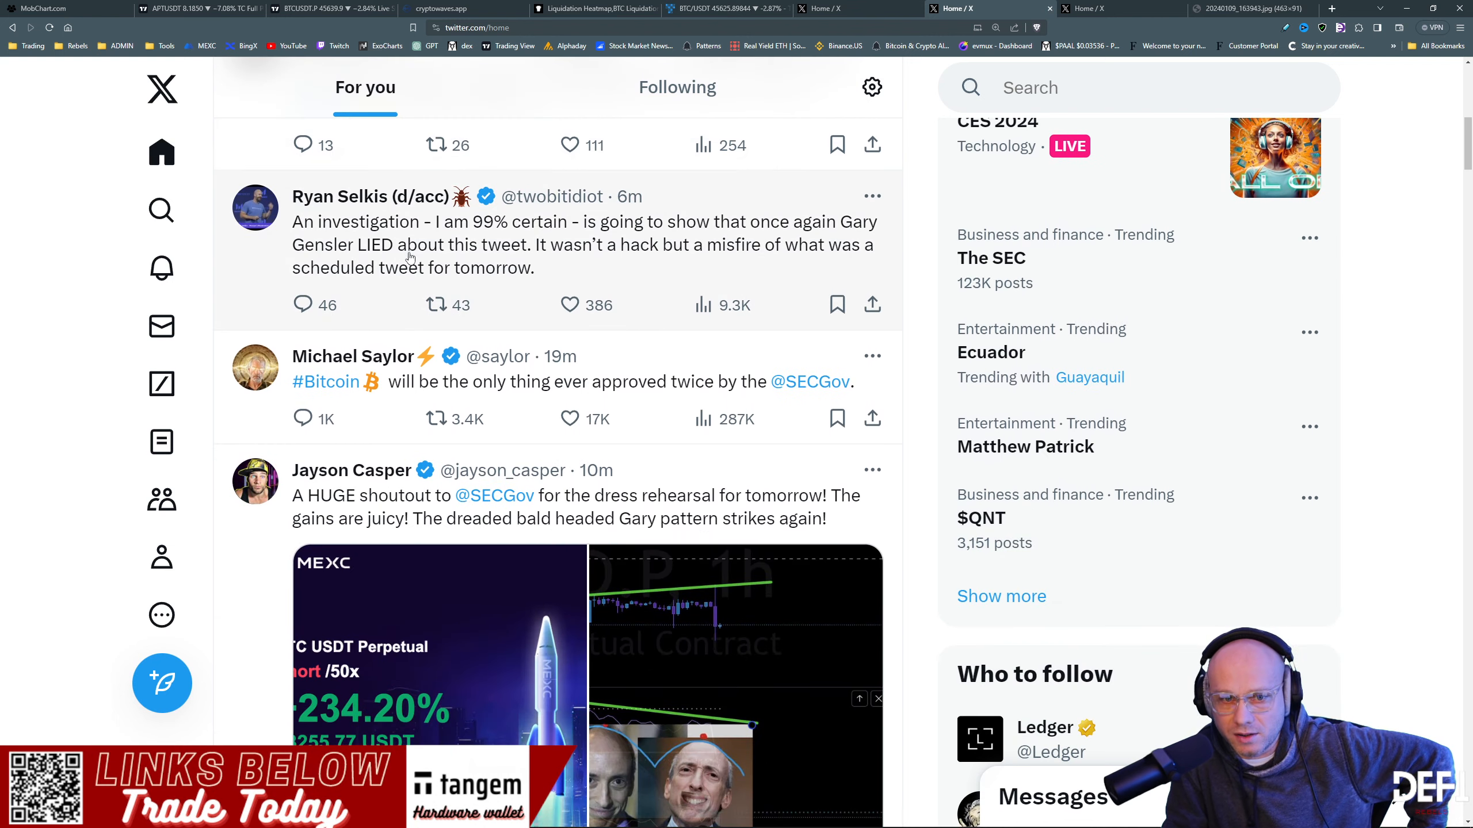
scroll("down", 3)
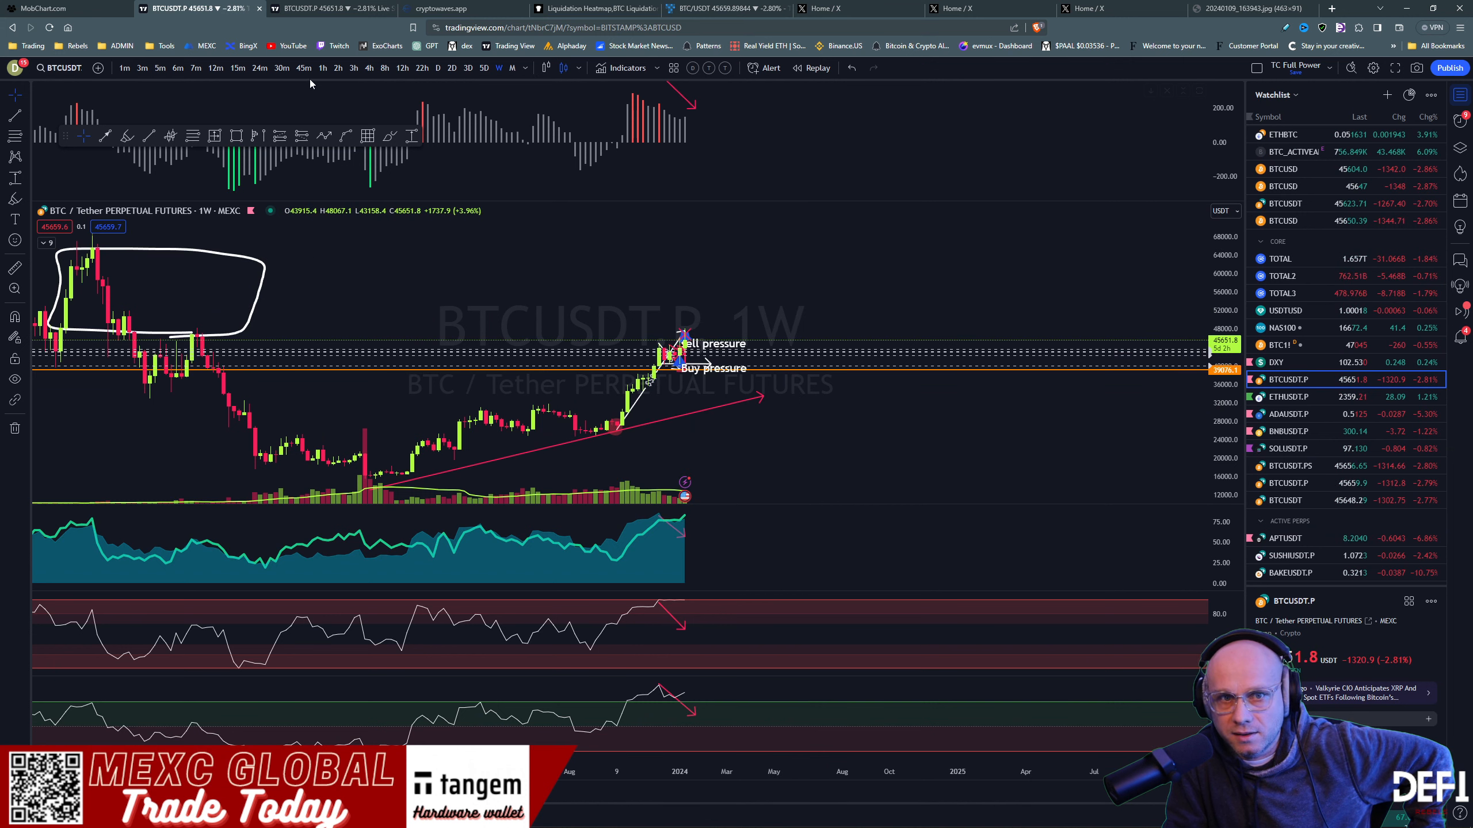
left_click(237, 67)
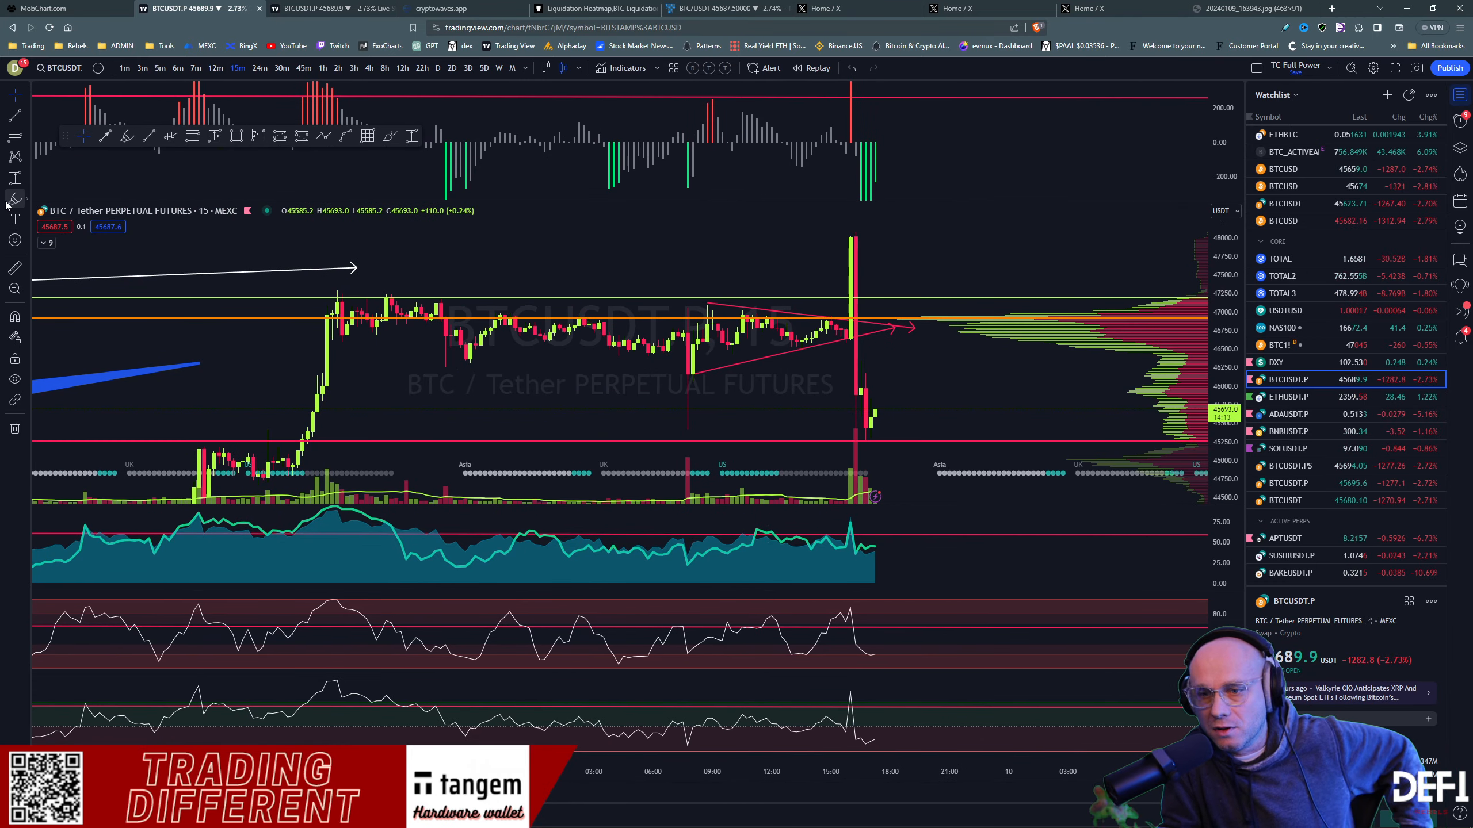
mouse_move(15, 198)
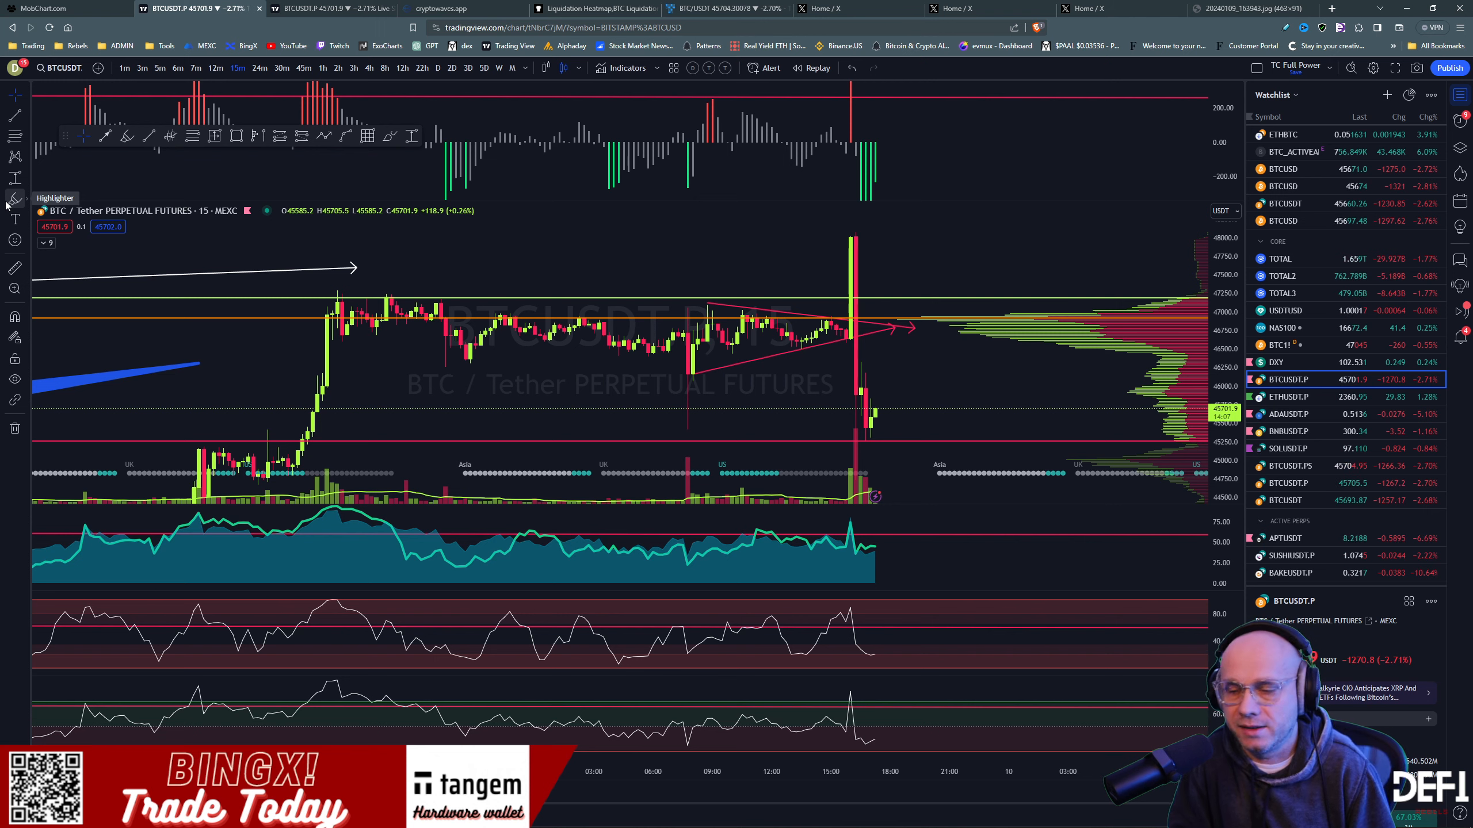
Scroll the 15-minute BTCUSDT chart left to frame the sharp spike and drop
scroll("left", 3)
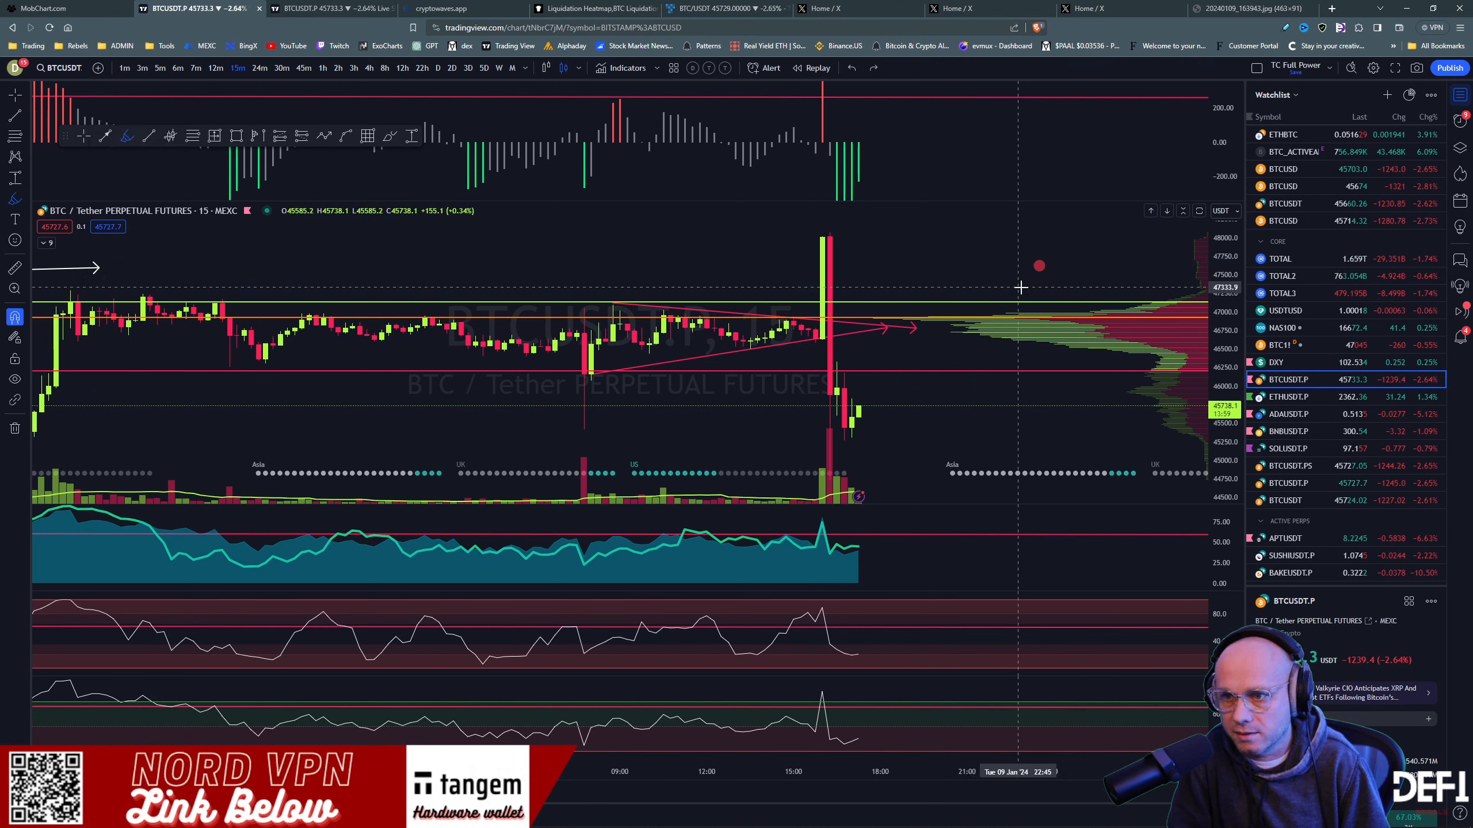
mouse_move(944, 308)
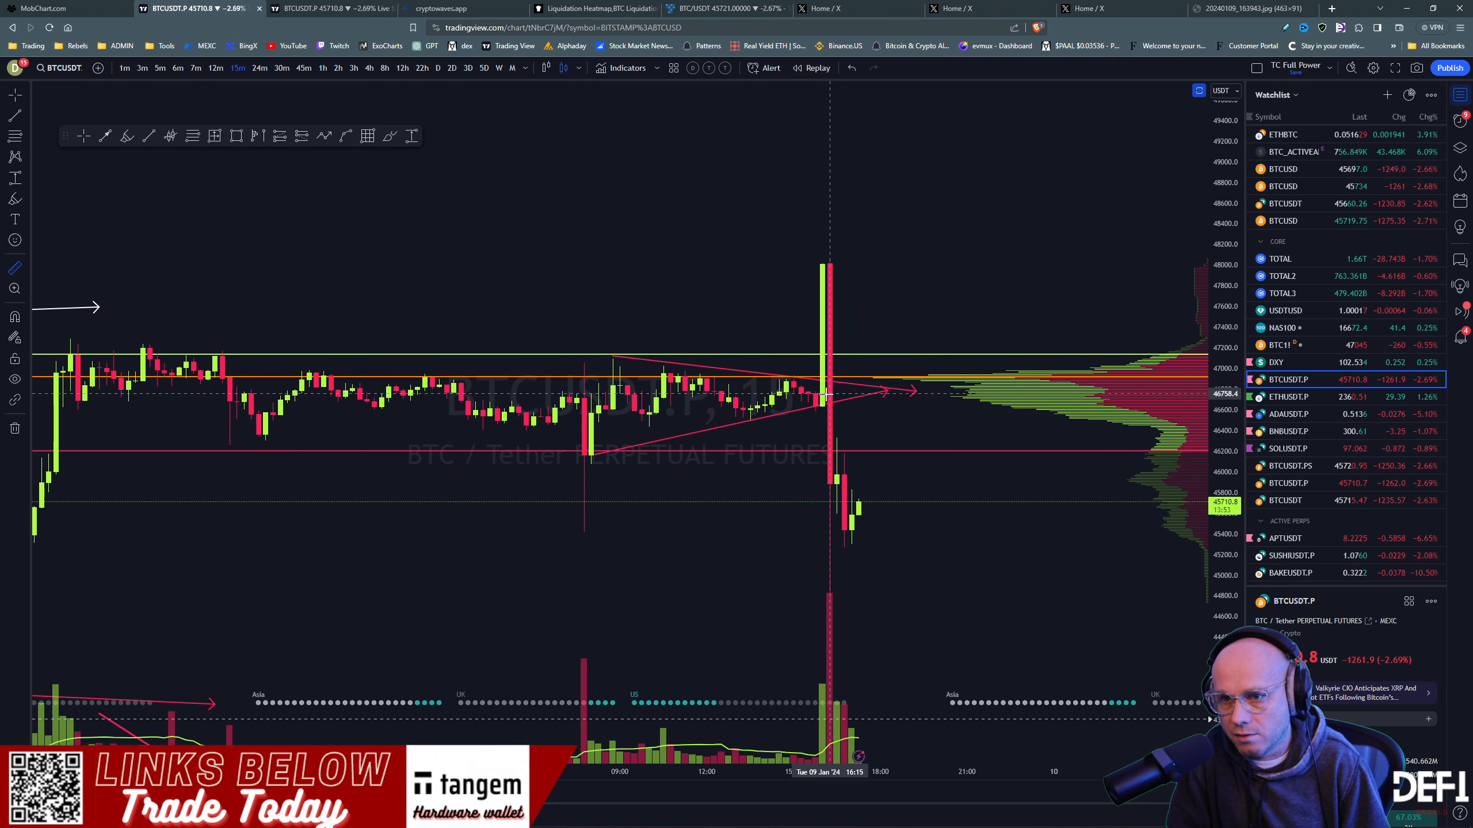
mouse_move(977, 266)
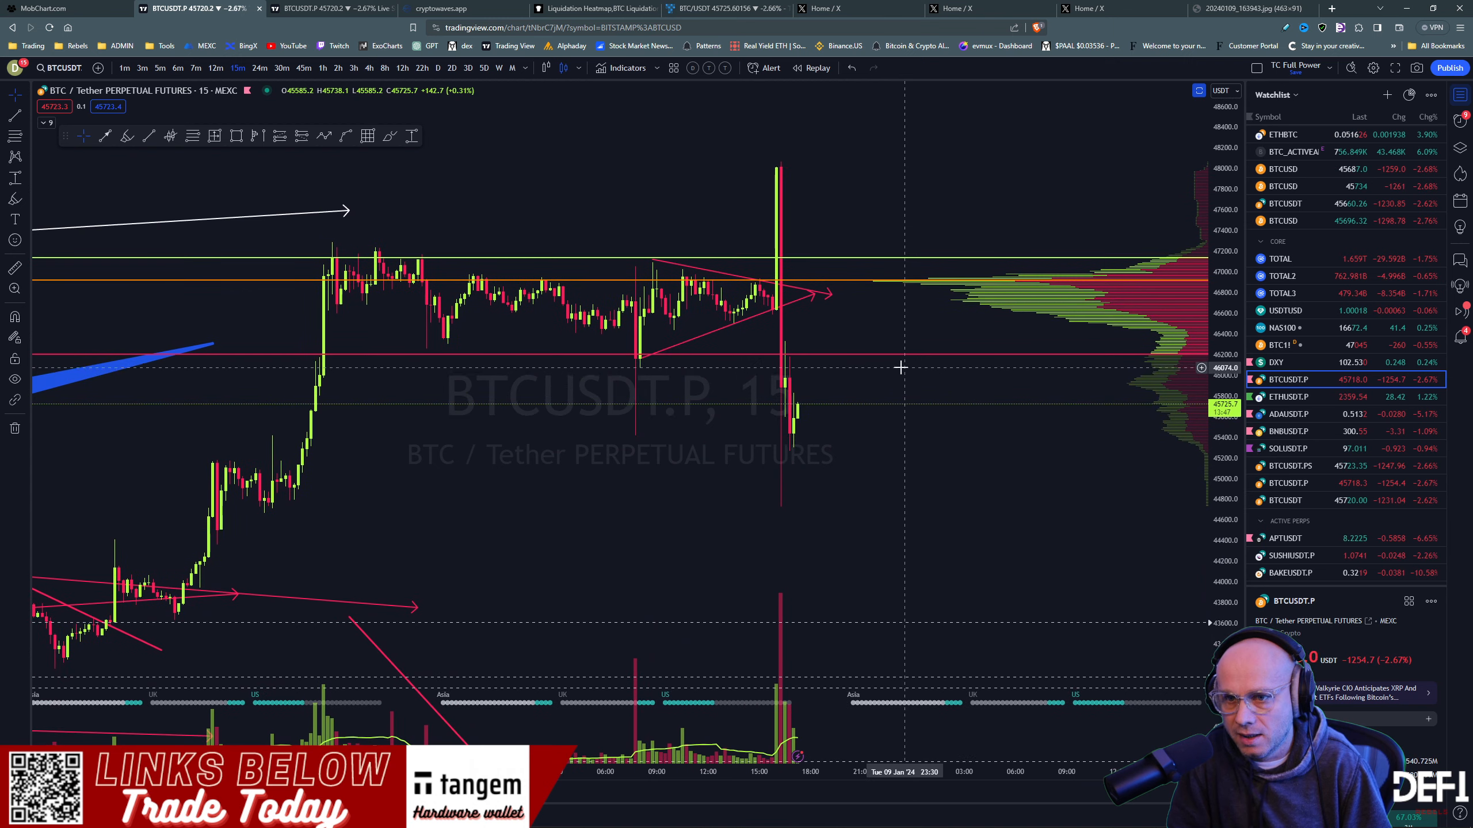
Scroll the 15-minute BTCUSDT chart right around the spike candle
scroll("right", 3)
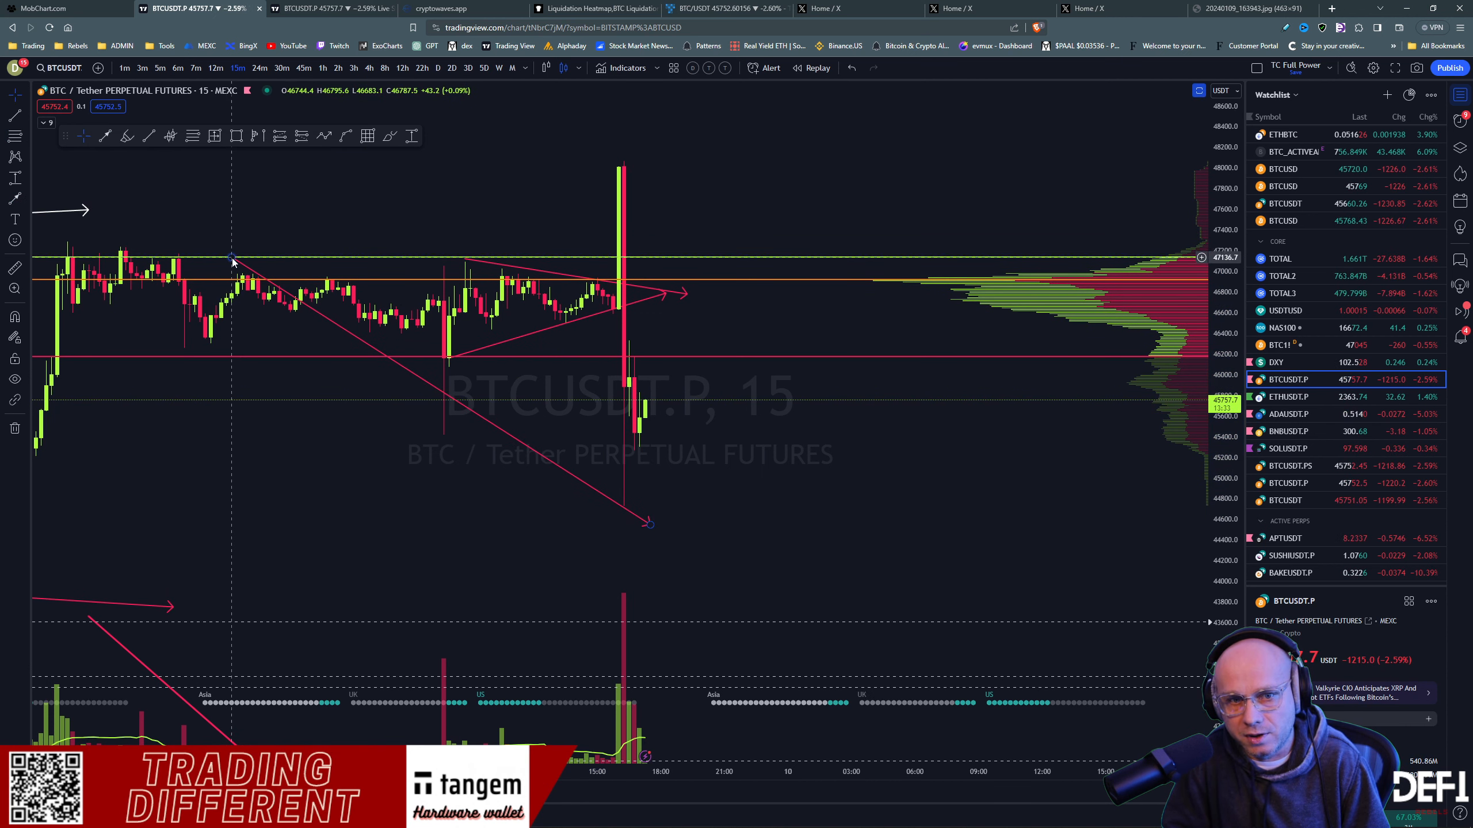
mouse_move(160, 321)
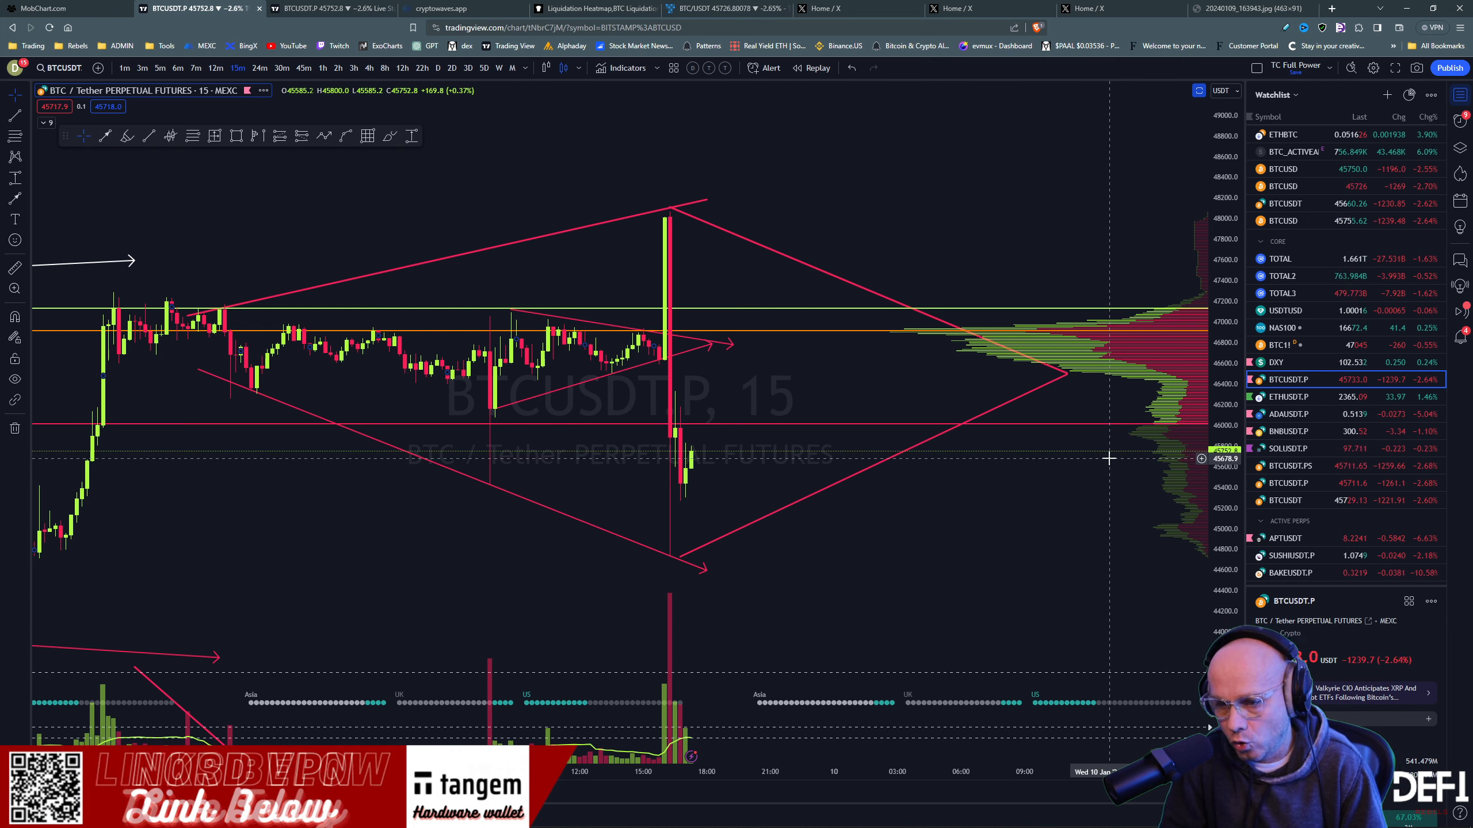
mouse_move(1162, 453)
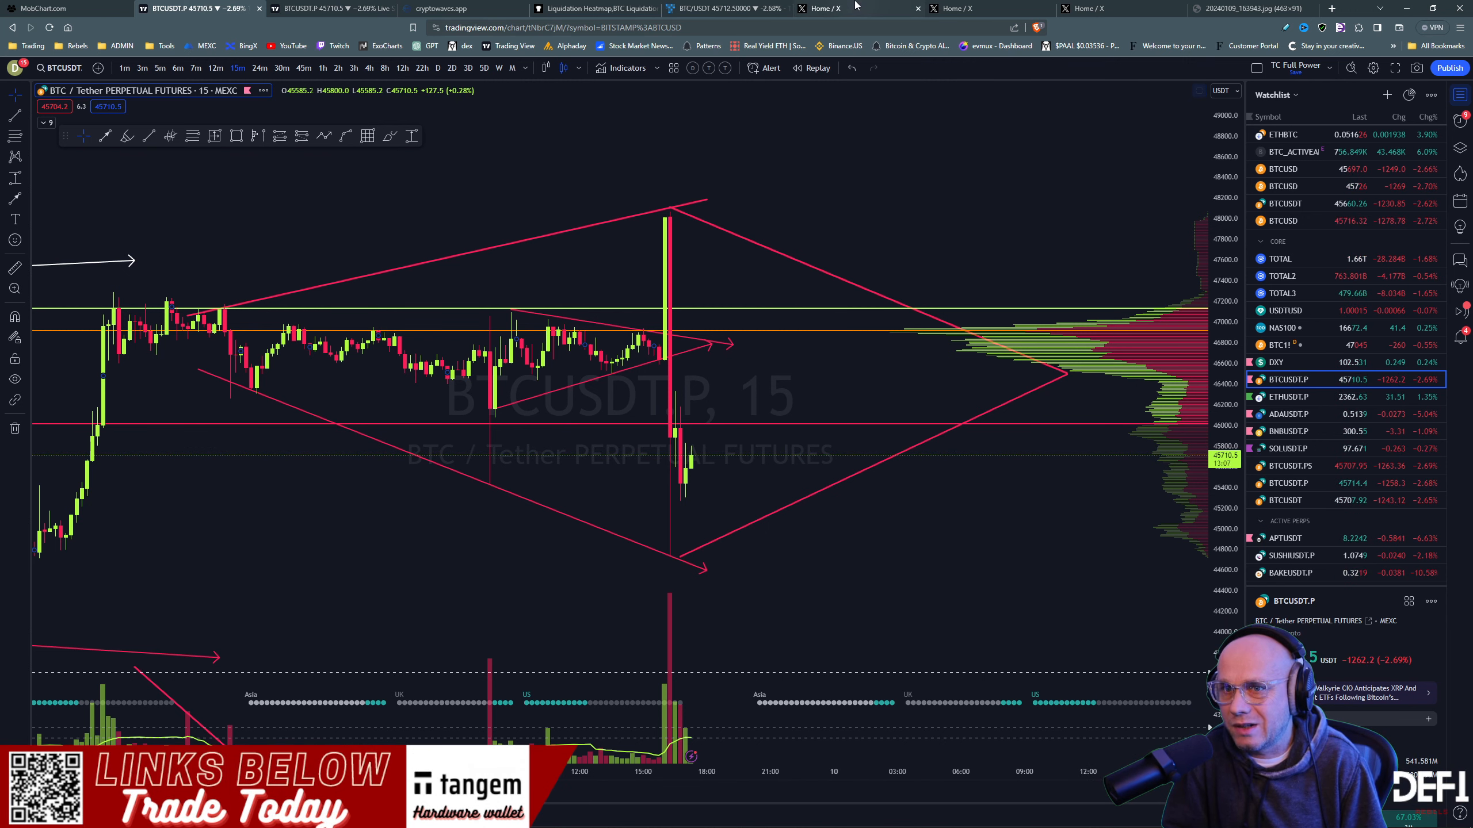
Share a bearish divergence comment about the two-arc chart meme in Discord, then return to X
left_click(830, 9)
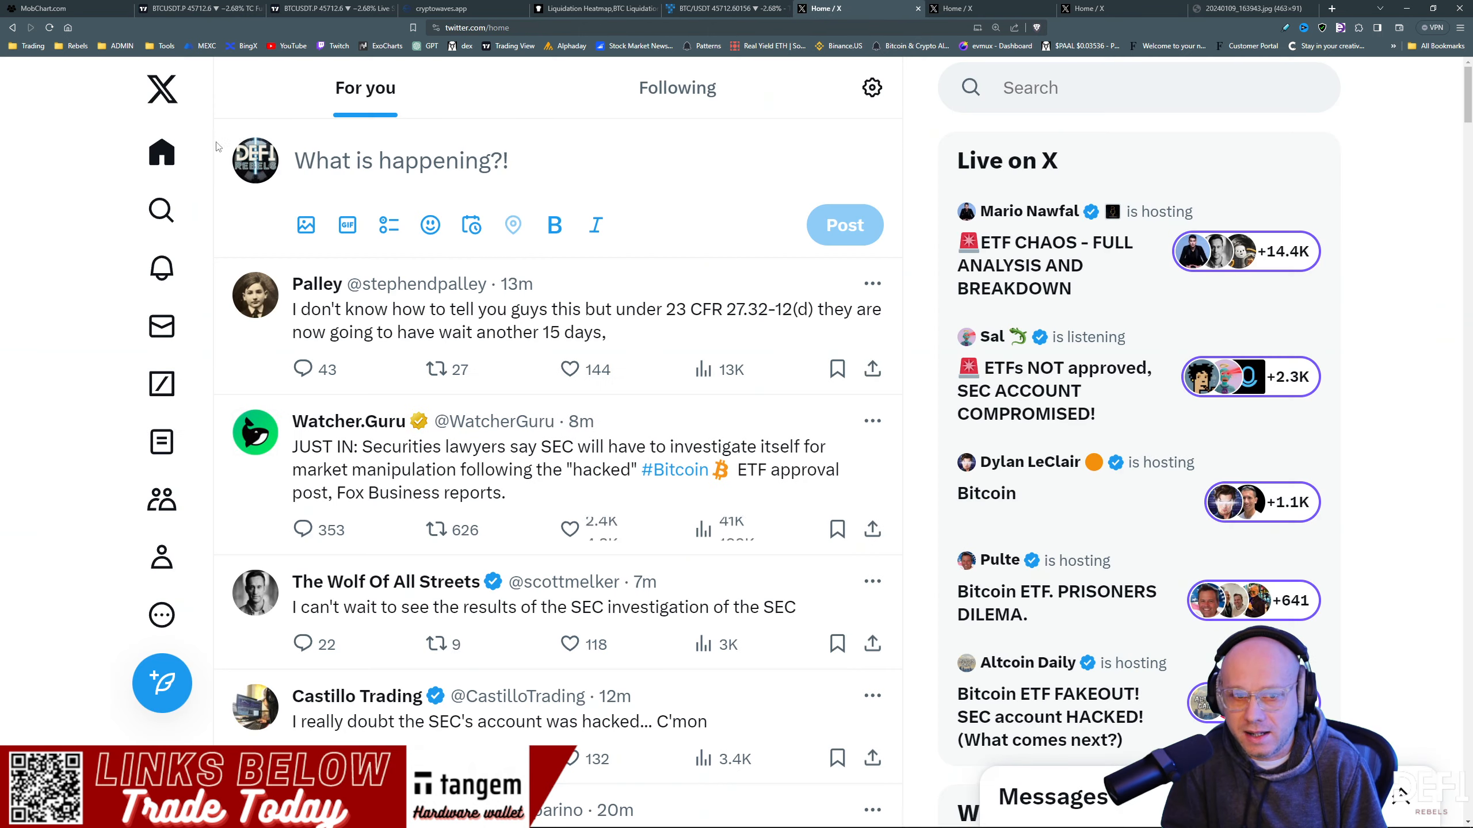
scroll("down", 3)
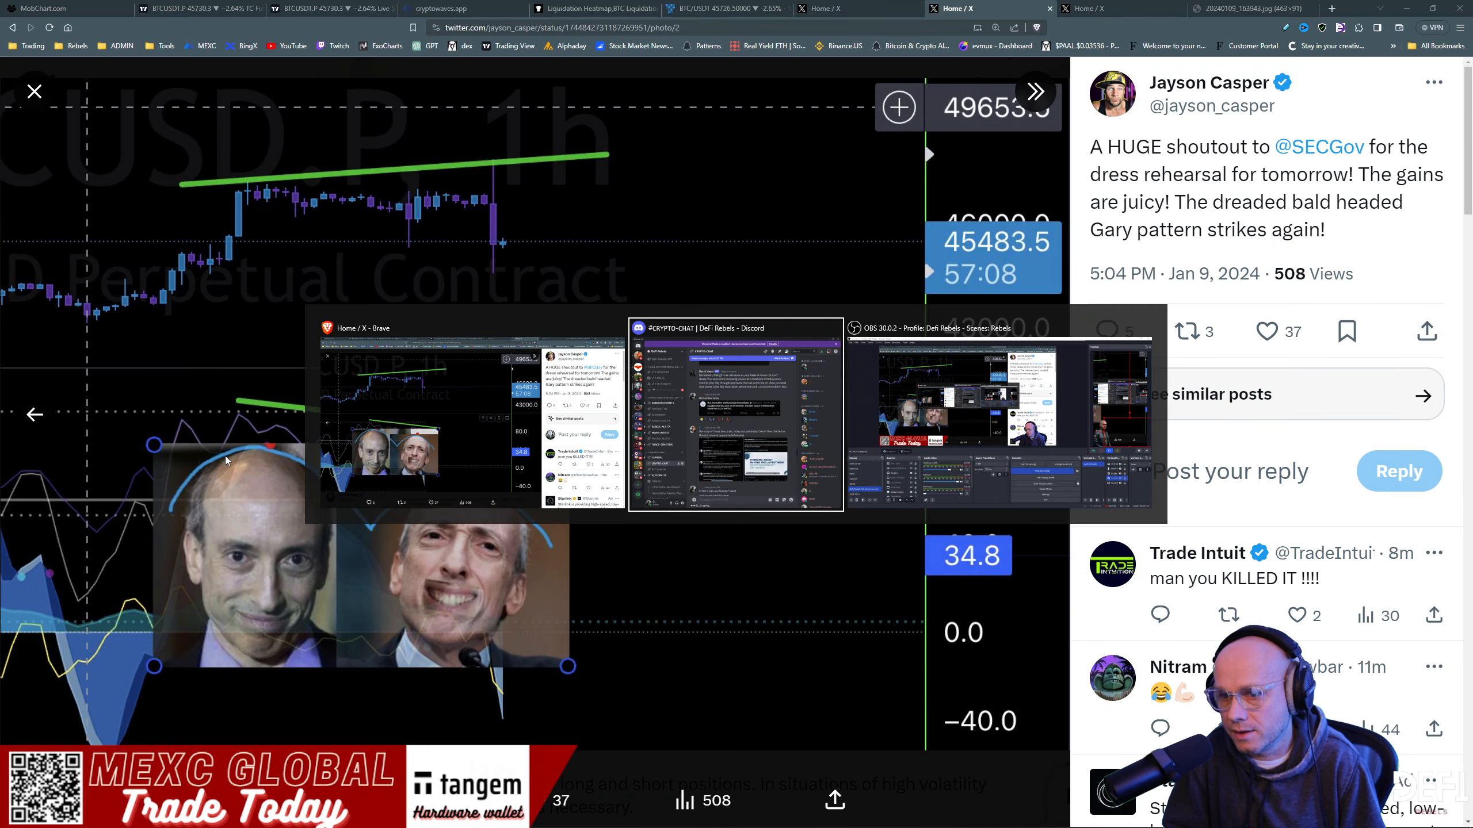
left_click(735, 413)
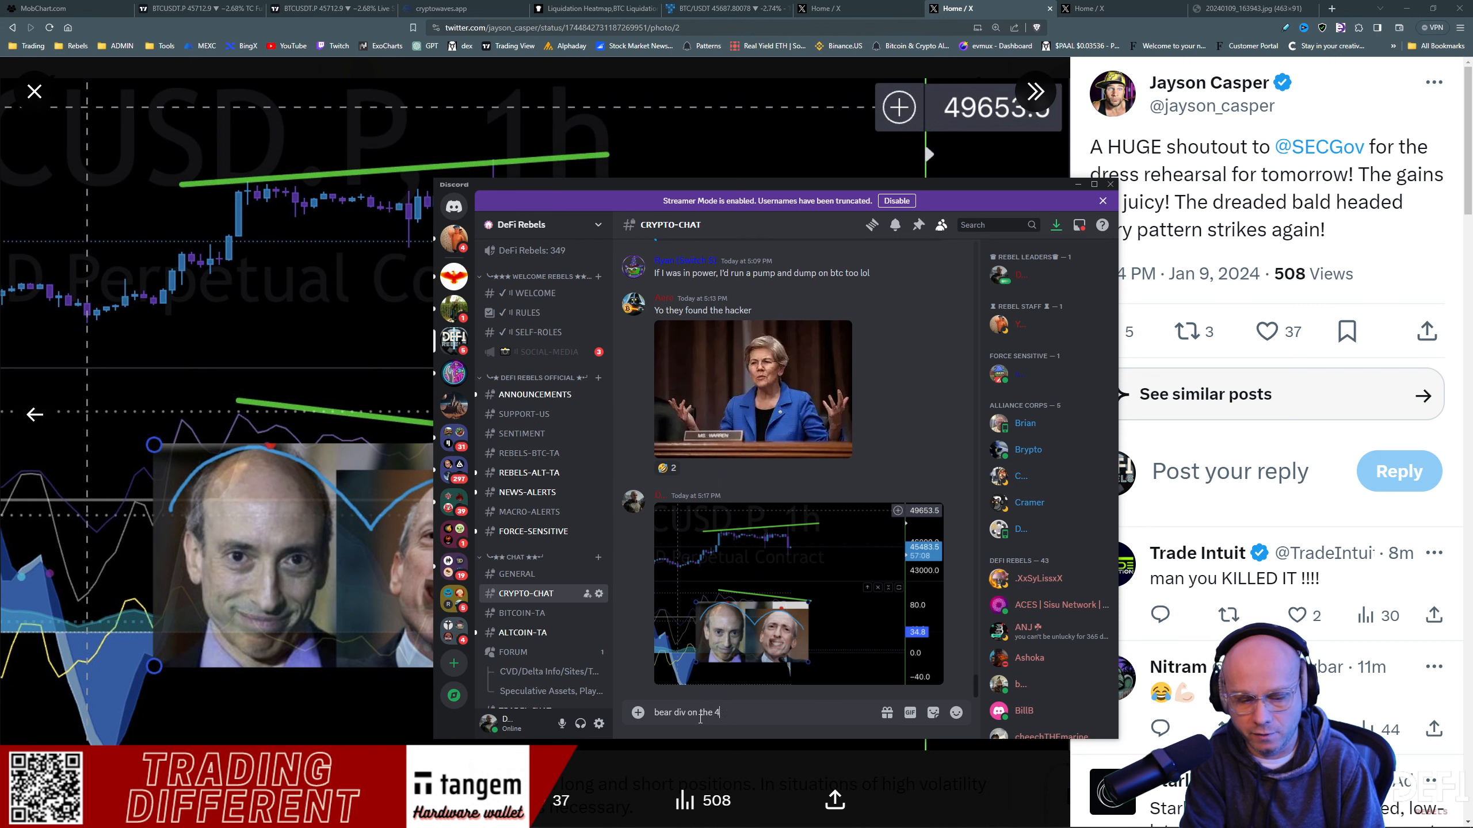
key("Return")
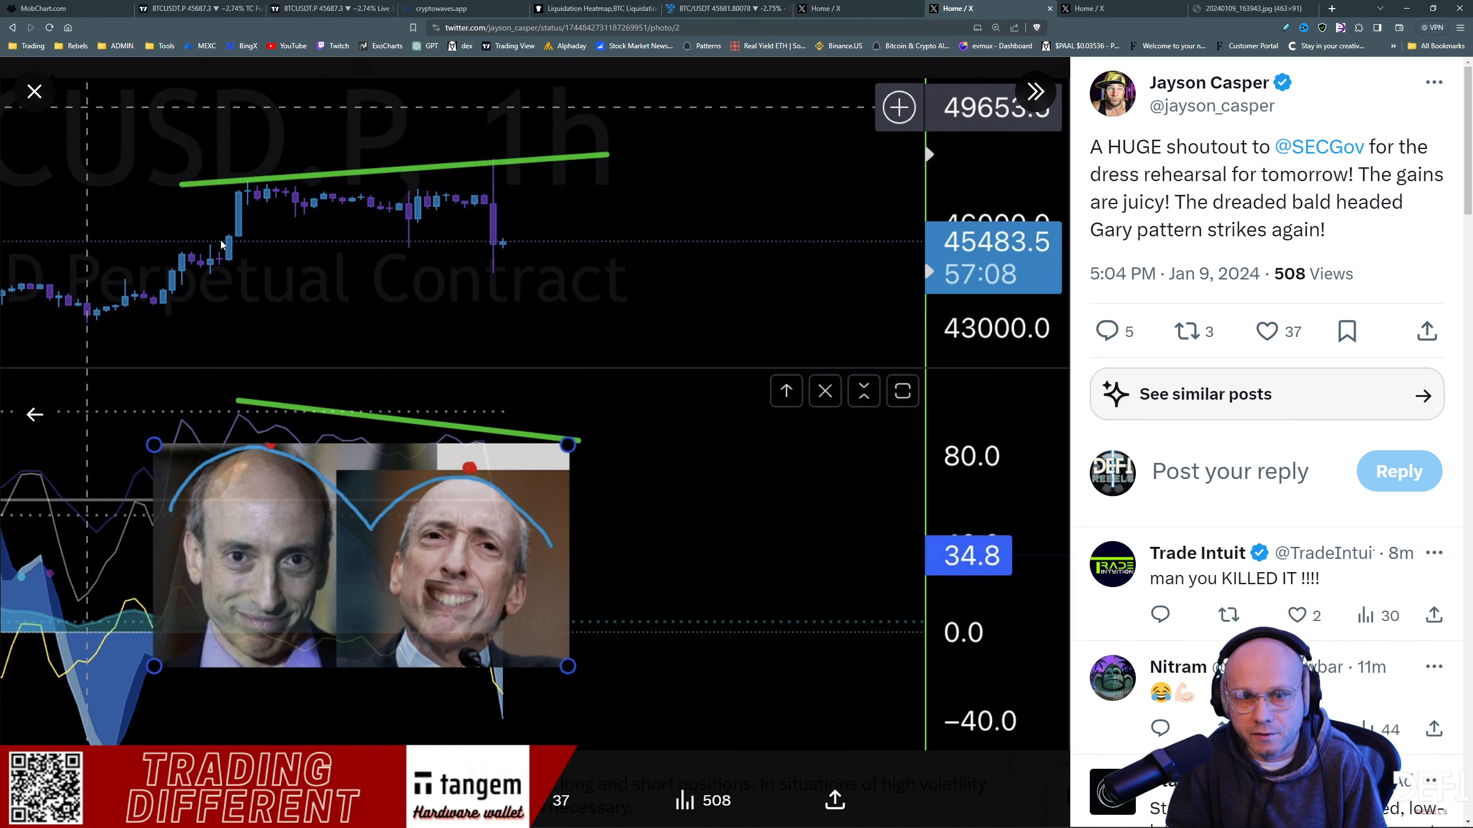
left_click(34, 91)
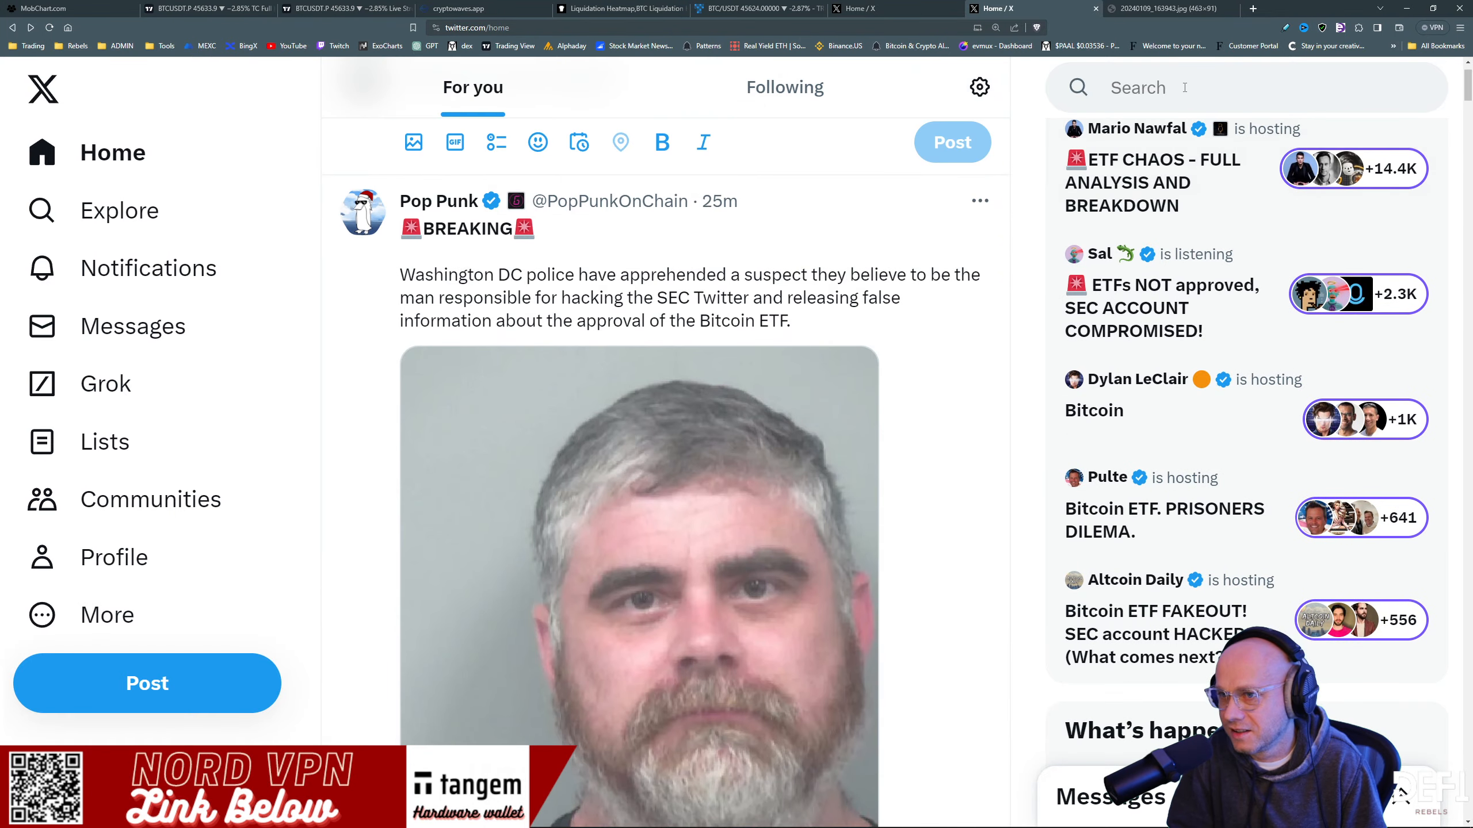
Search 'secgov' and scroll the SEC profile's posts down to the who-to-follow suggestions
type("secgov")
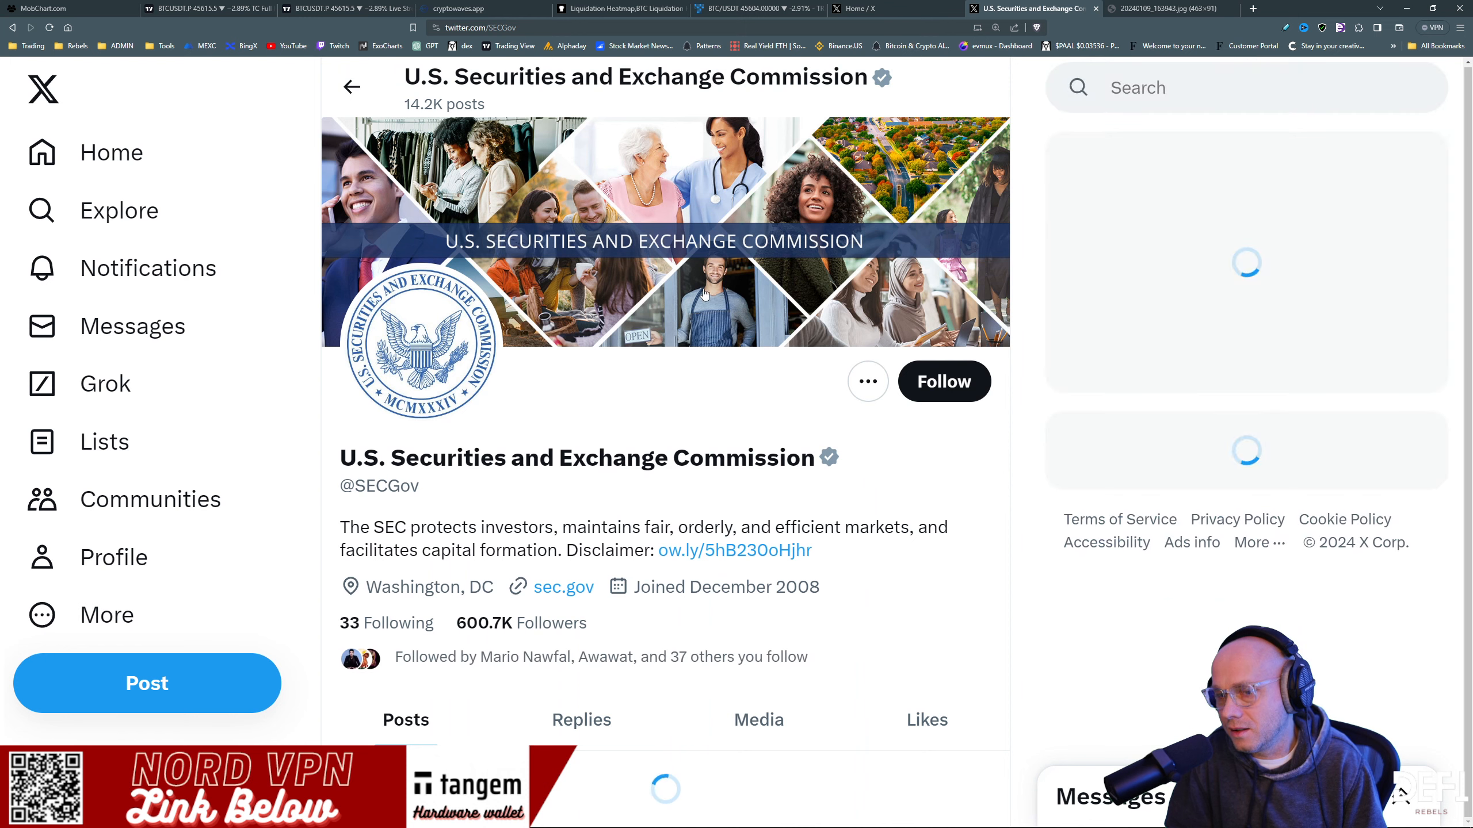
scroll("down", 3)
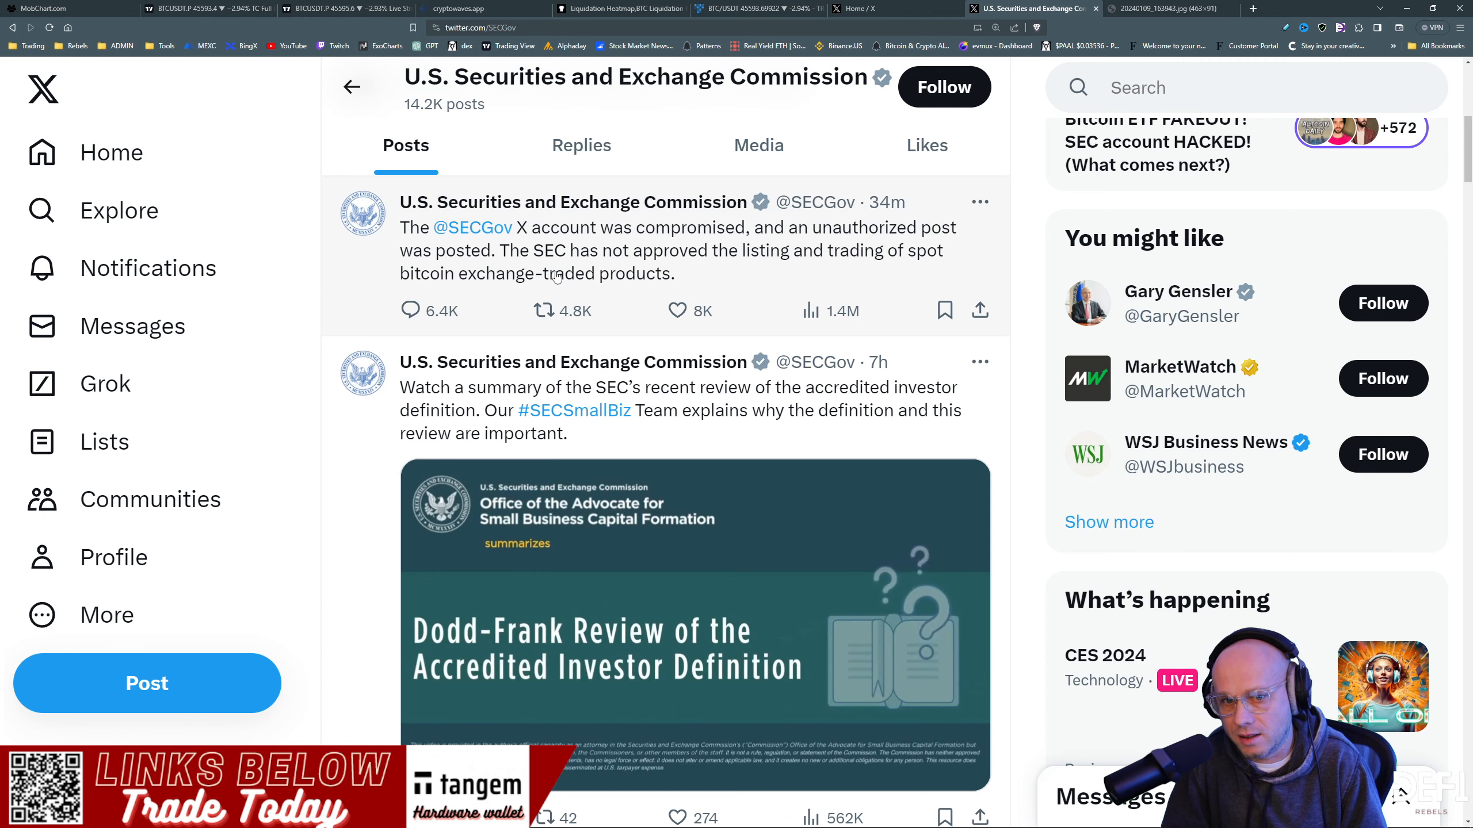
scroll("down", 3)
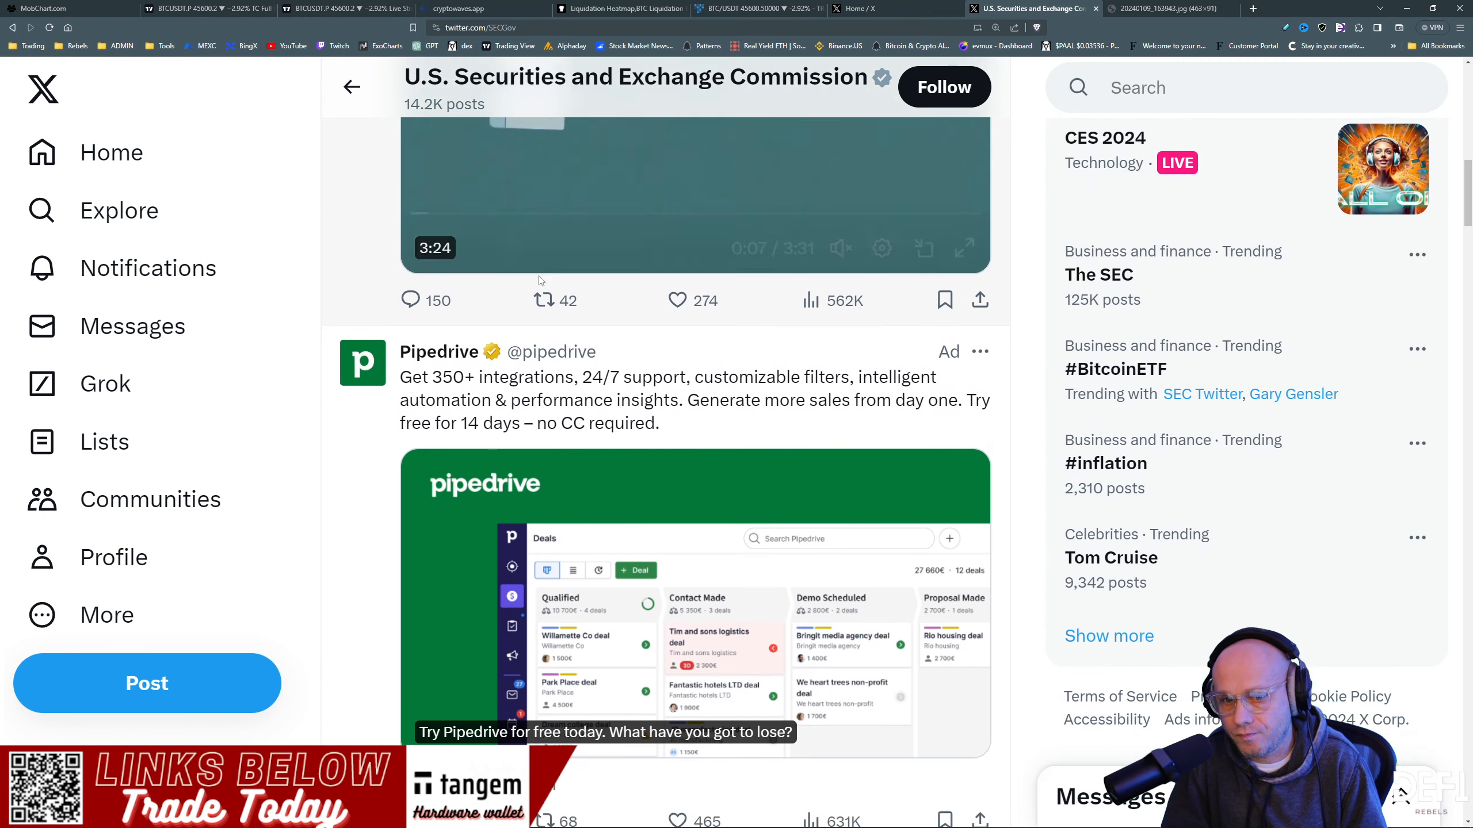
scroll("down", 3)
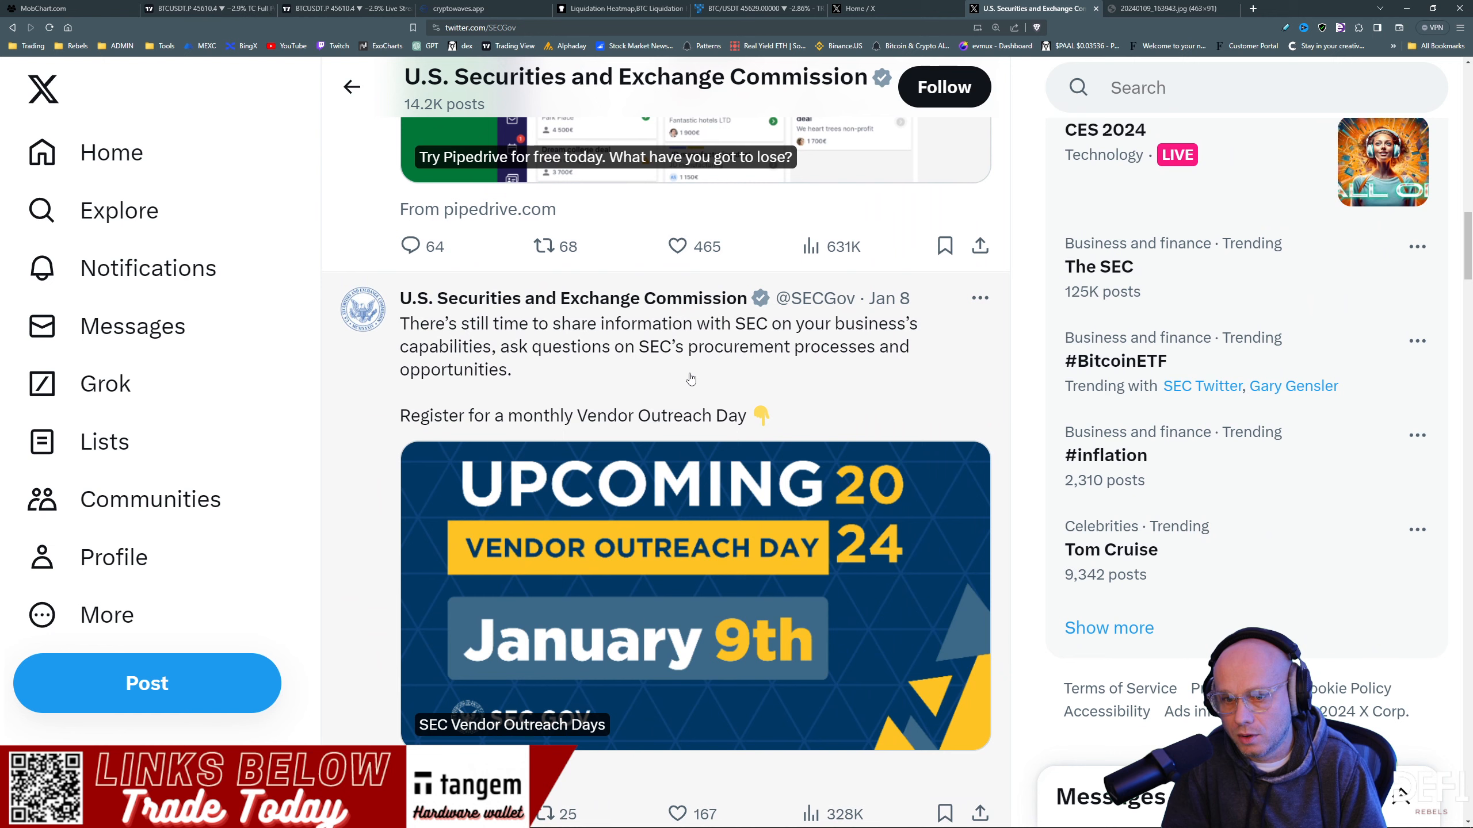
mouse_move(561, 418)
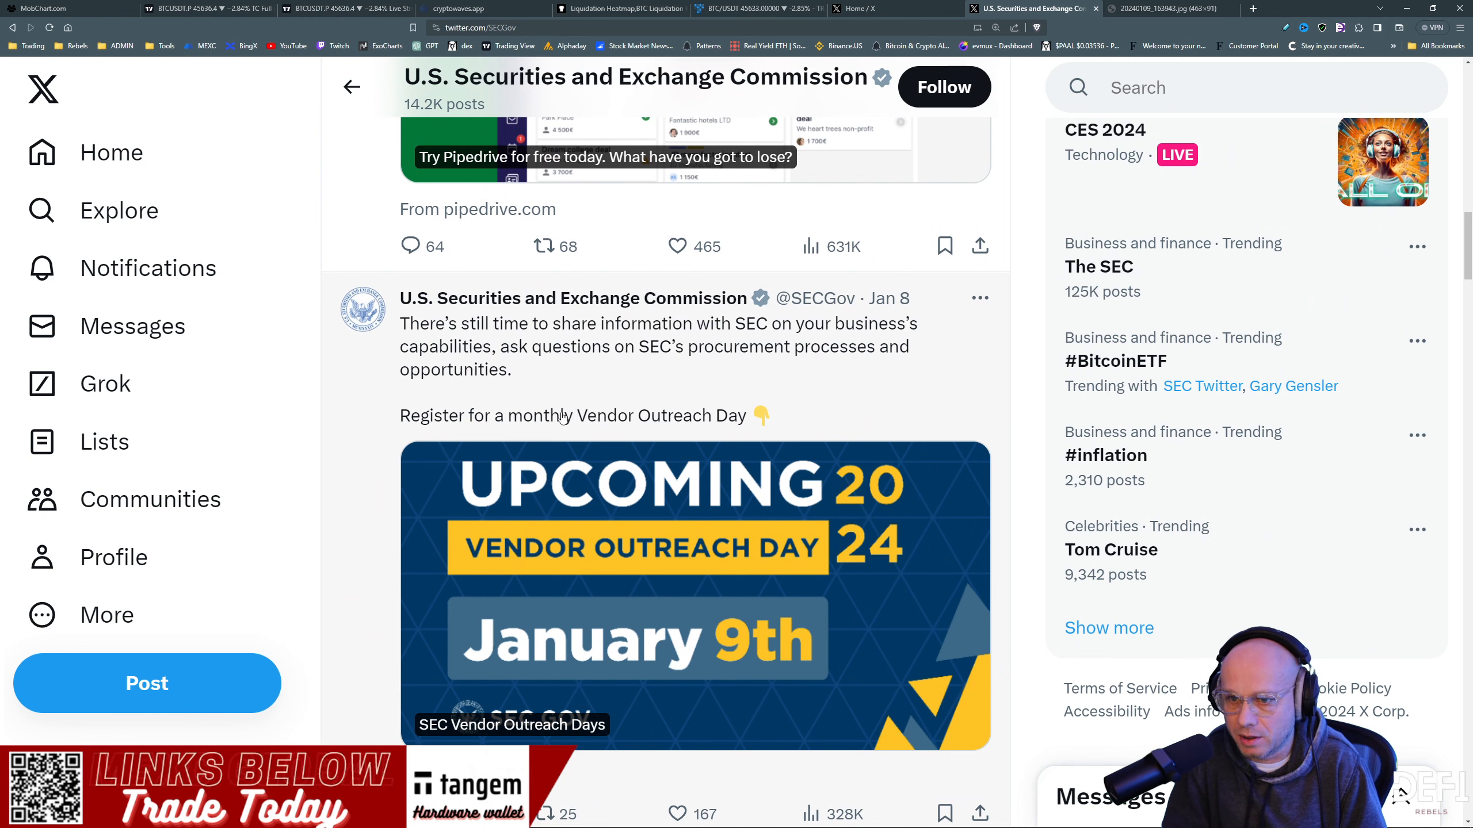
scroll("down", 3)
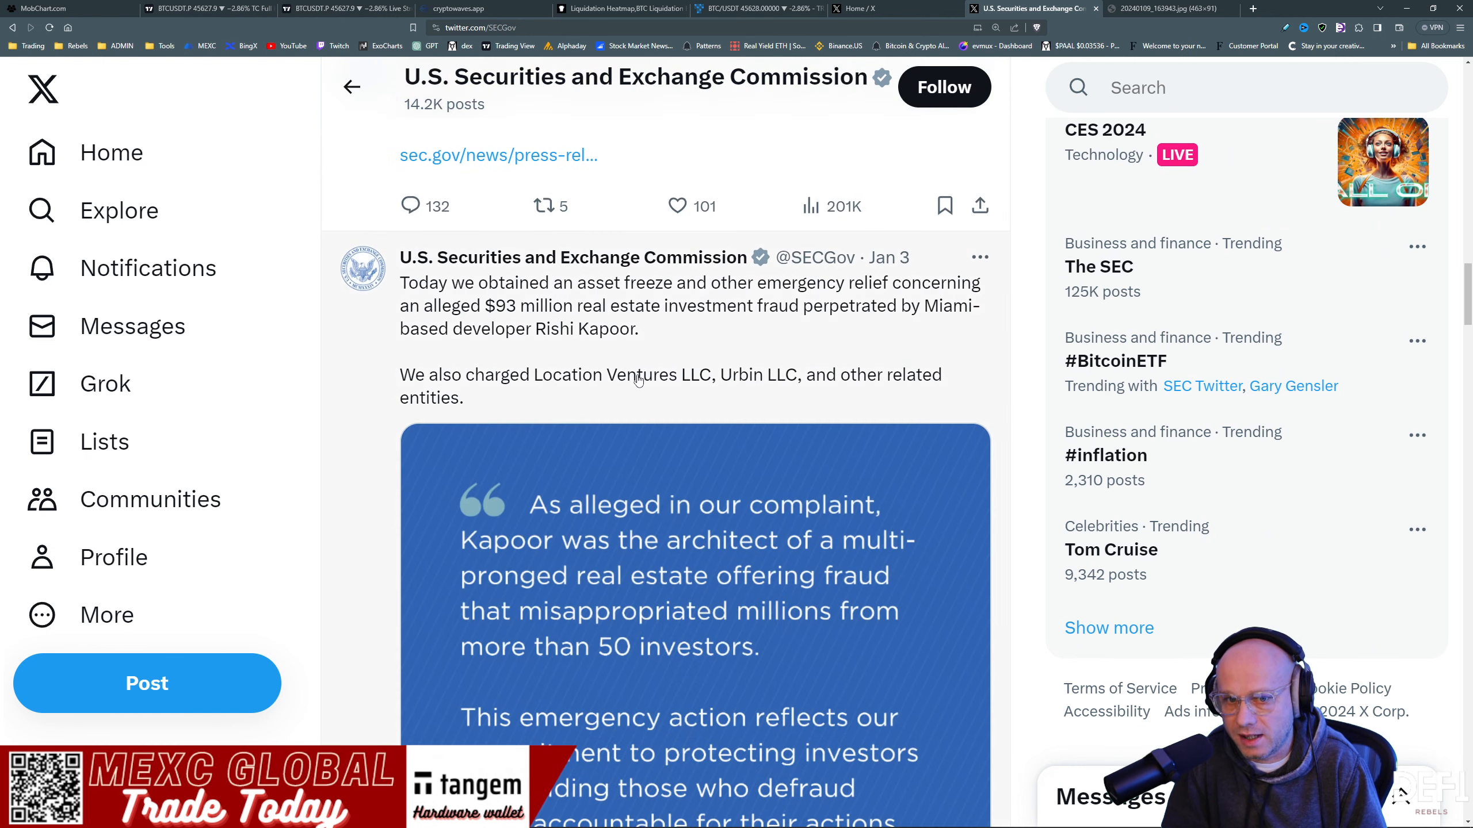
scroll("down", 3)
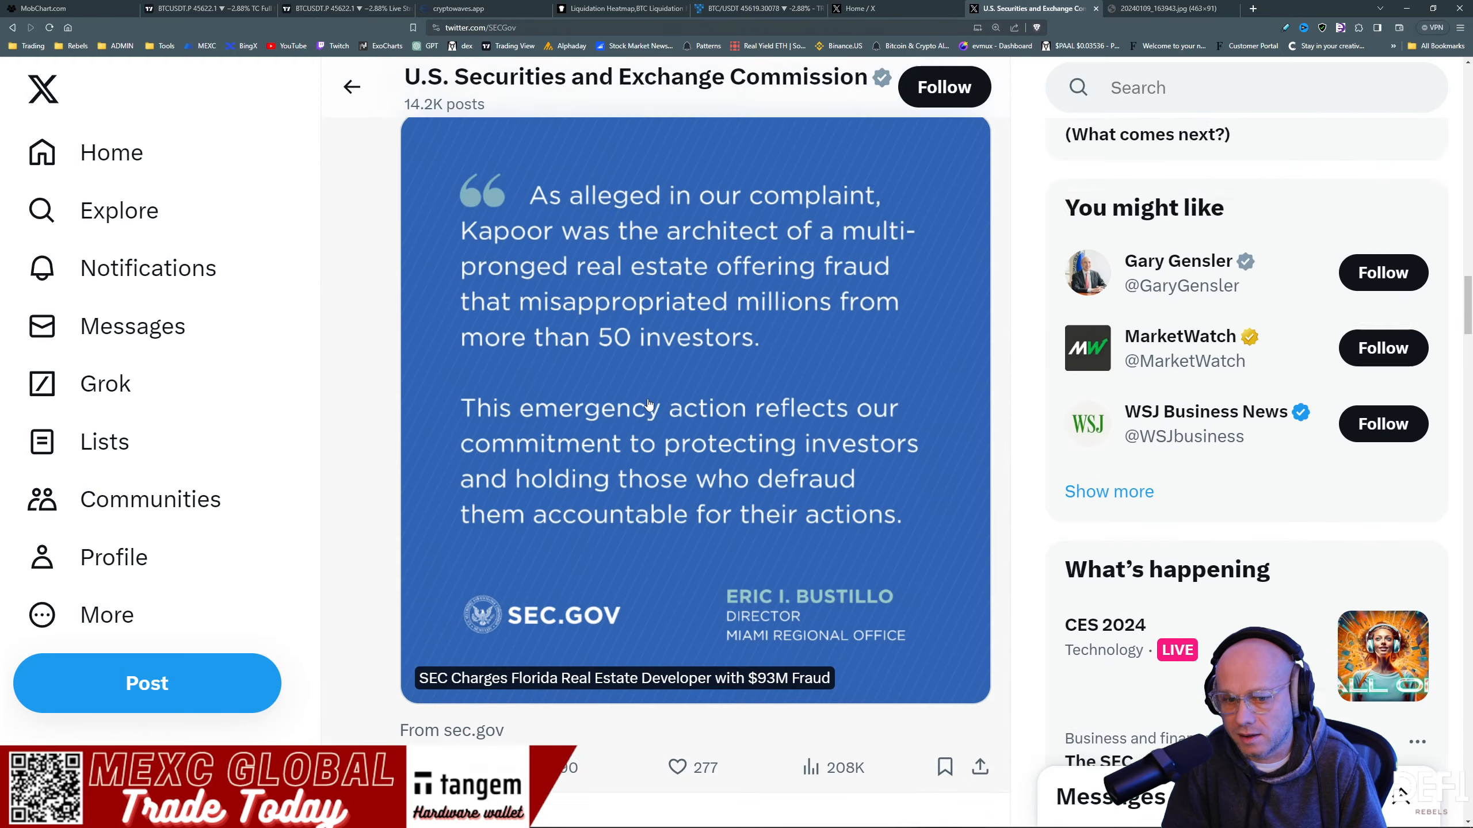
scroll("down", 3)
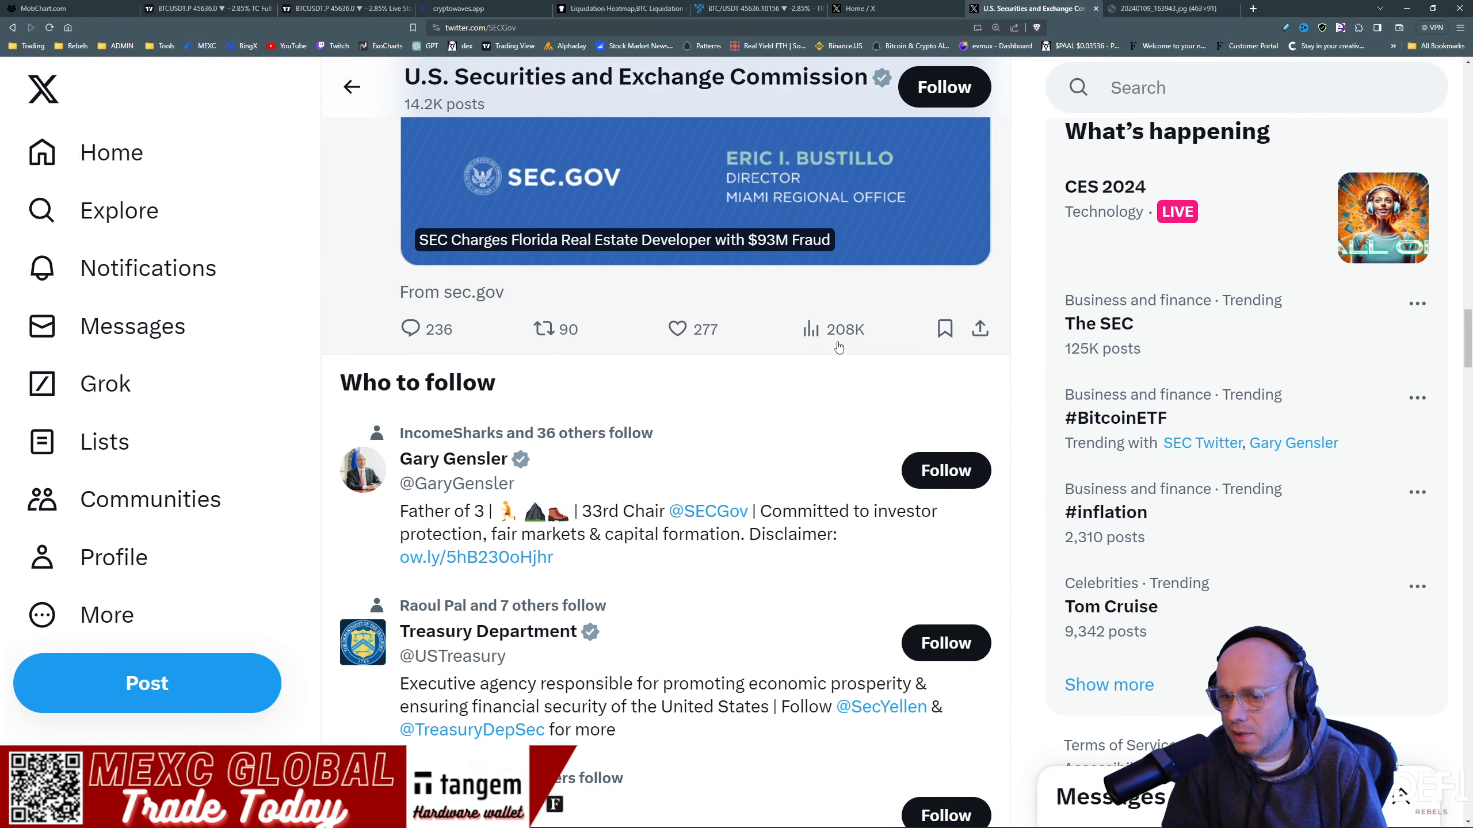
left_click(1221, 87)
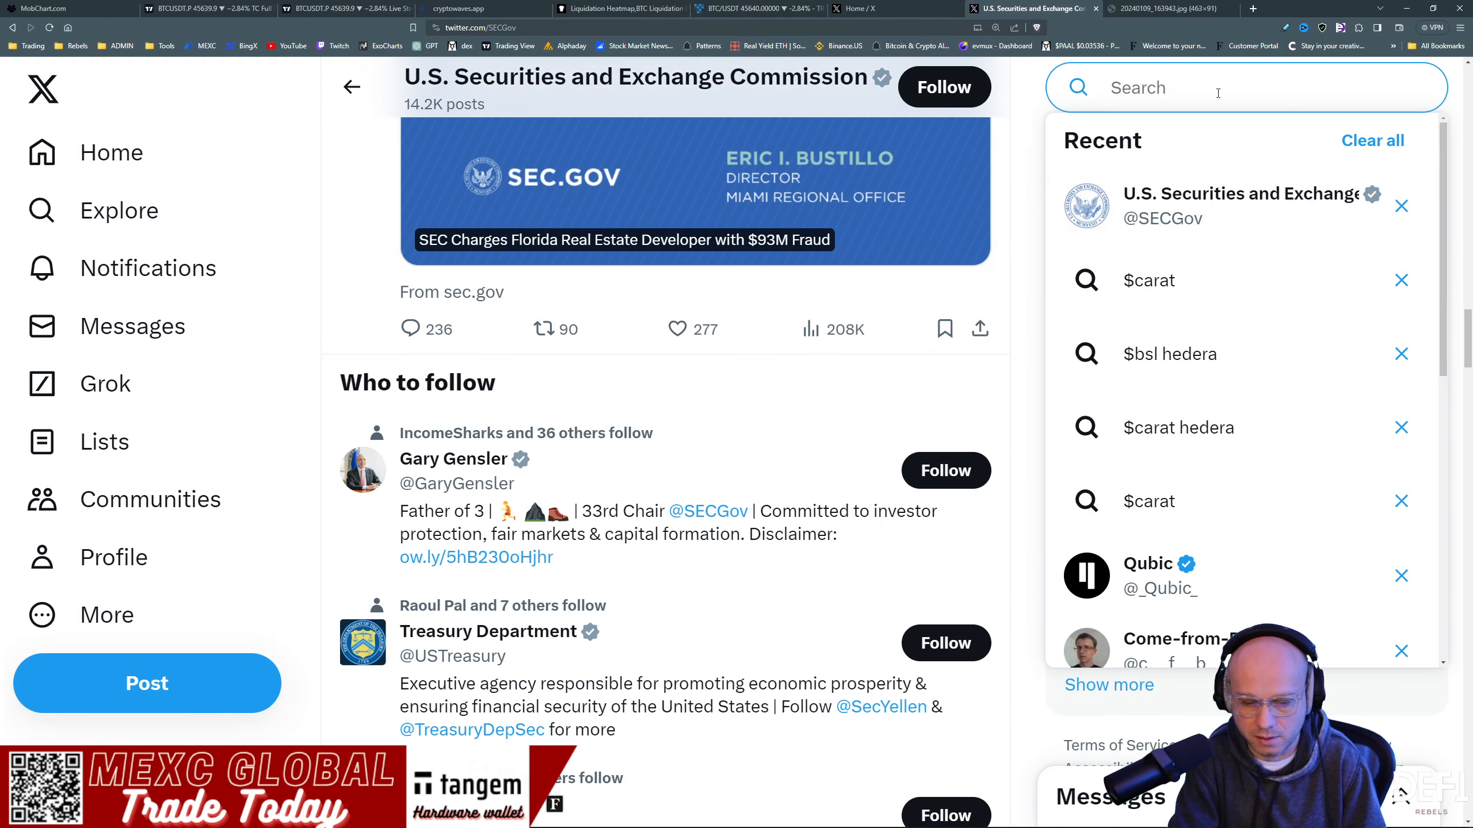
type("@garygin")
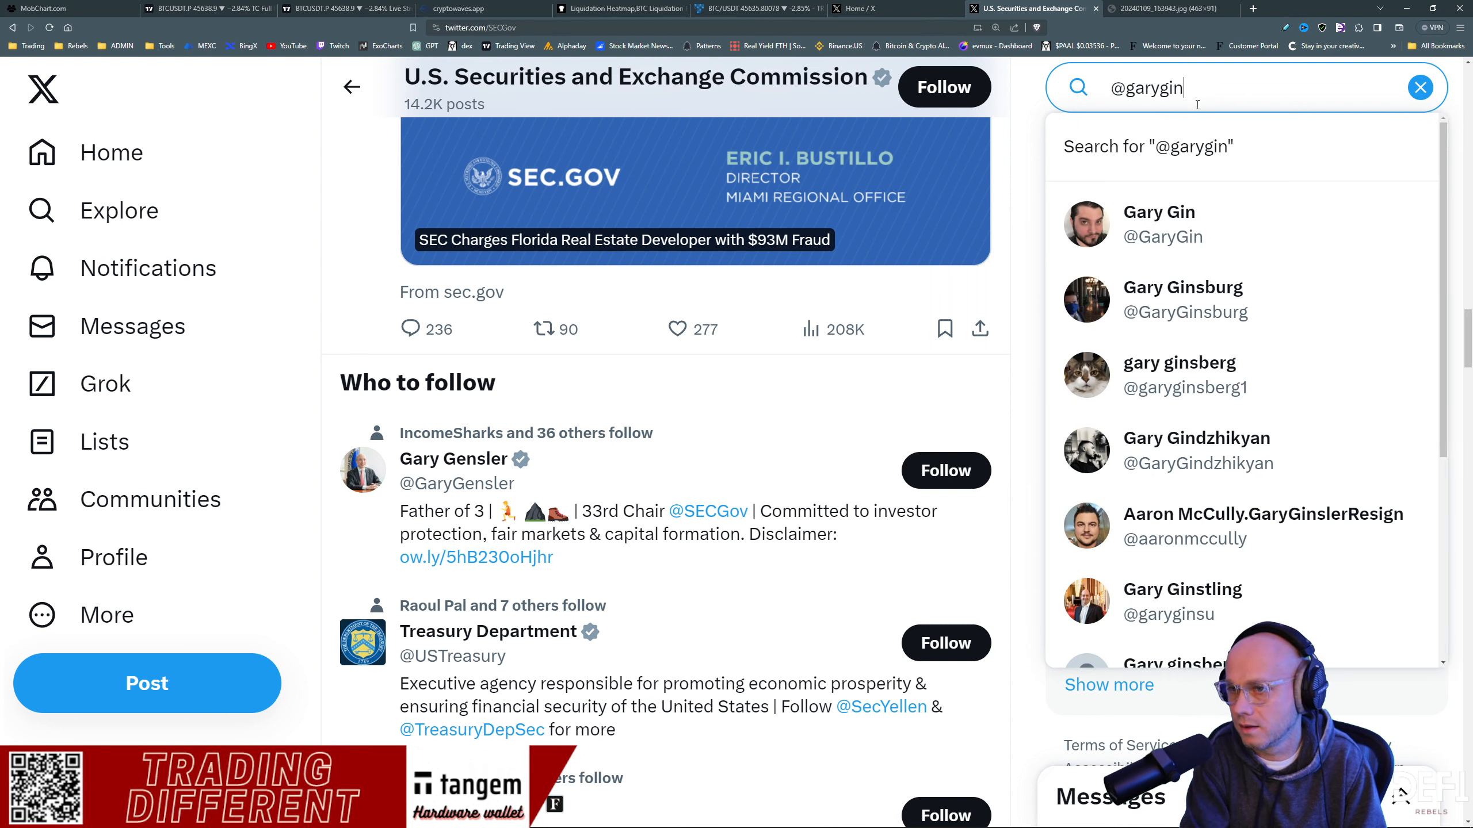
type("sler")
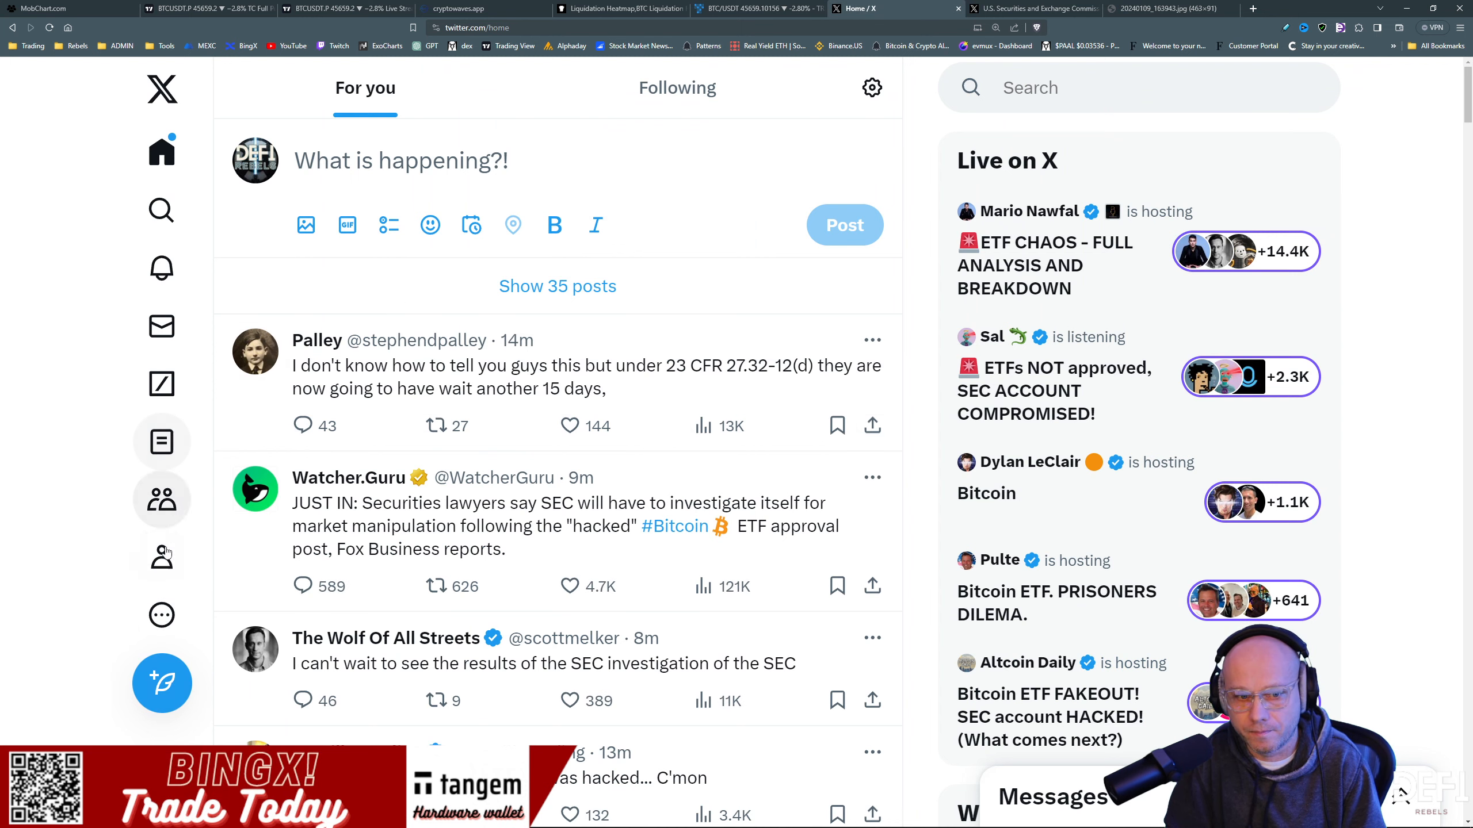
left_click(254, 160)
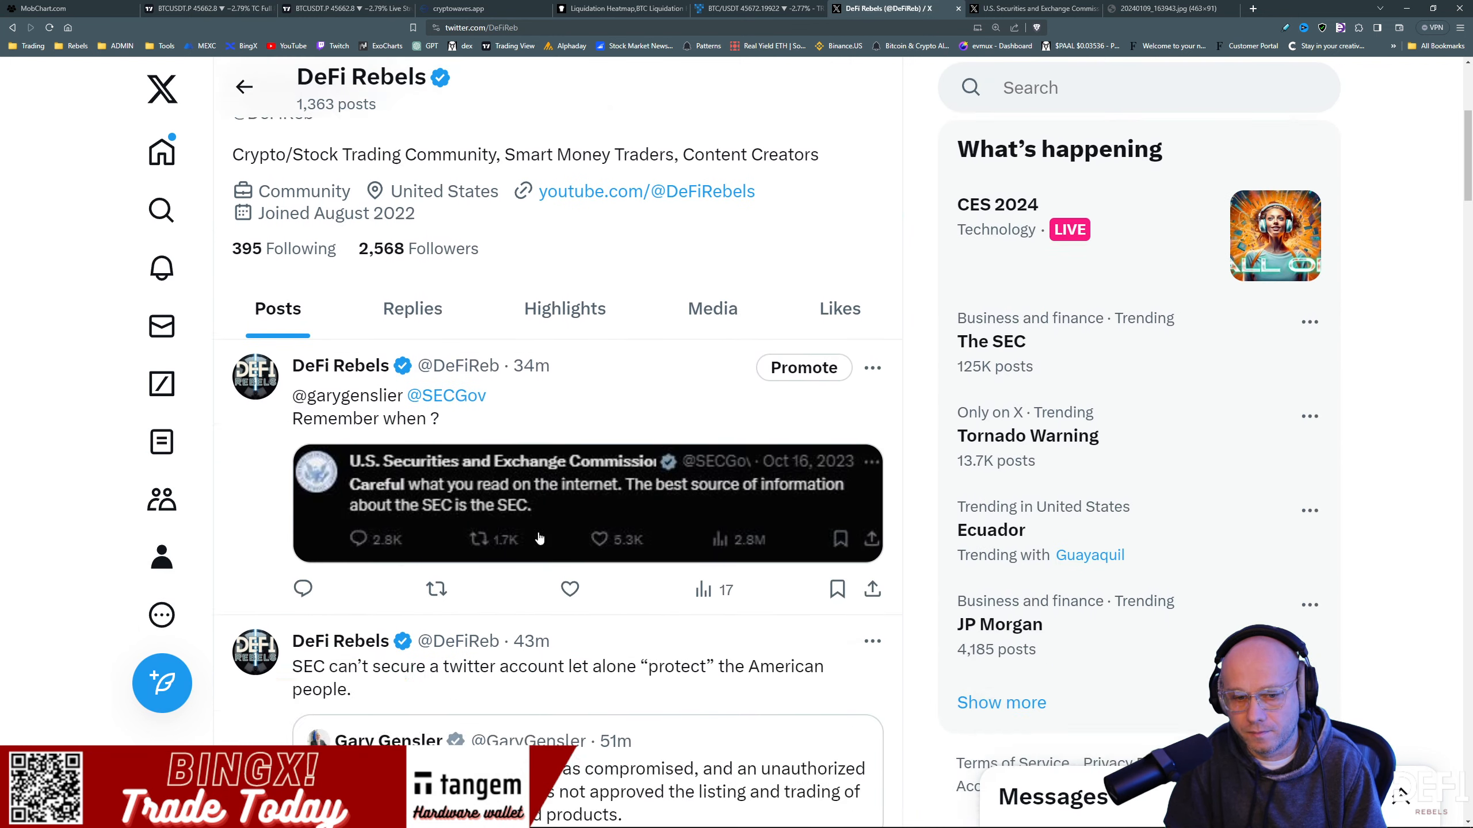
scroll("down", 3)
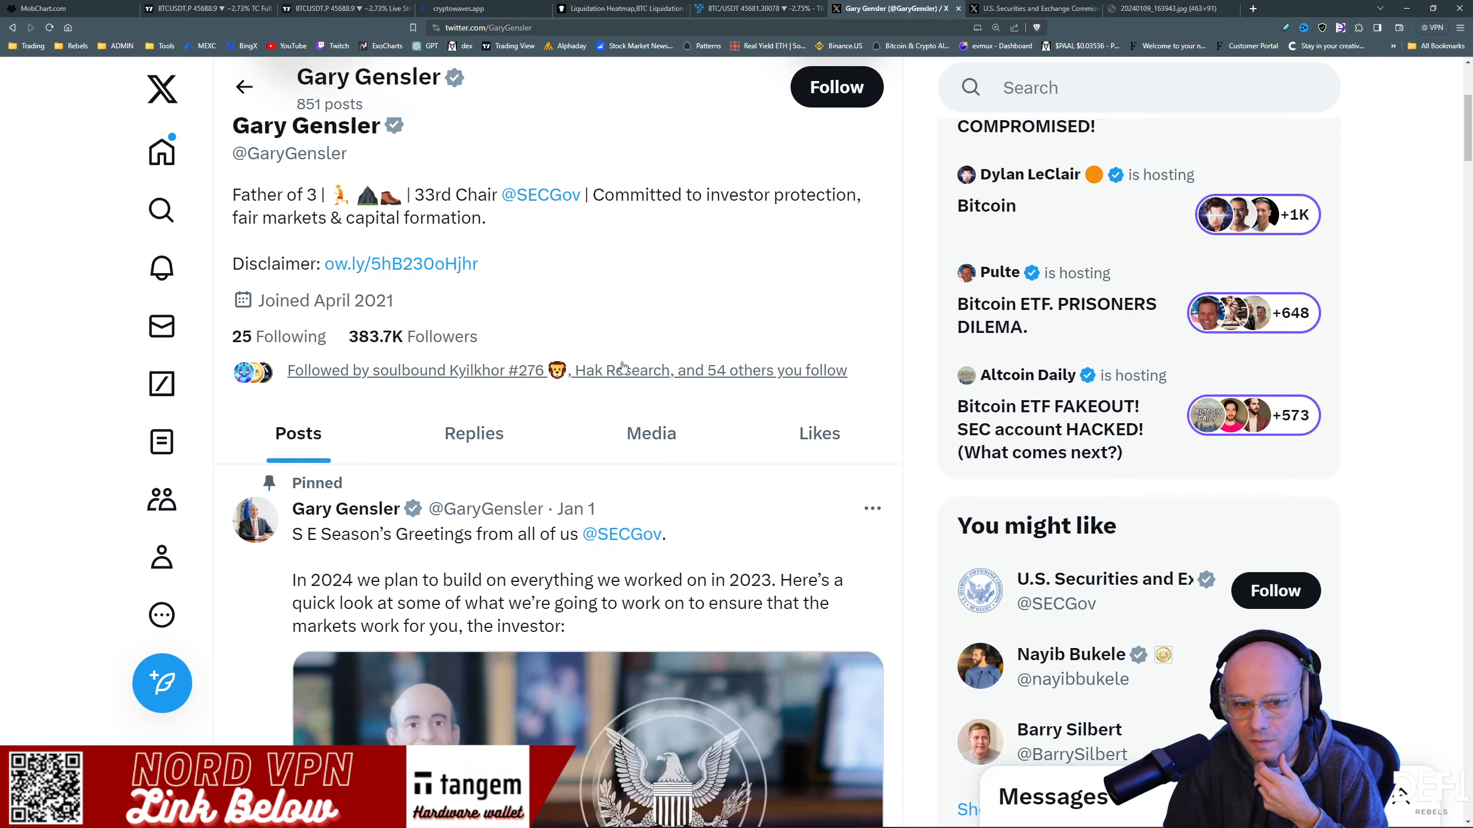
scroll("down", 3)
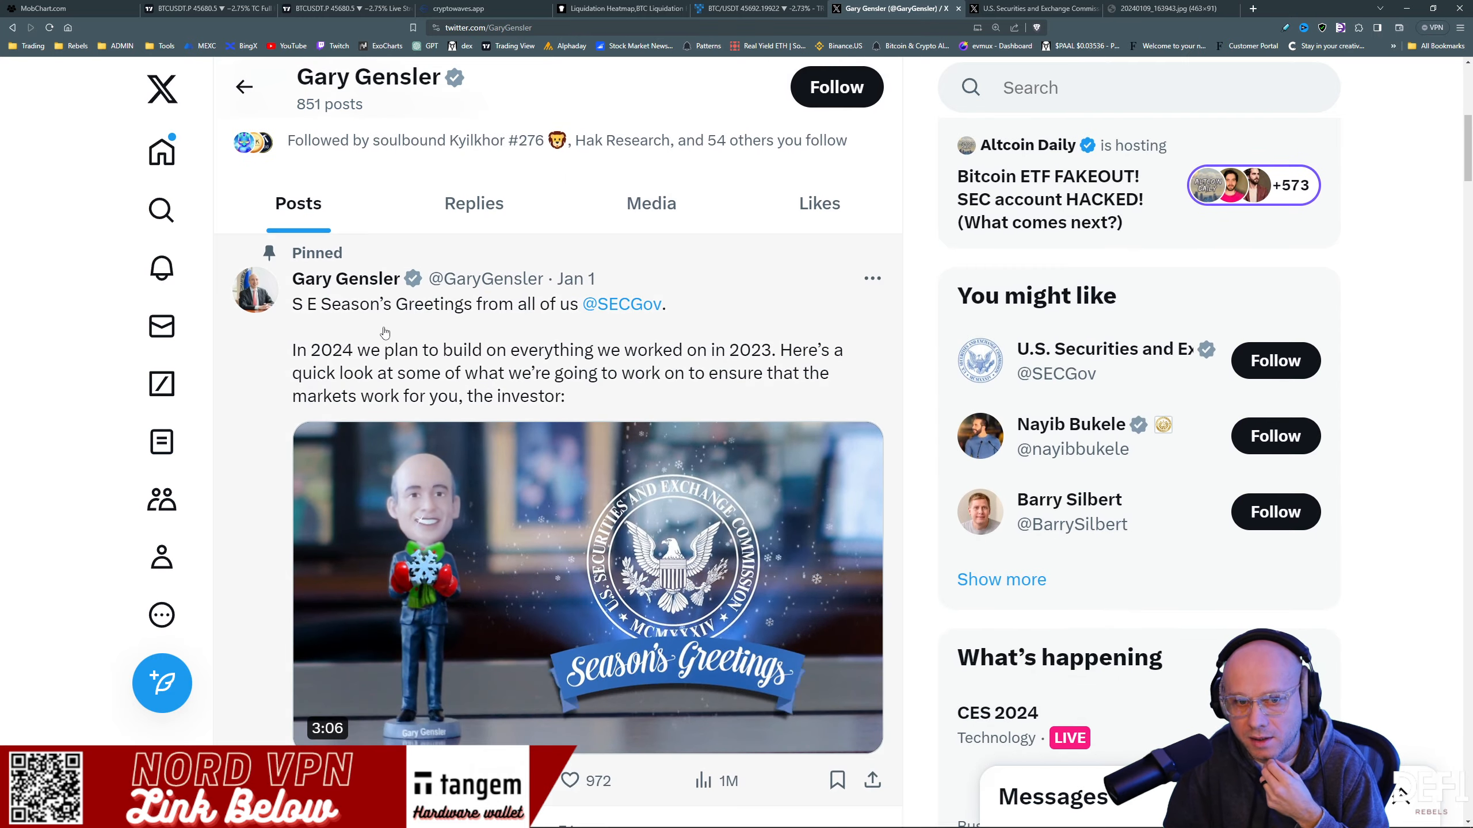
scroll("down", 3)
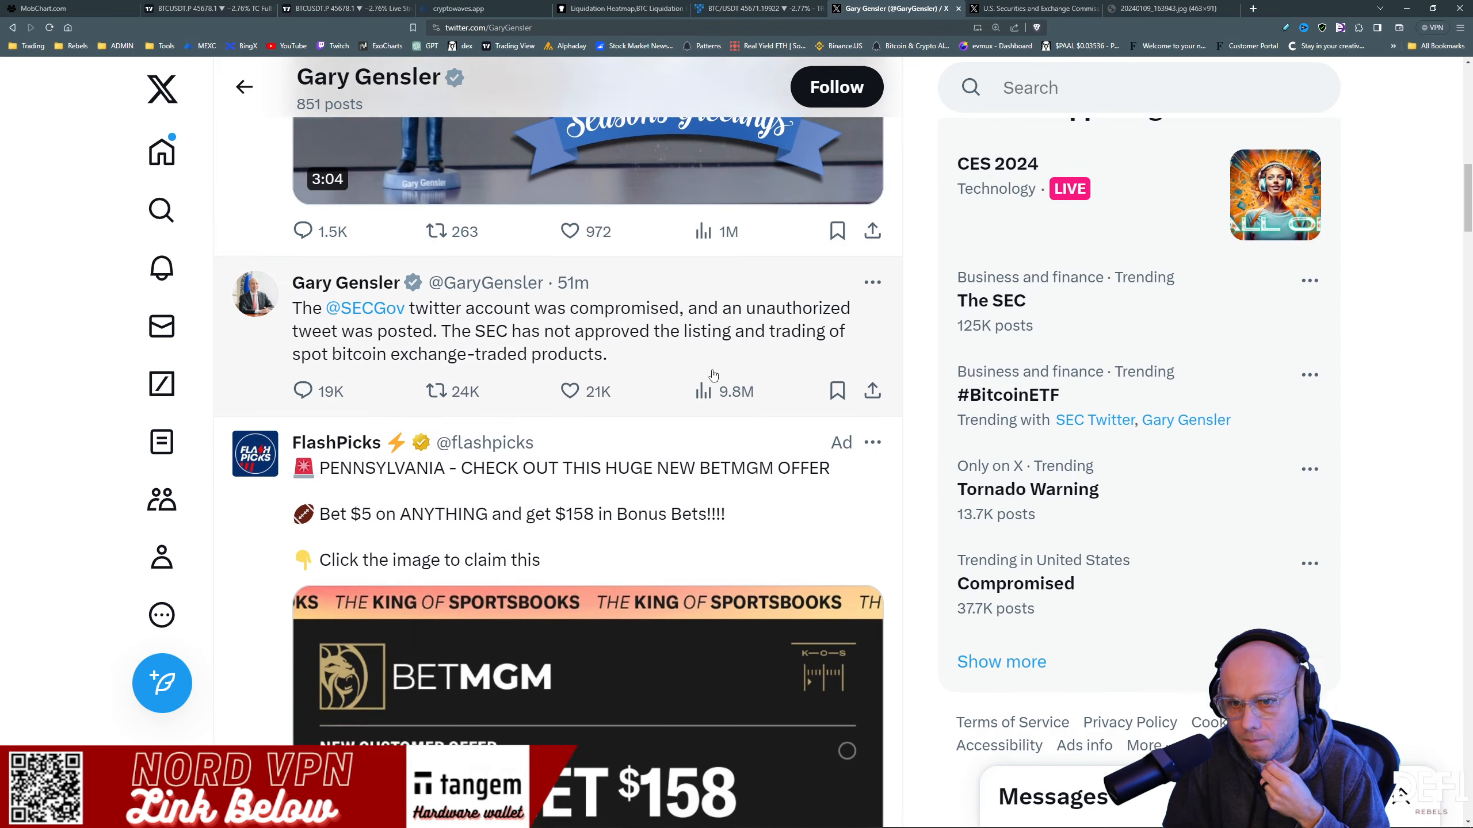
scroll("down", 3)
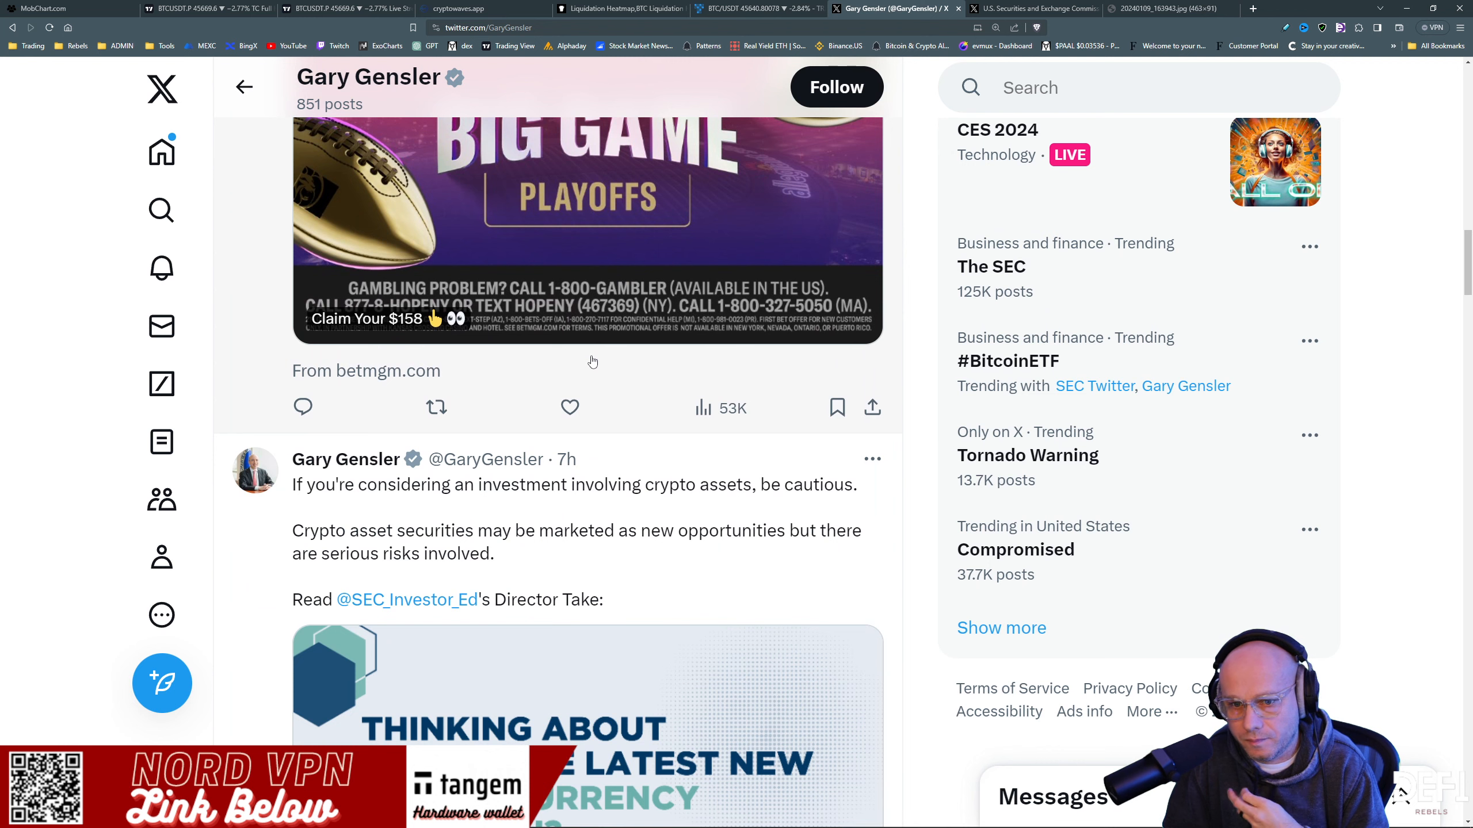
scroll("down", 3)
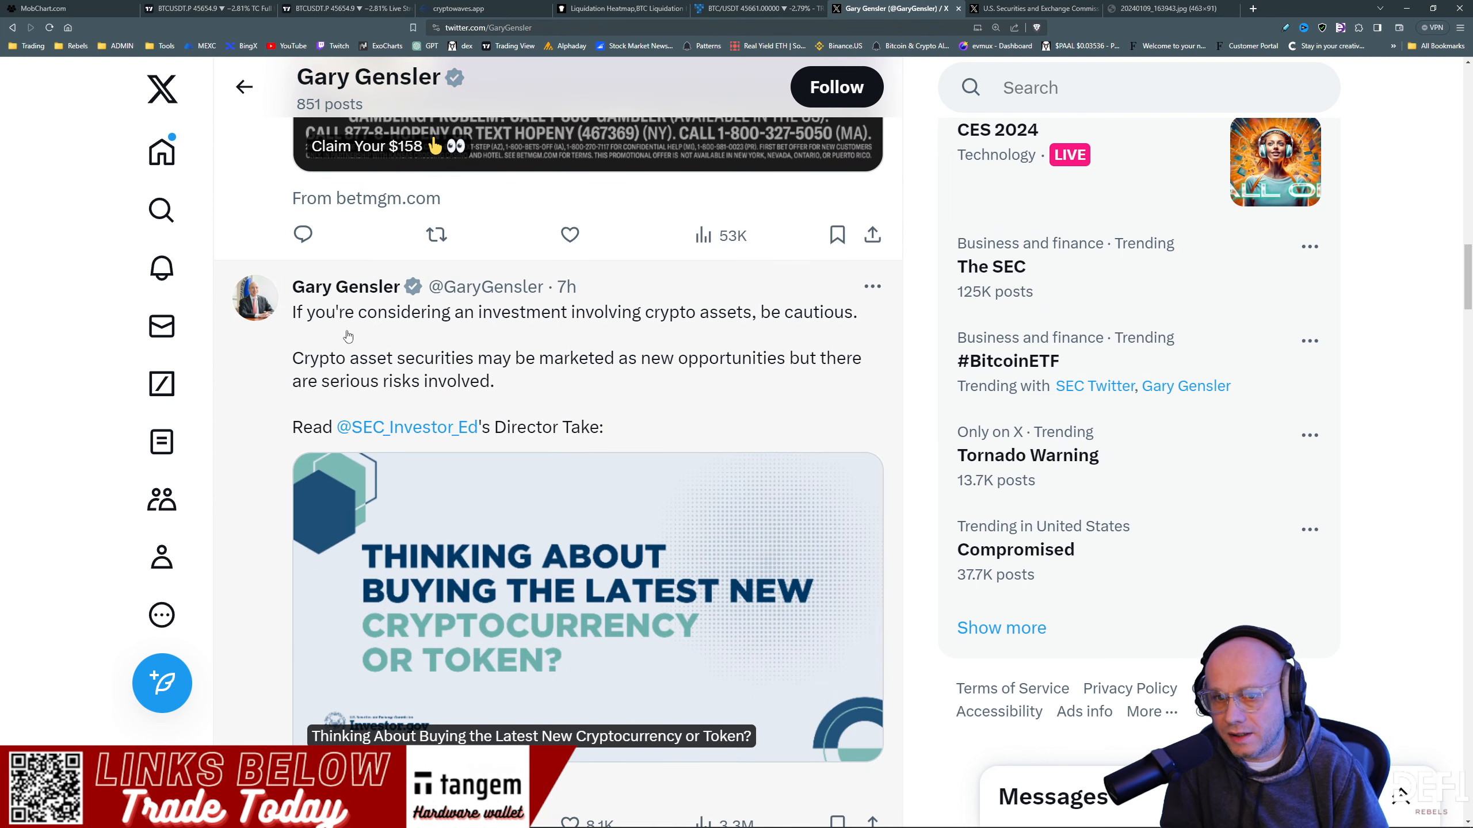
mouse_move(284, 369)
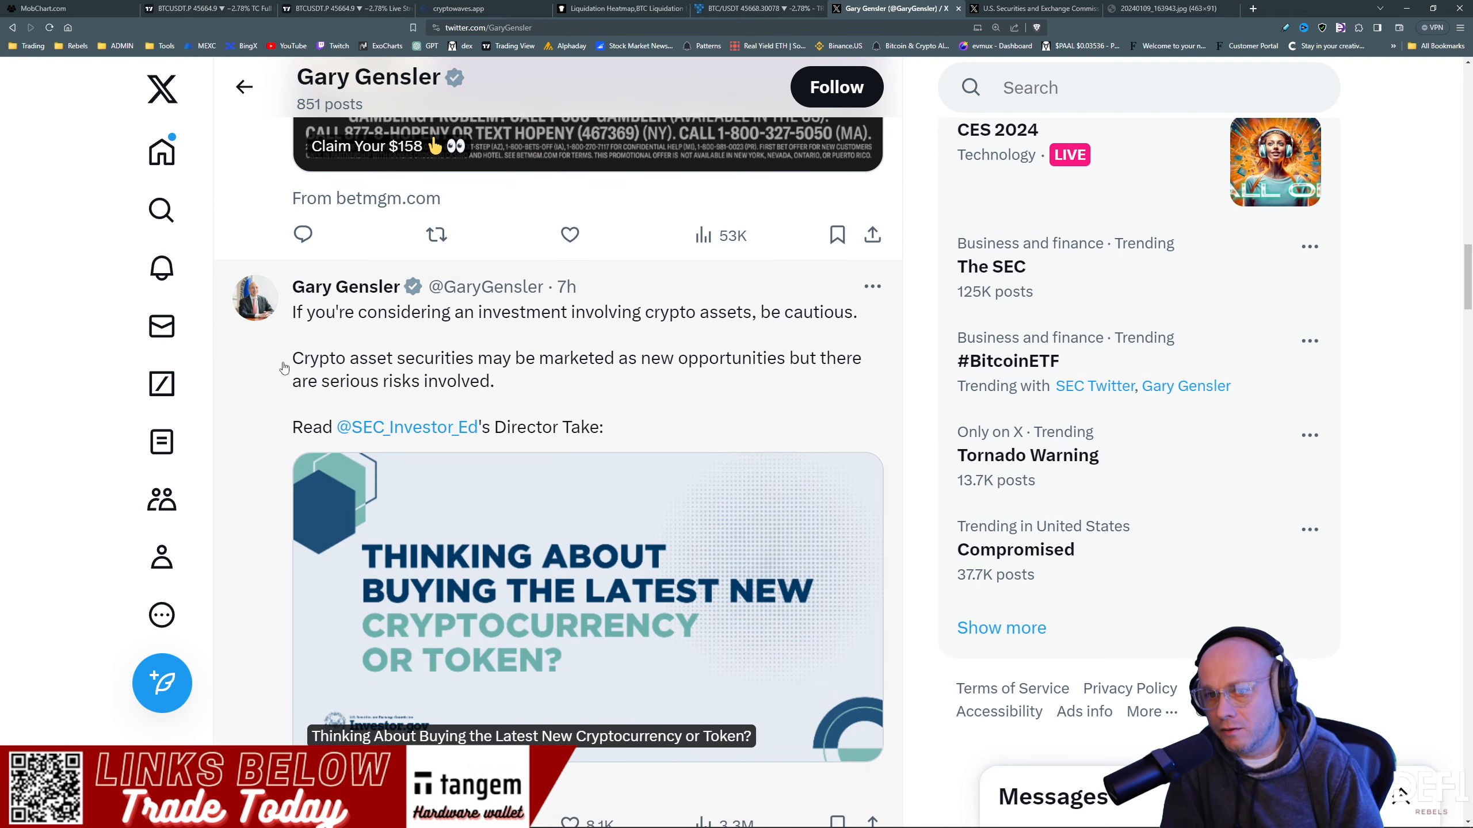
mouse_move(317, 373)
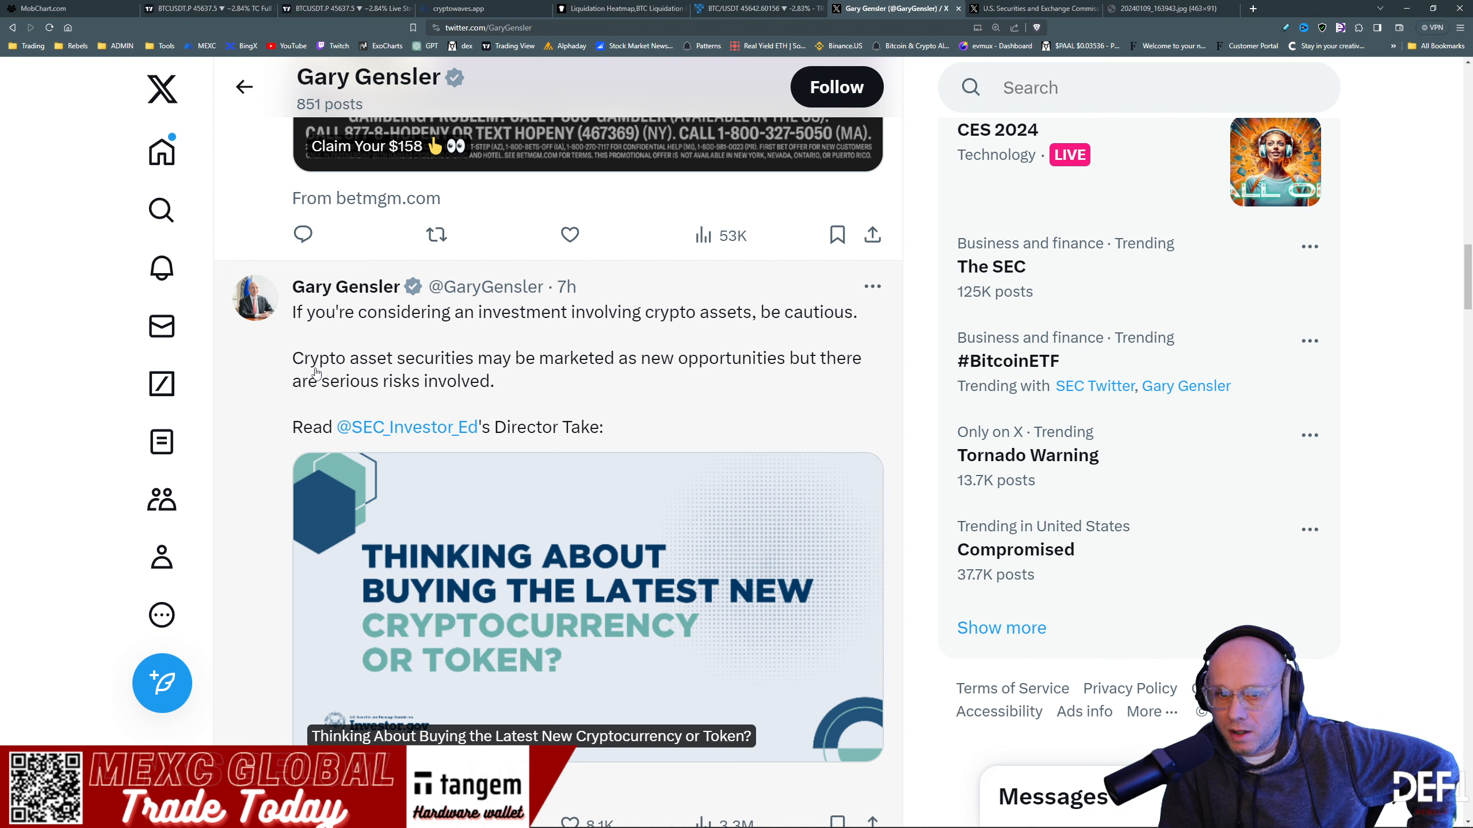
mouse_move(512, 413)
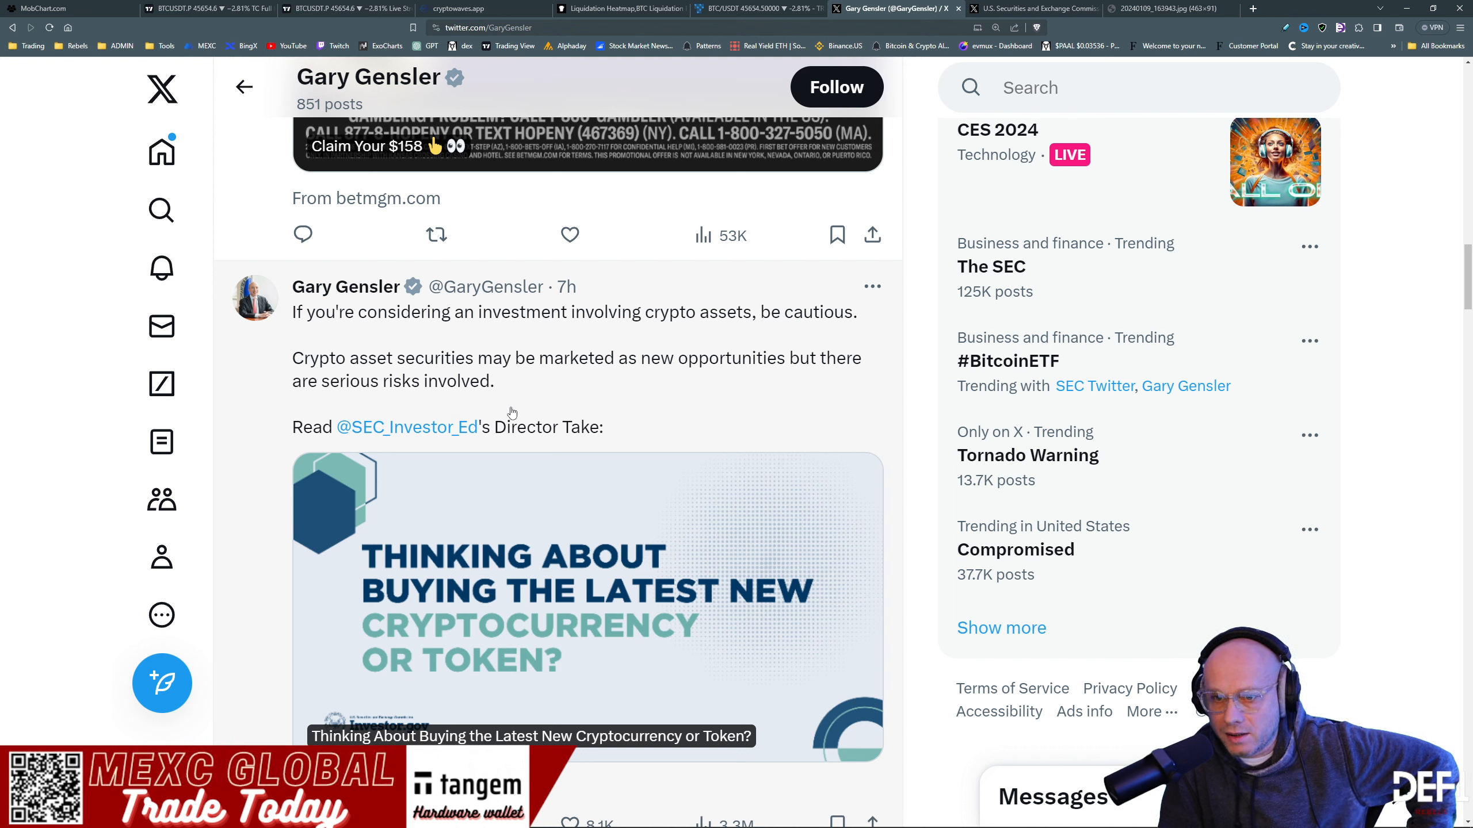
mouse_move(511, 411)
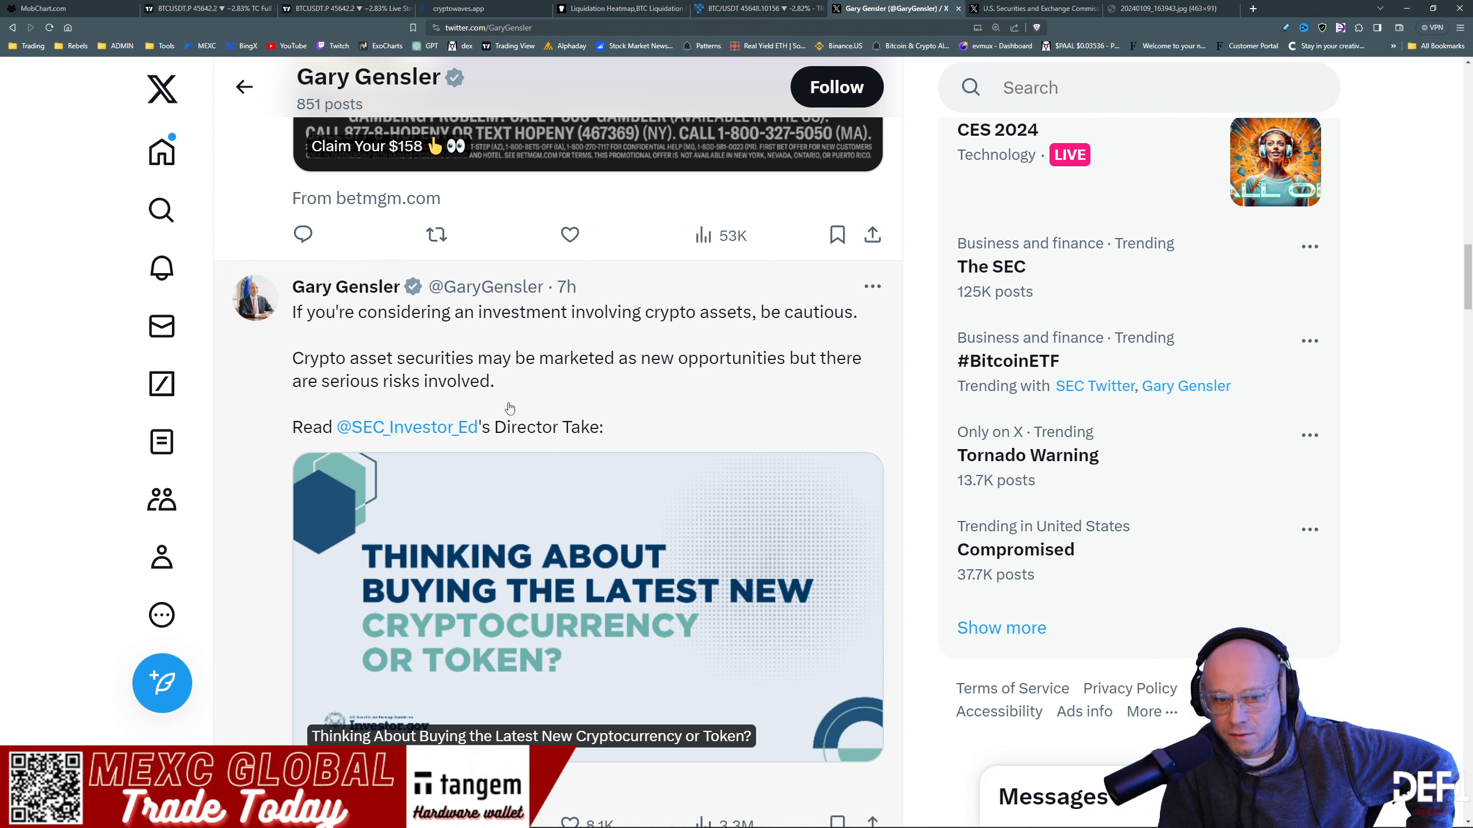
mouse_move(465, 463)
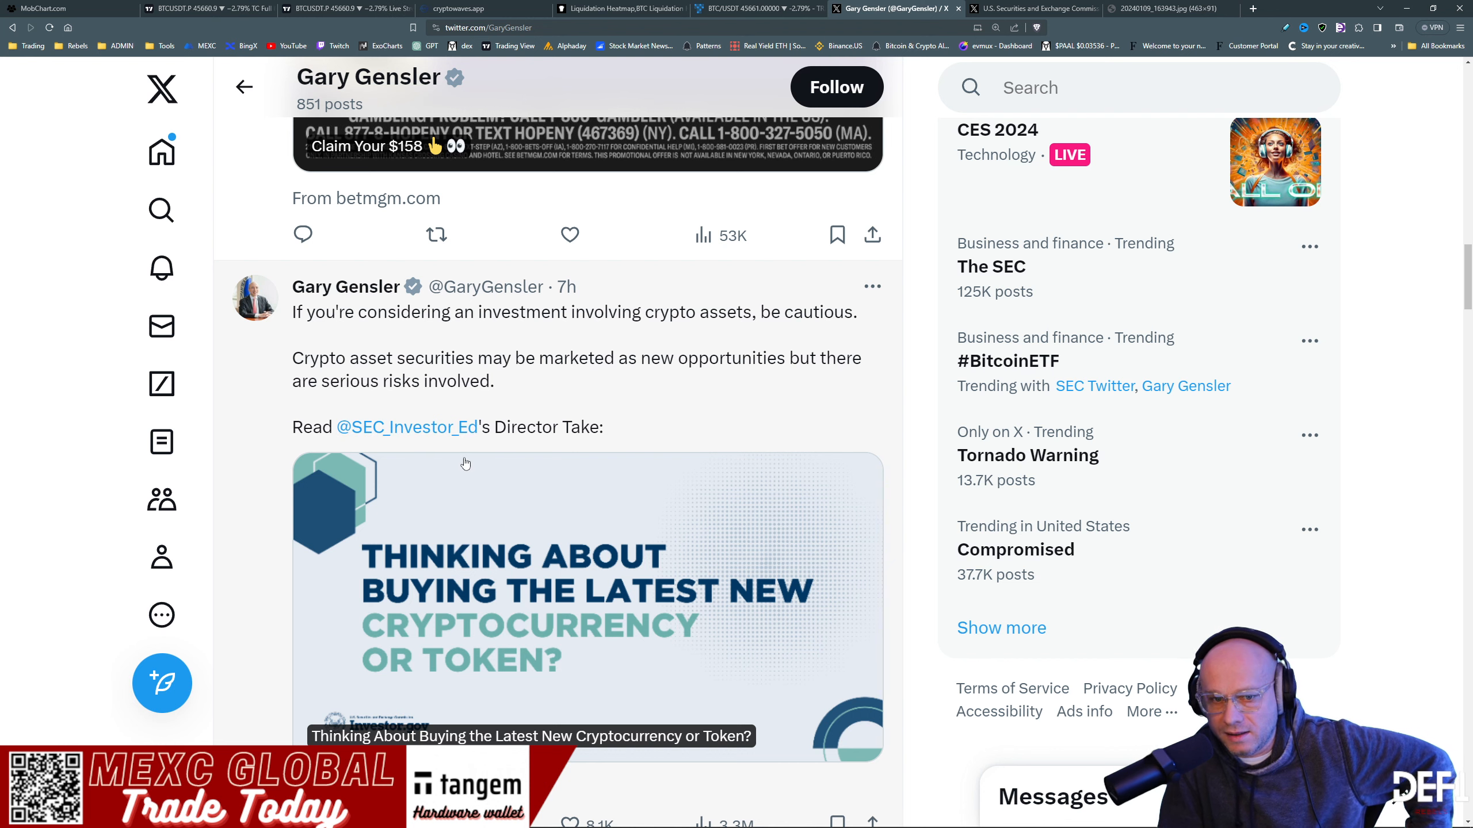
scroll("down", 3)
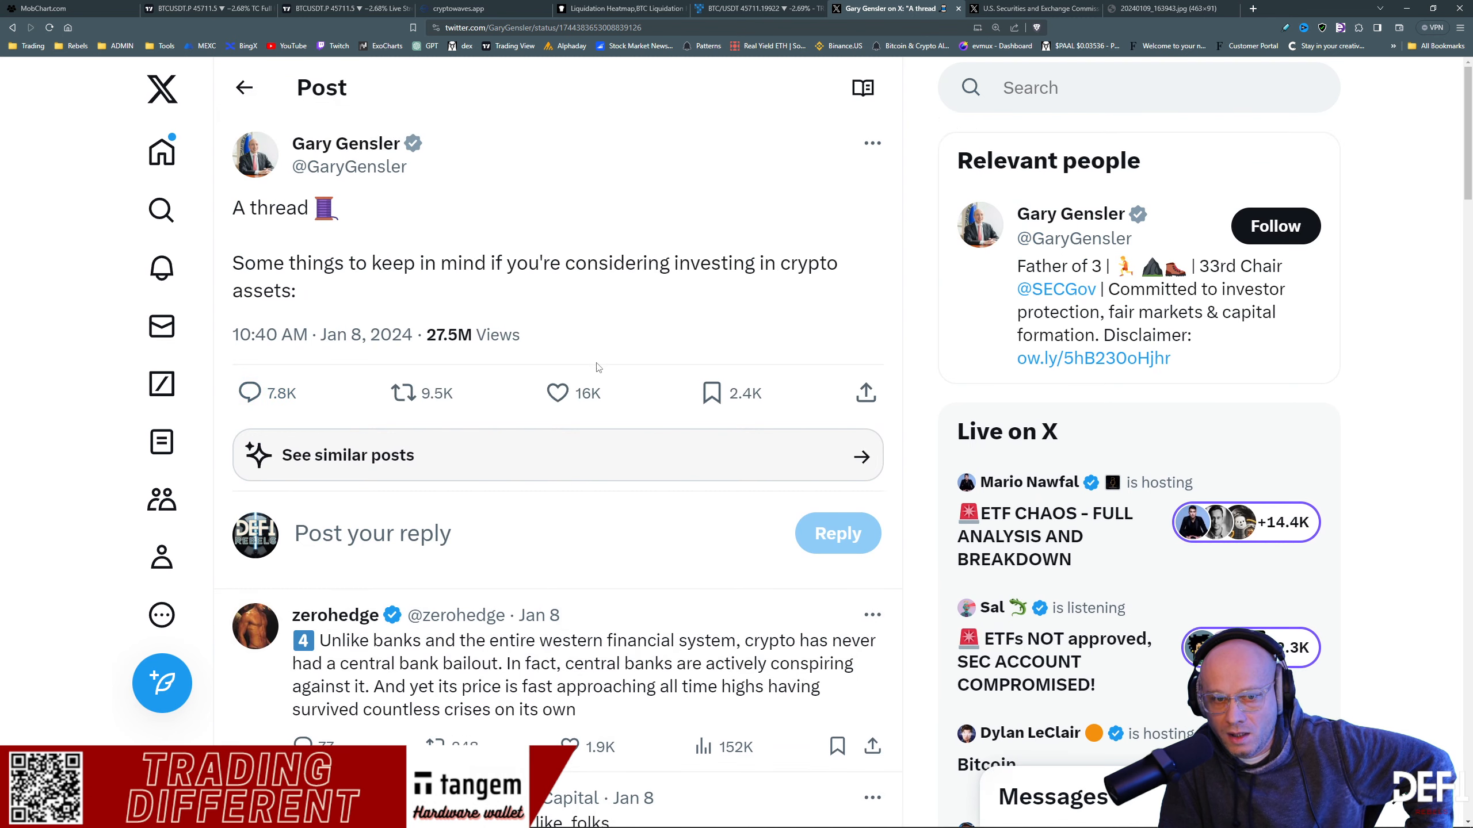
Scroll through the replies on Gensler's crypto-investing thread
scroll("down", 3)
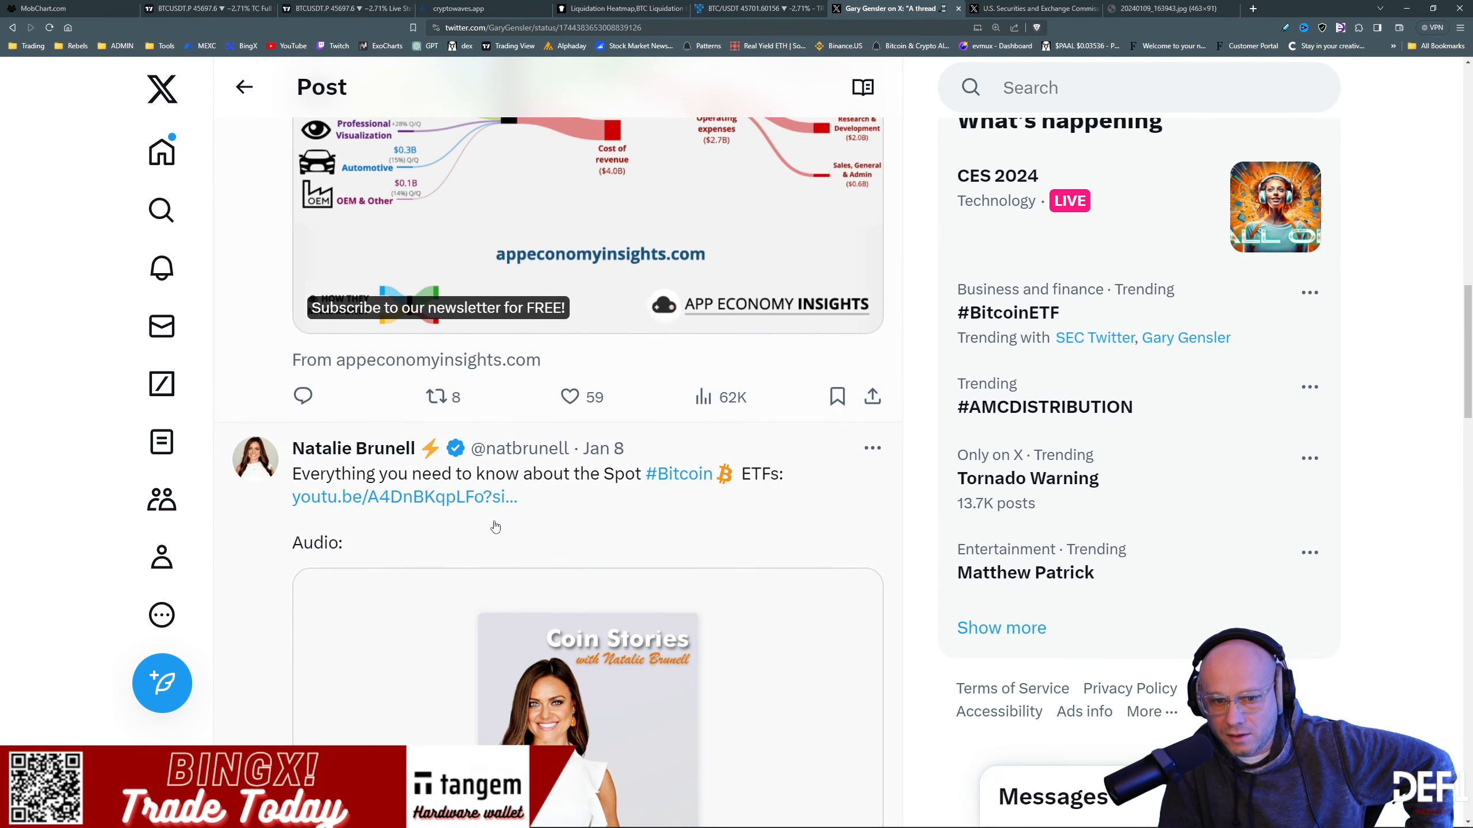
scroll("down", 3)
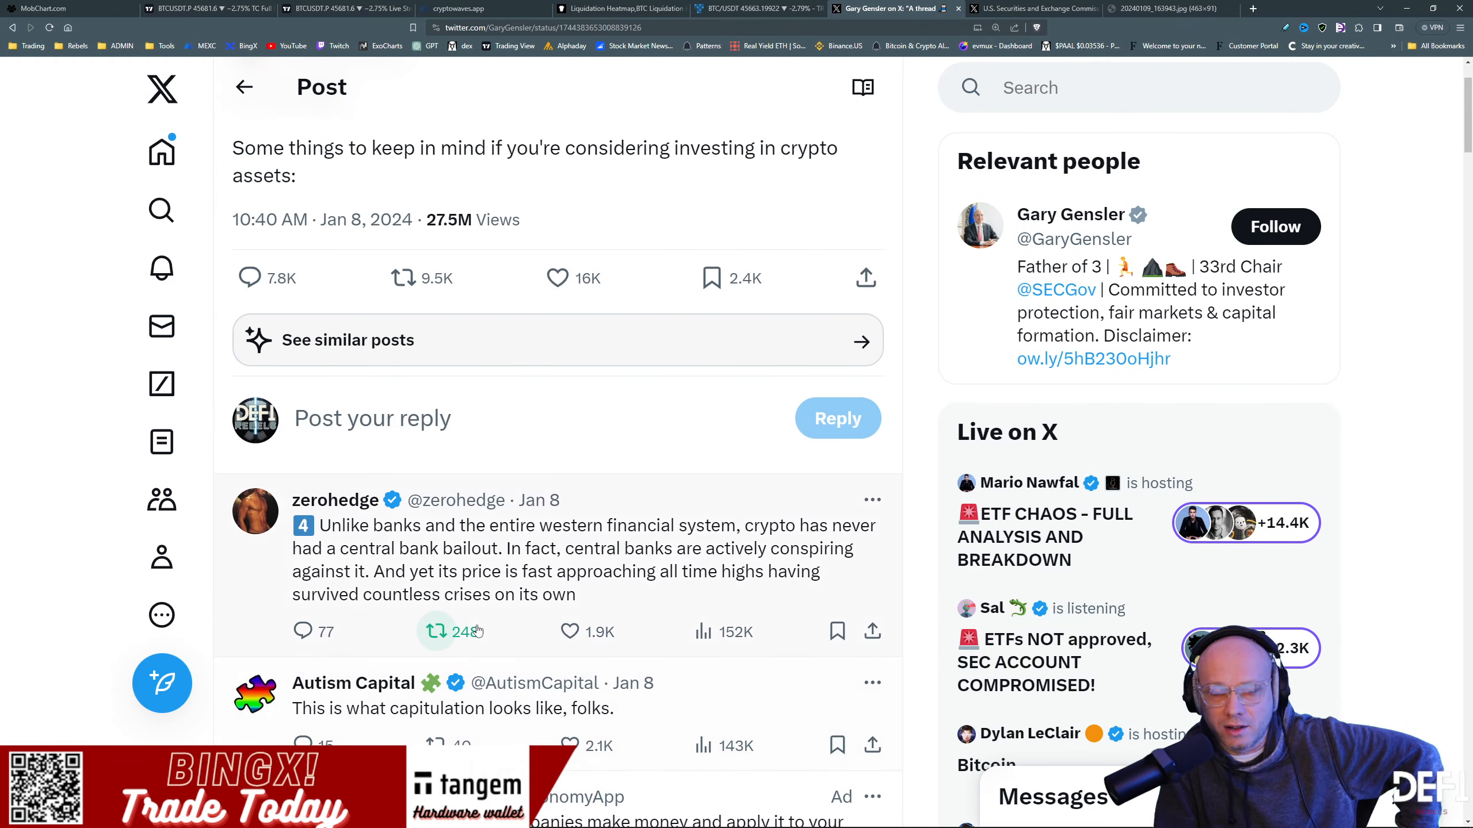
scroll("up", 3)
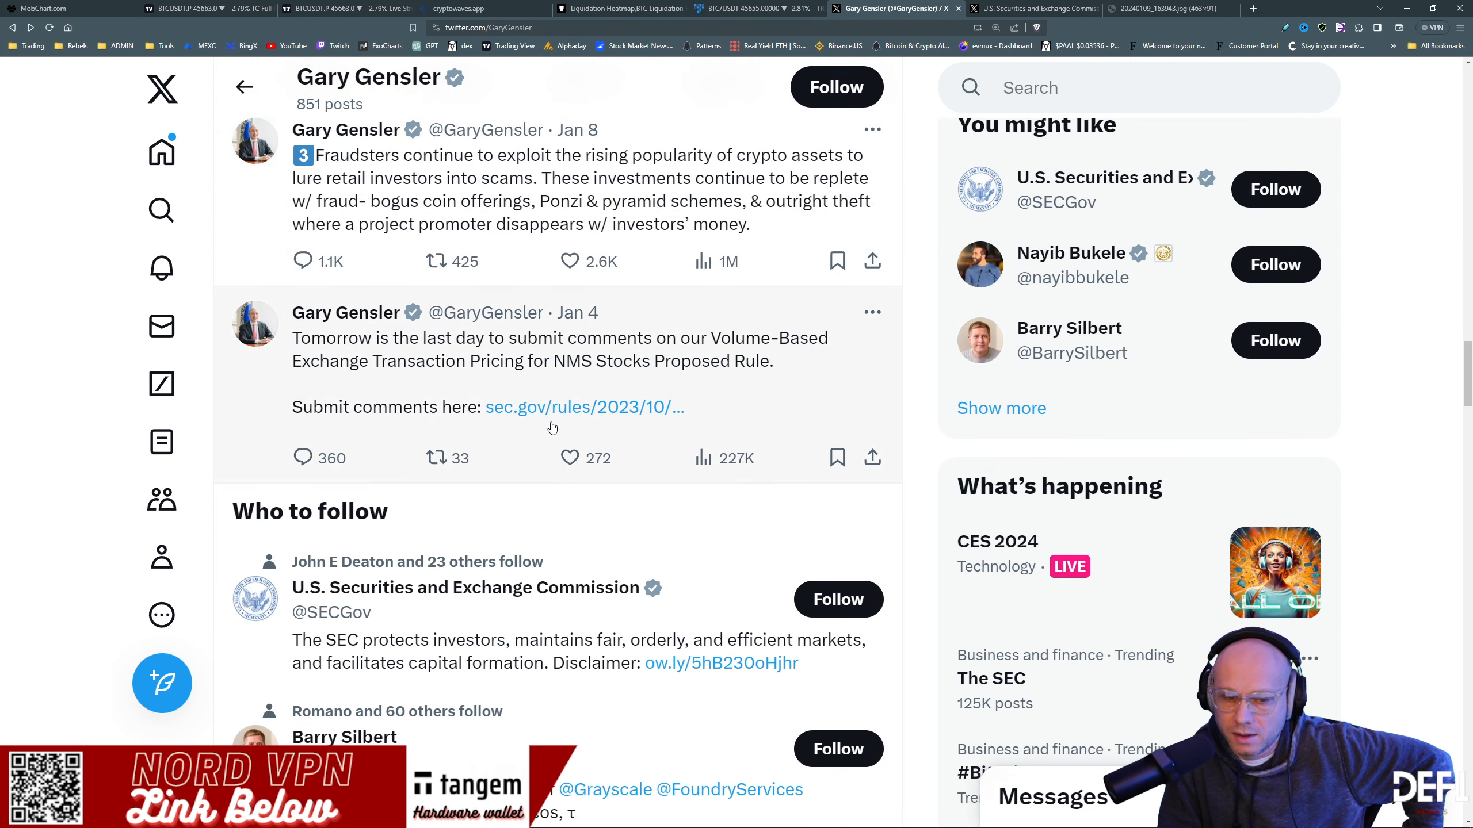
scroll("down", 3)
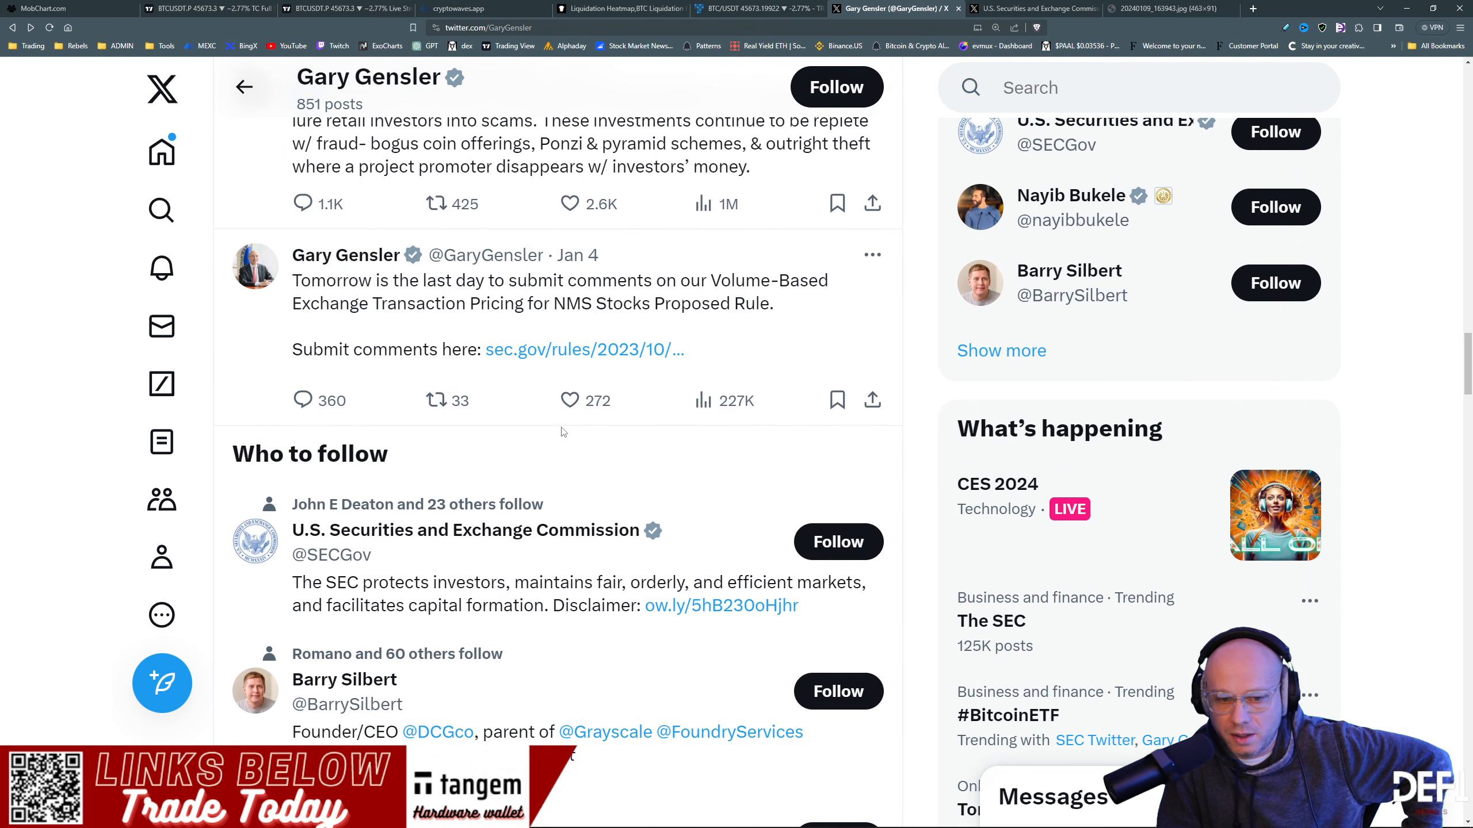
mouse_move(559, 429)
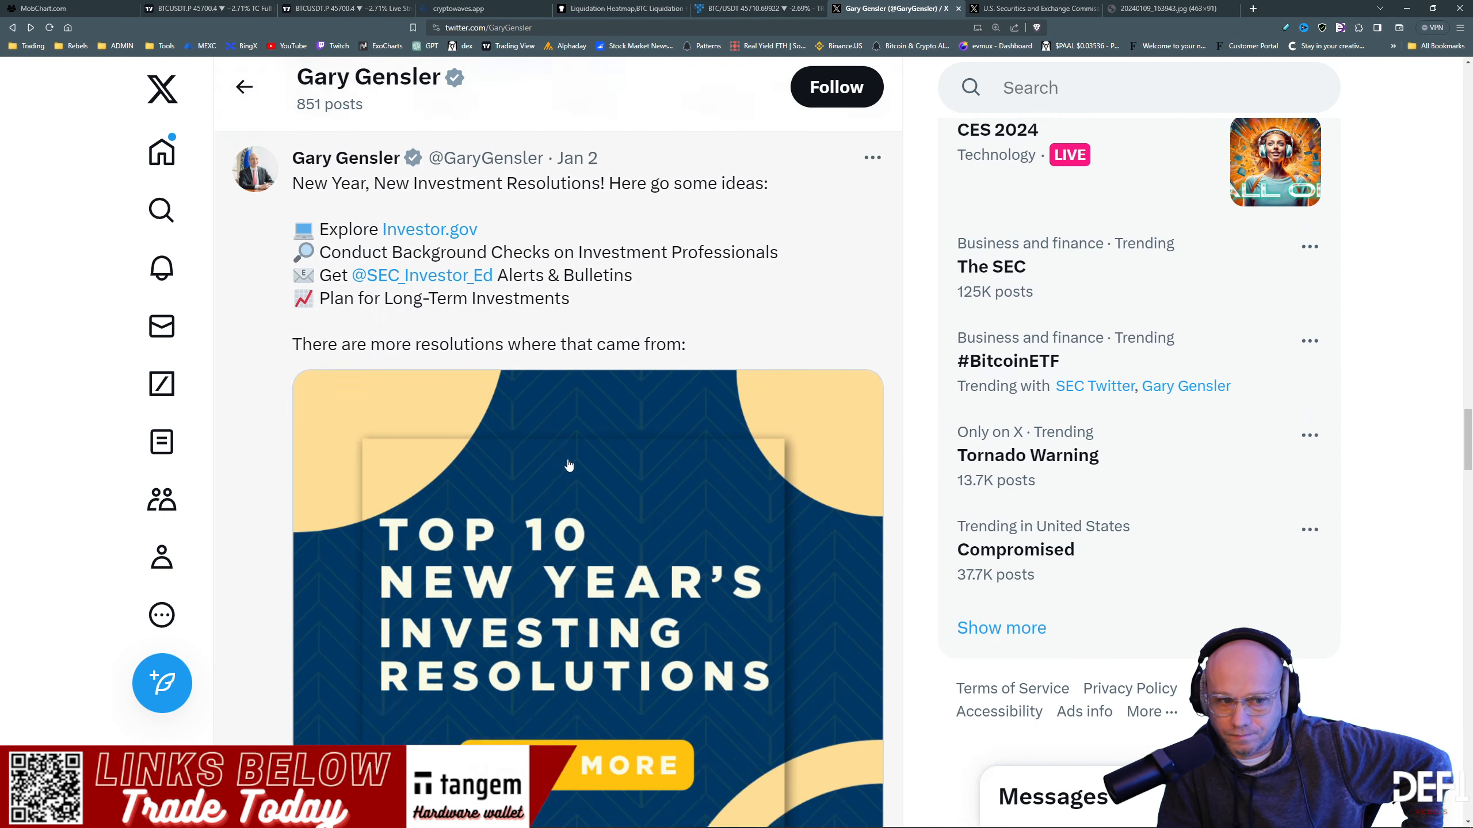
scroll("down", 3)
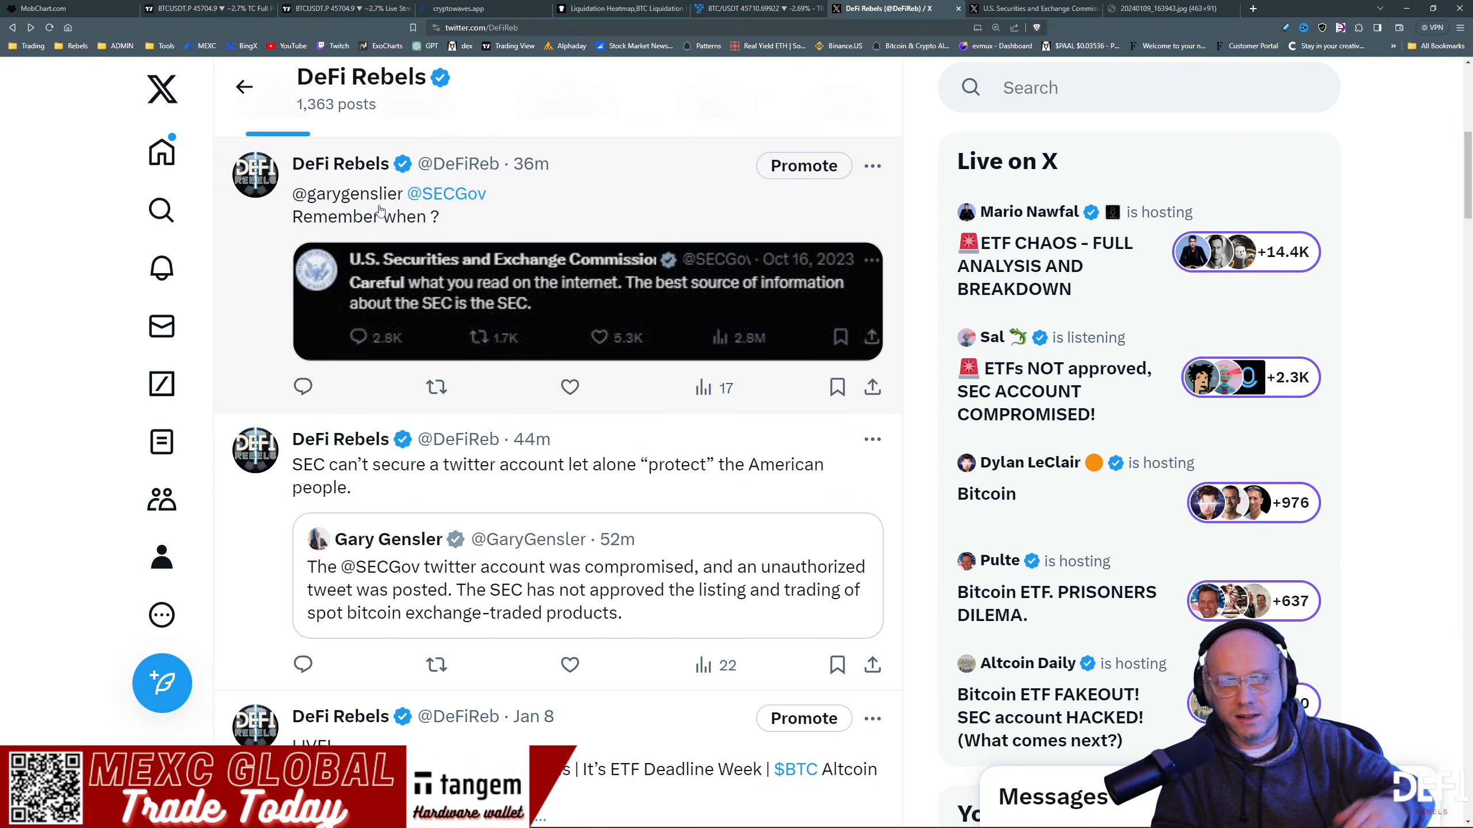
Go back through the profiles to the home feed and view the 4-hour BTC/USDT perpetual chart in TradingView
left_click(243, 86)
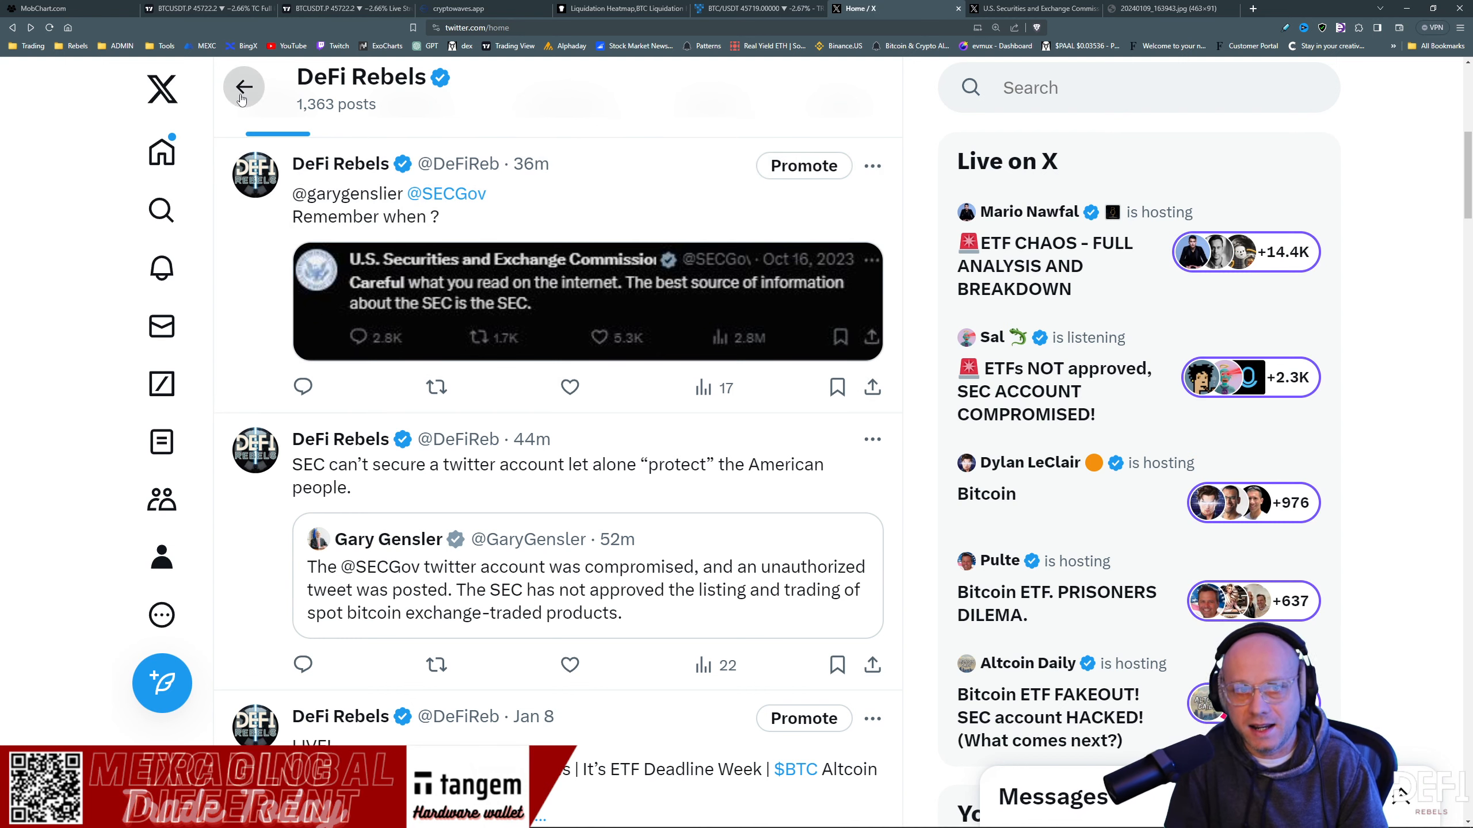
left_click(243, 87)
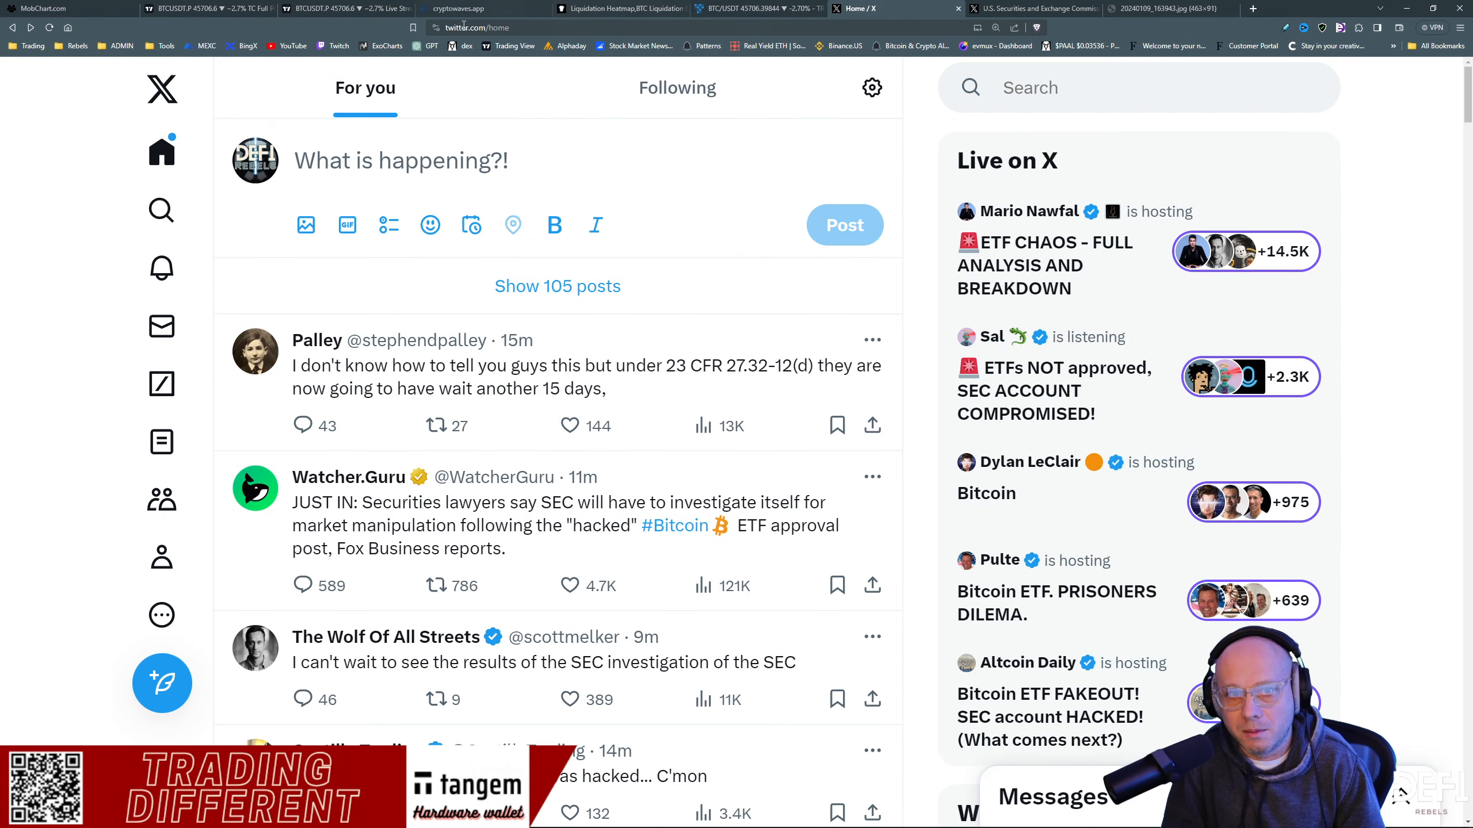
left_click(333, 8)
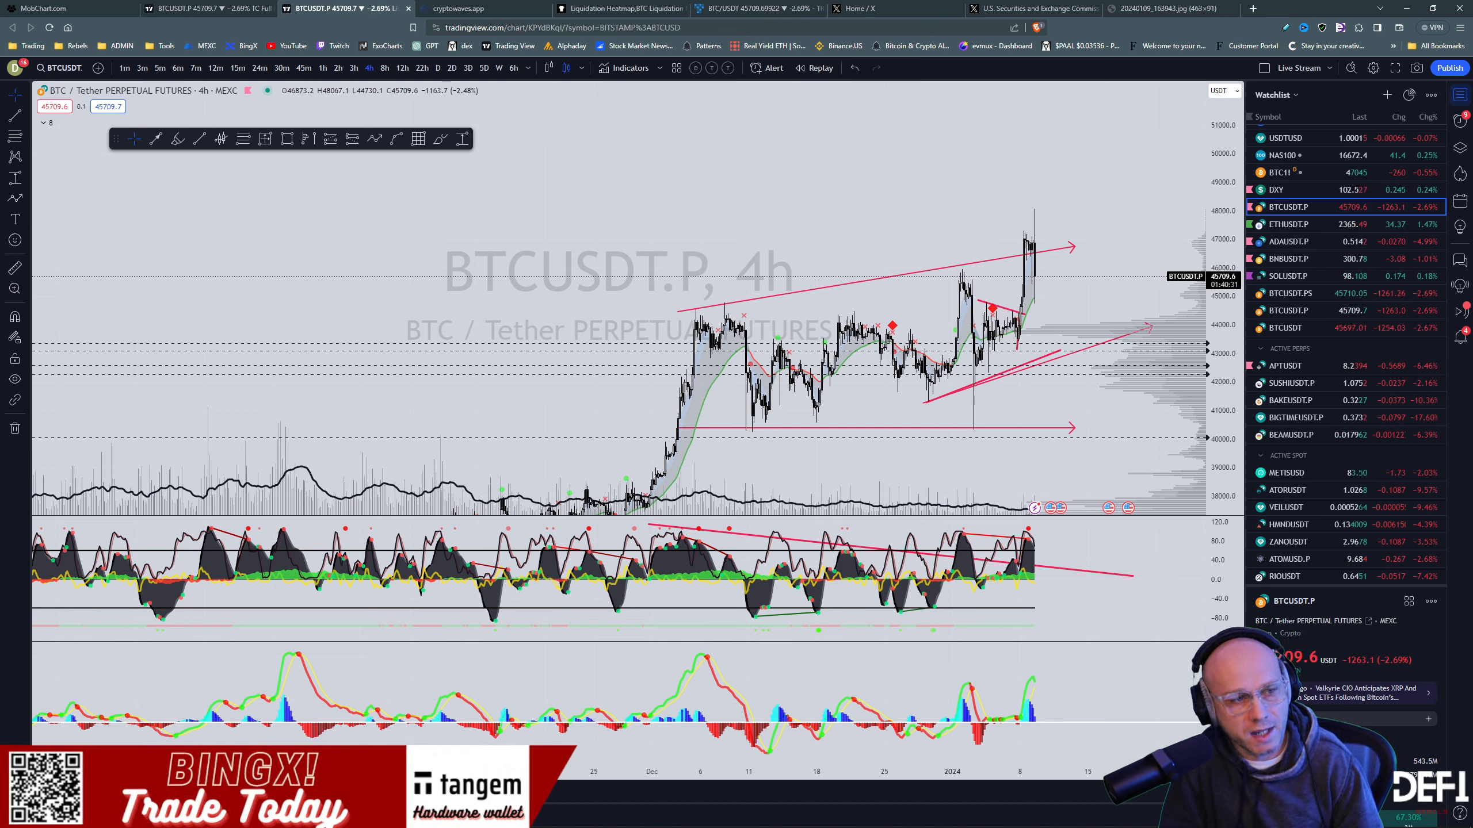
mouse_move(686, 230)
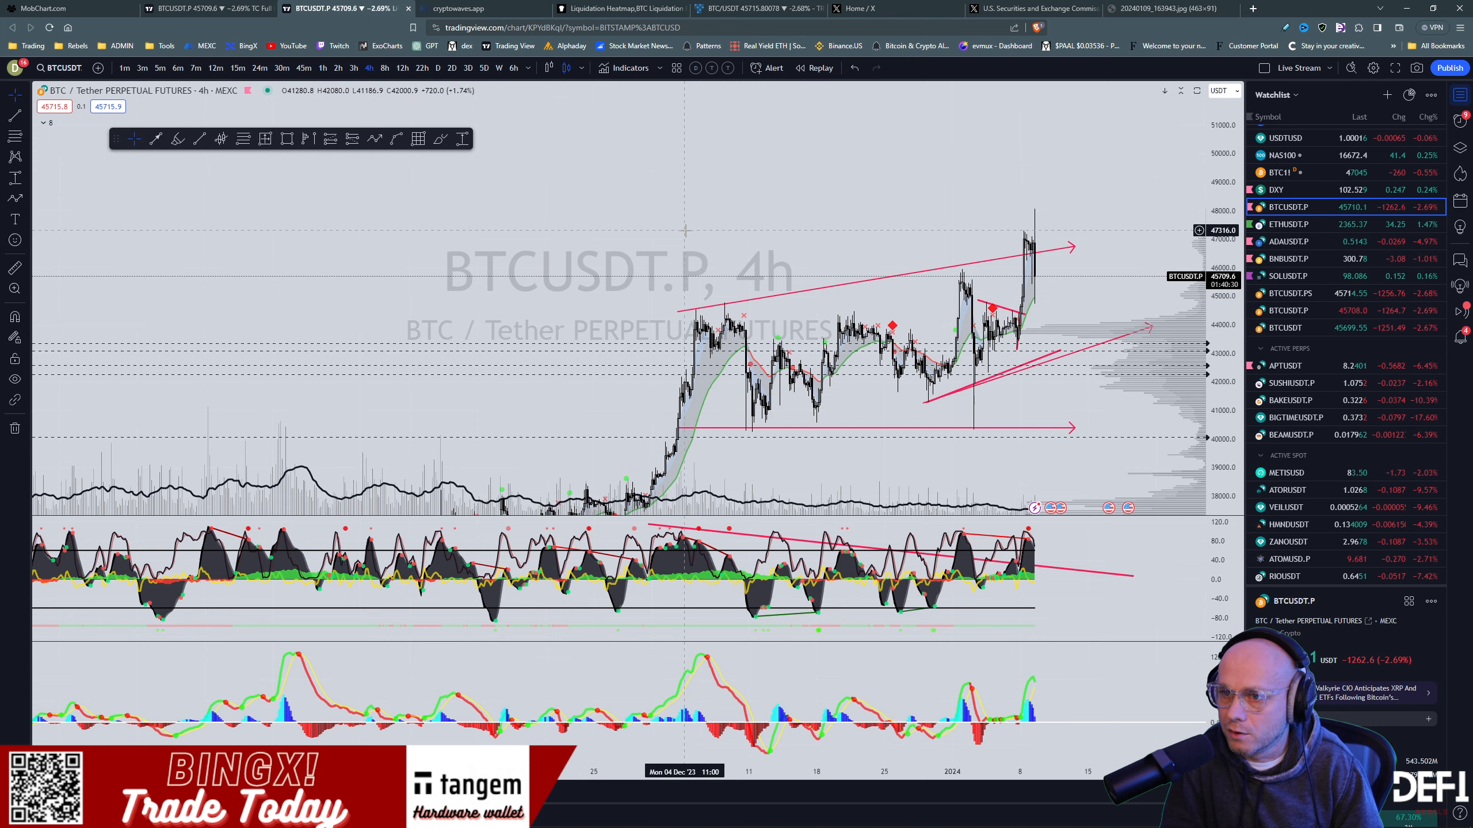